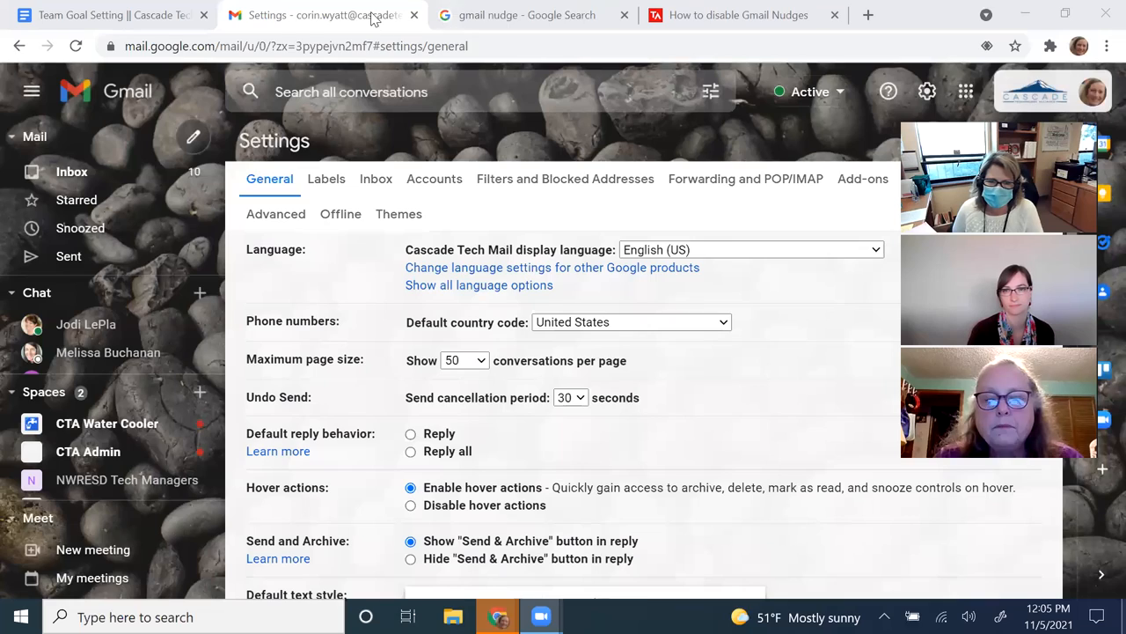
Glance at the Google Search tab, return to Settings and discard the unsaved changes to reach the inbox
click(535, 14)
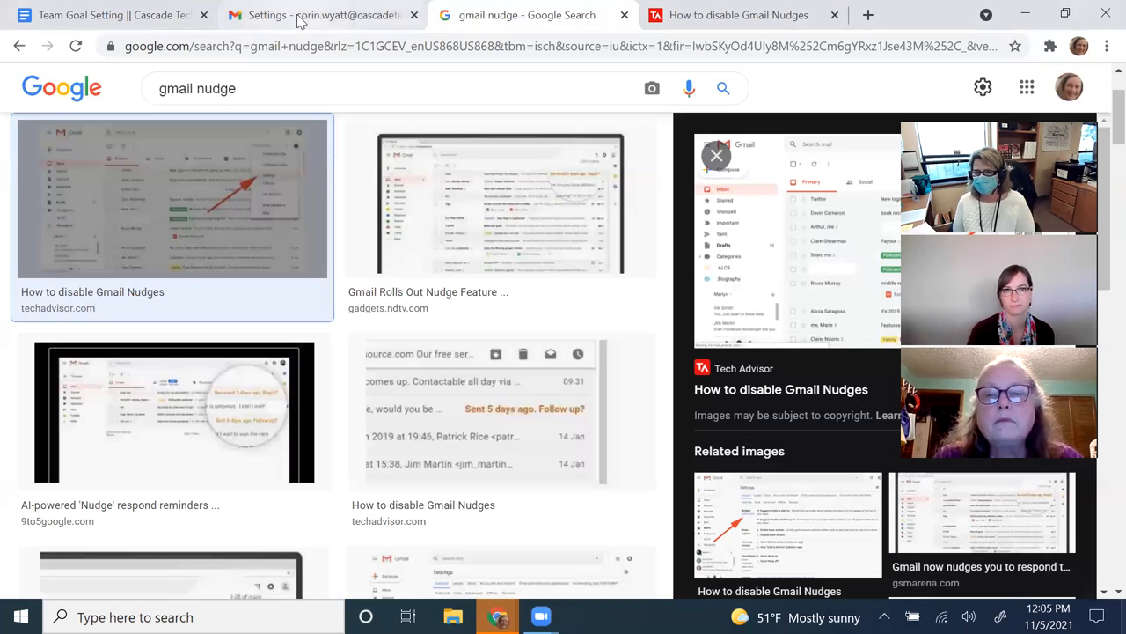
click(331, 14)
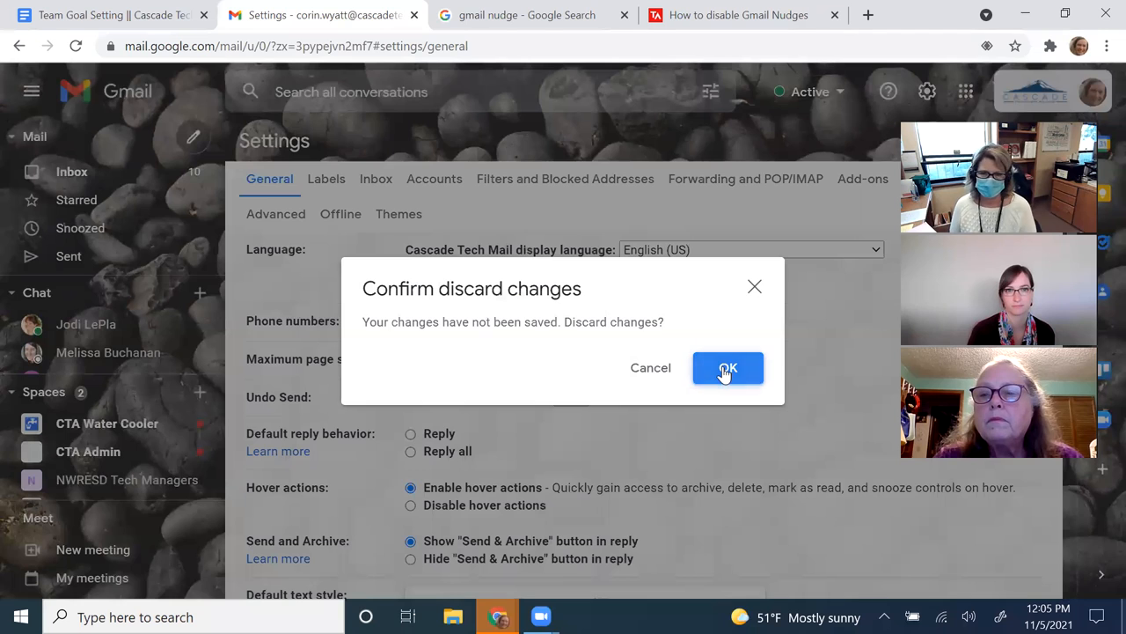
click(729, 368)
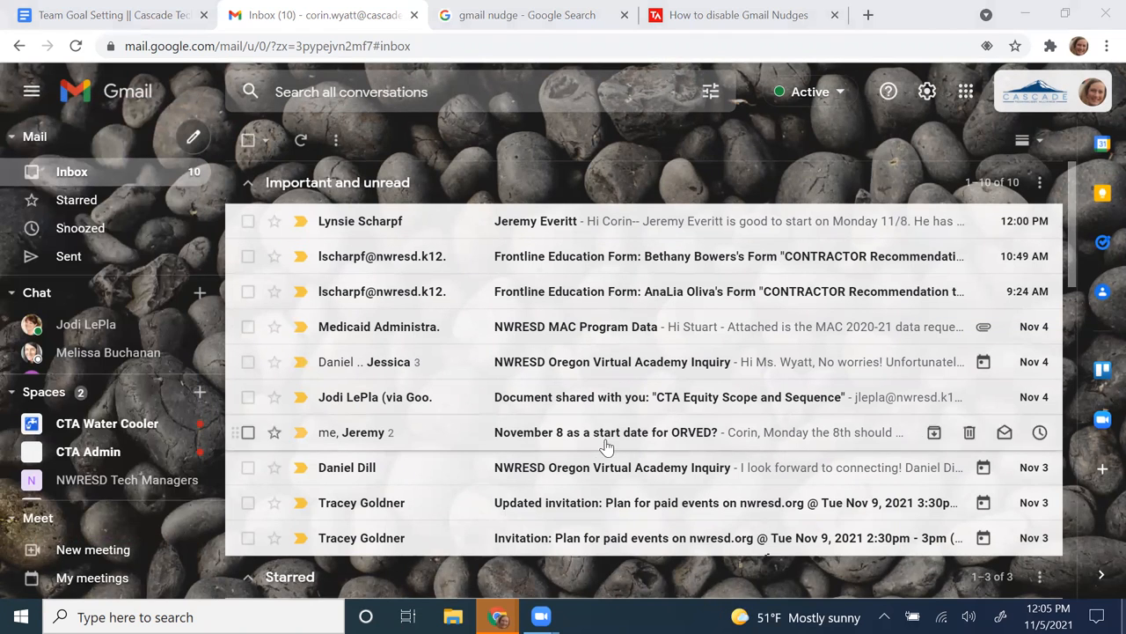
mouse_move(626, 268)
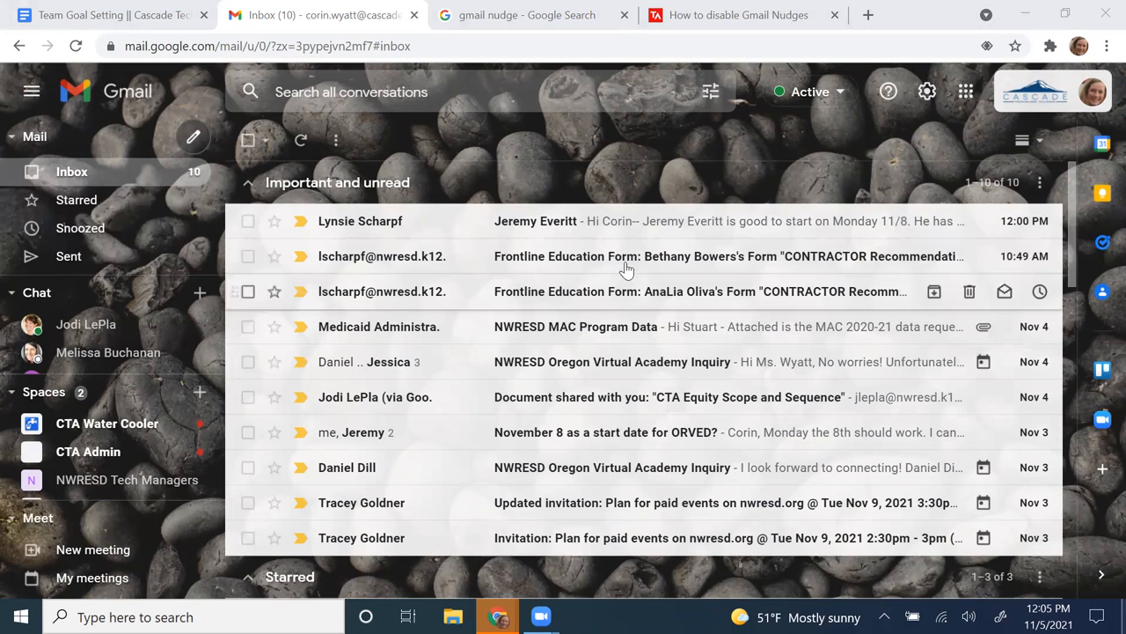
mouse_move(926, 91)
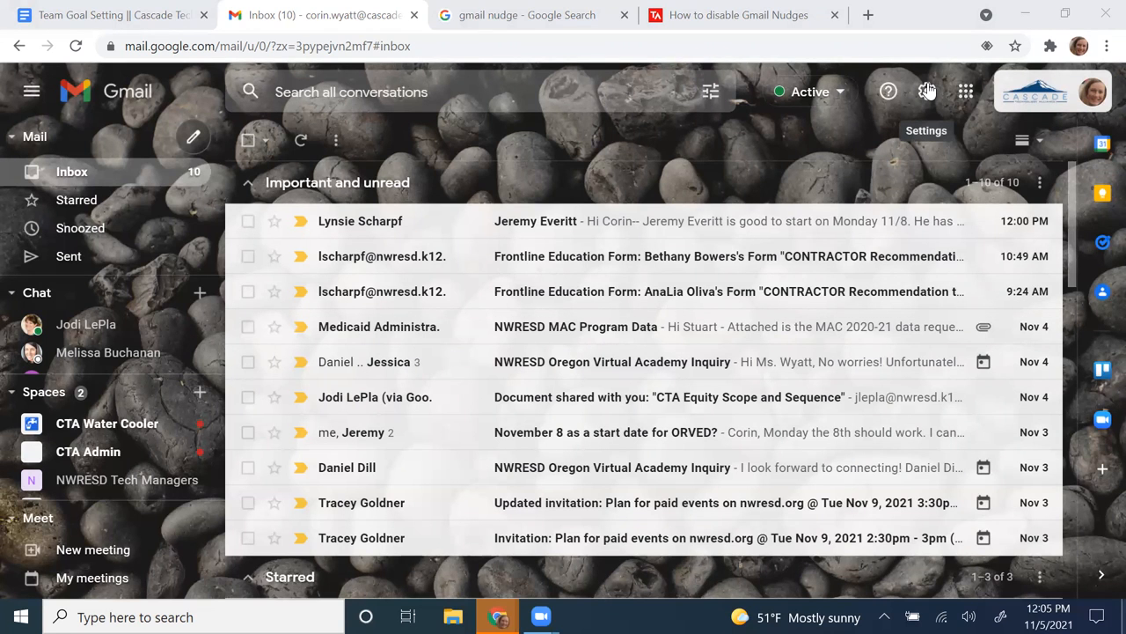
In Quick settings, preview Default density, select the NWRESD MAC Program Data conversation, then restore Comfortable density
click(926, 92)
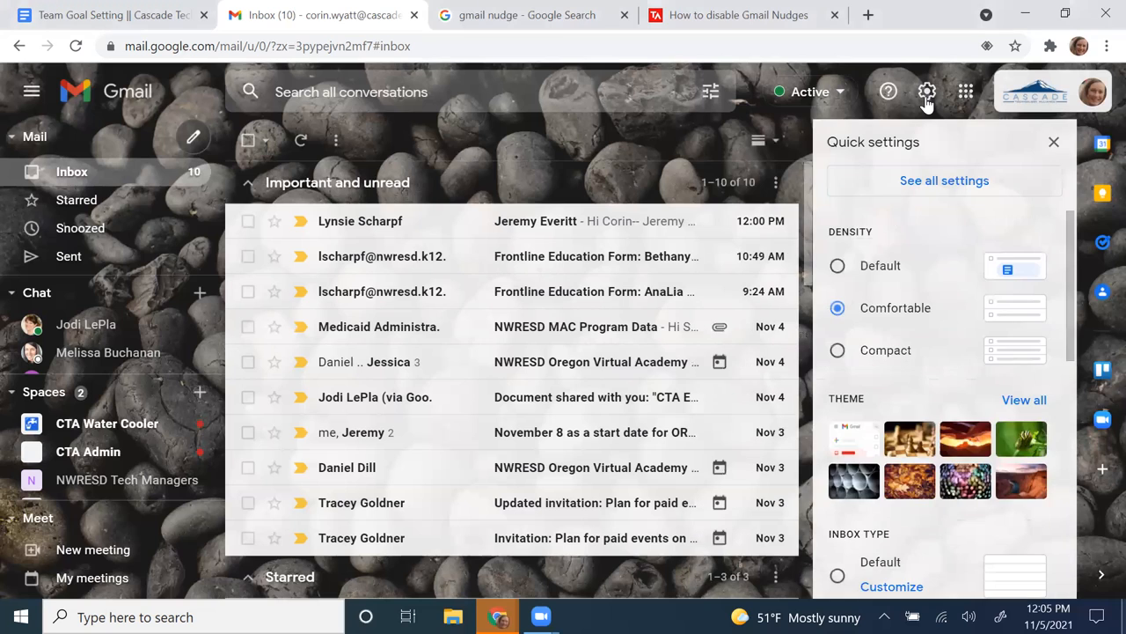
mouse_move(922, 334)
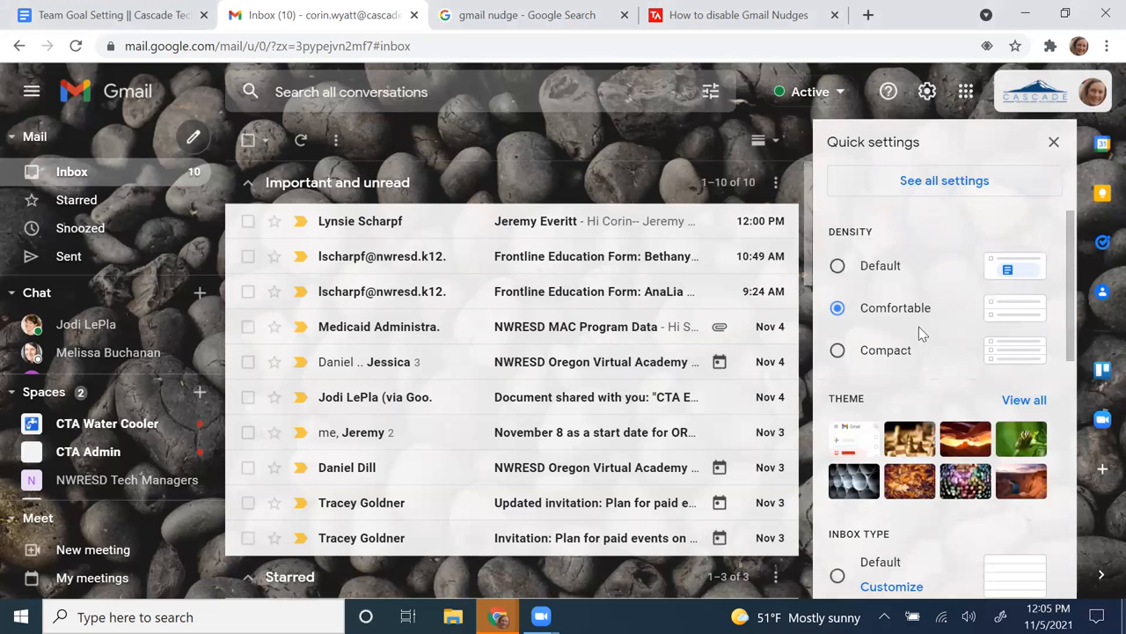
mouse_move(912, 355)
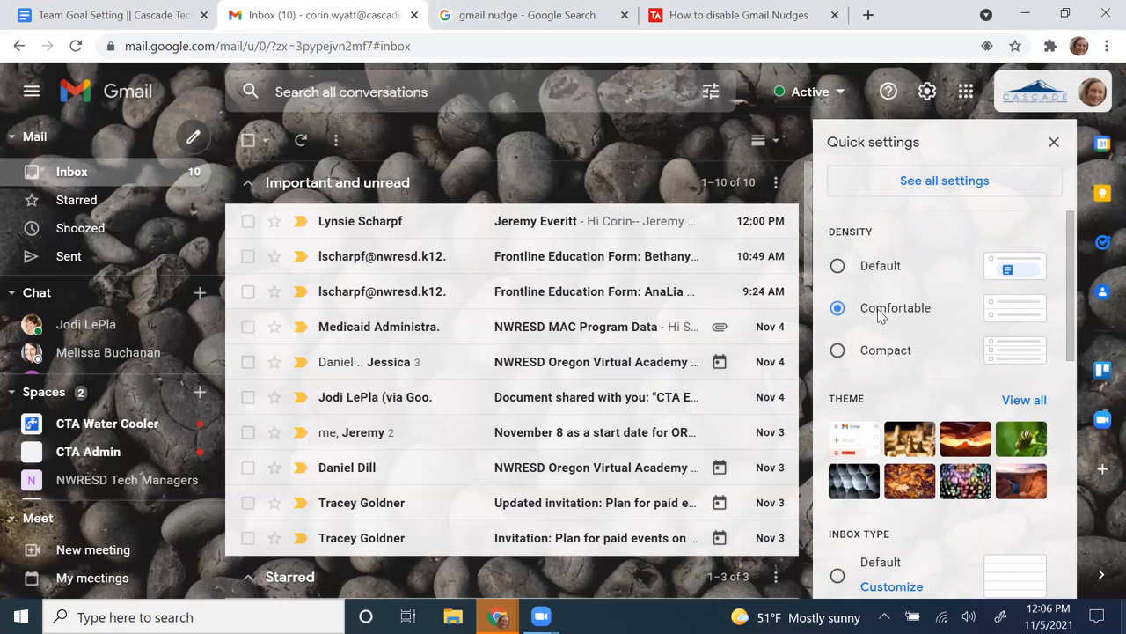
mouse_move(676, 292)
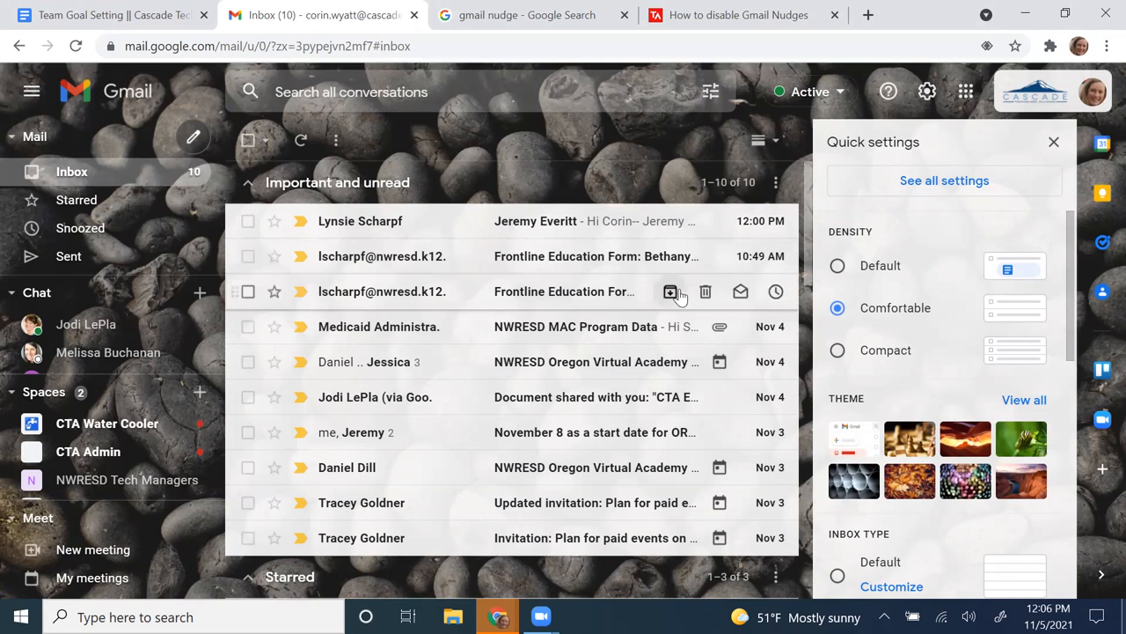
click(838, 264)
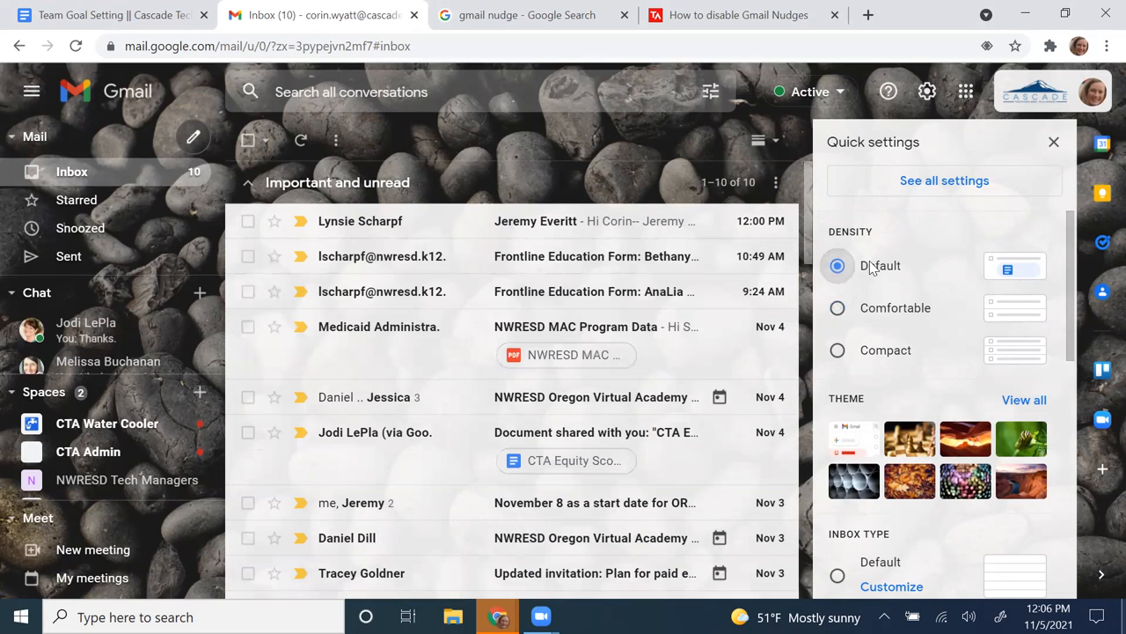
scroll(down, 3)
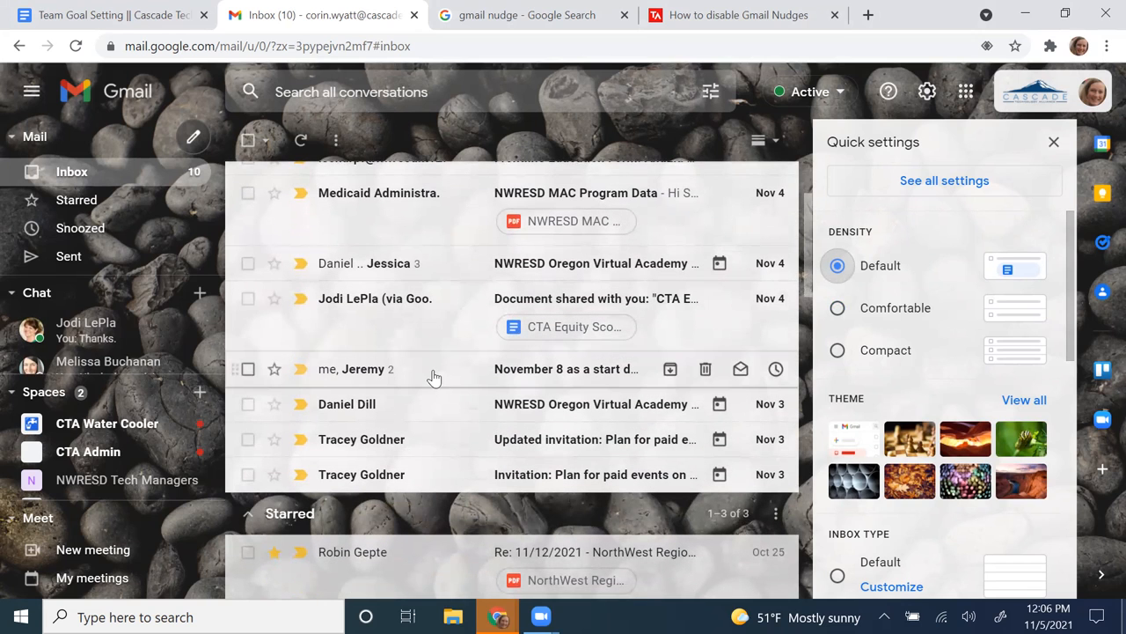
mouse_move(539, 326)
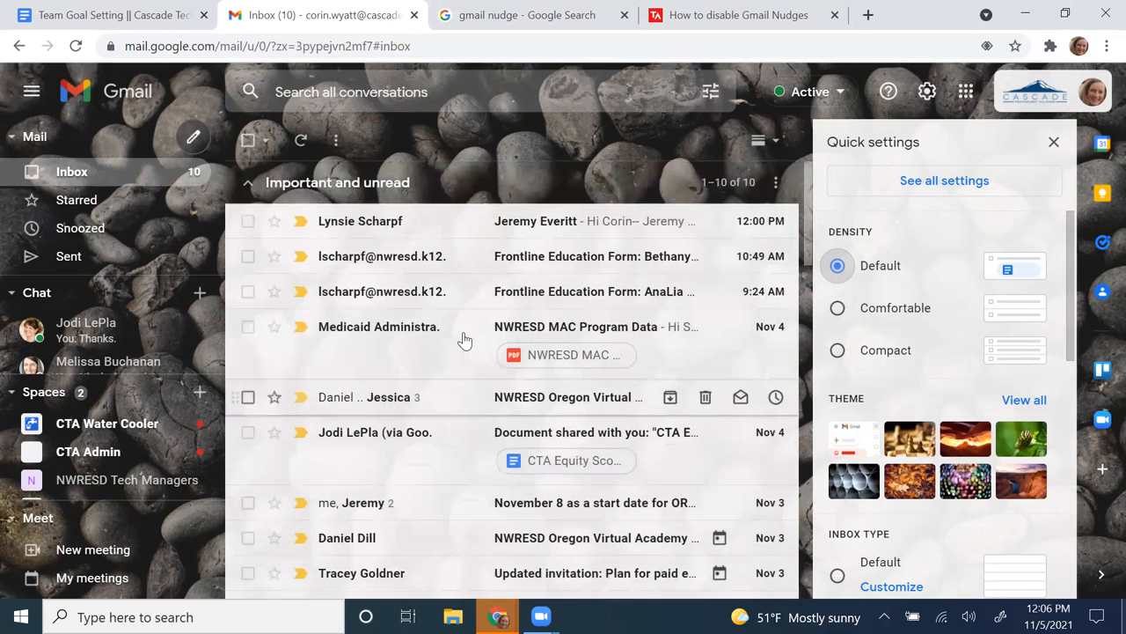
click(248, 325)
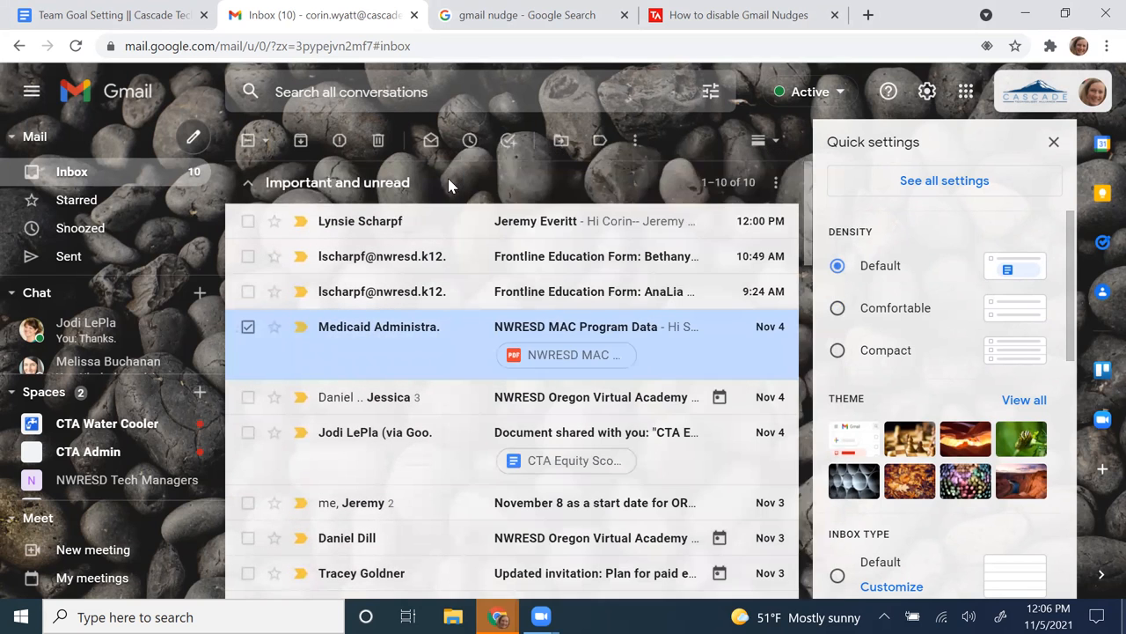
mouse_move(510, 355)
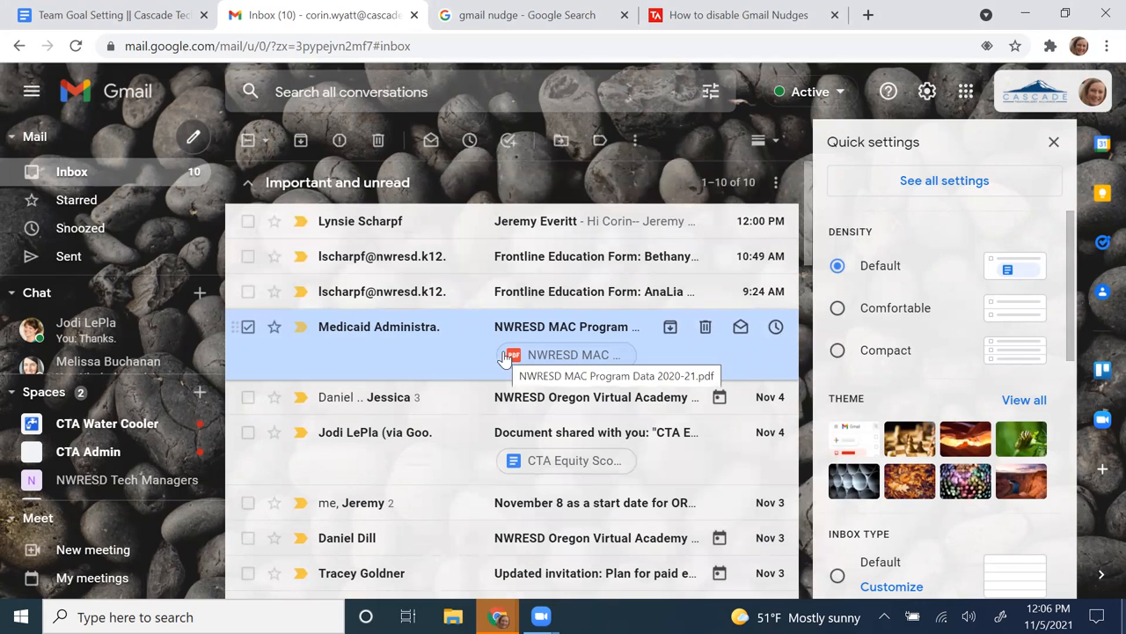
mouse_move(637, 382)
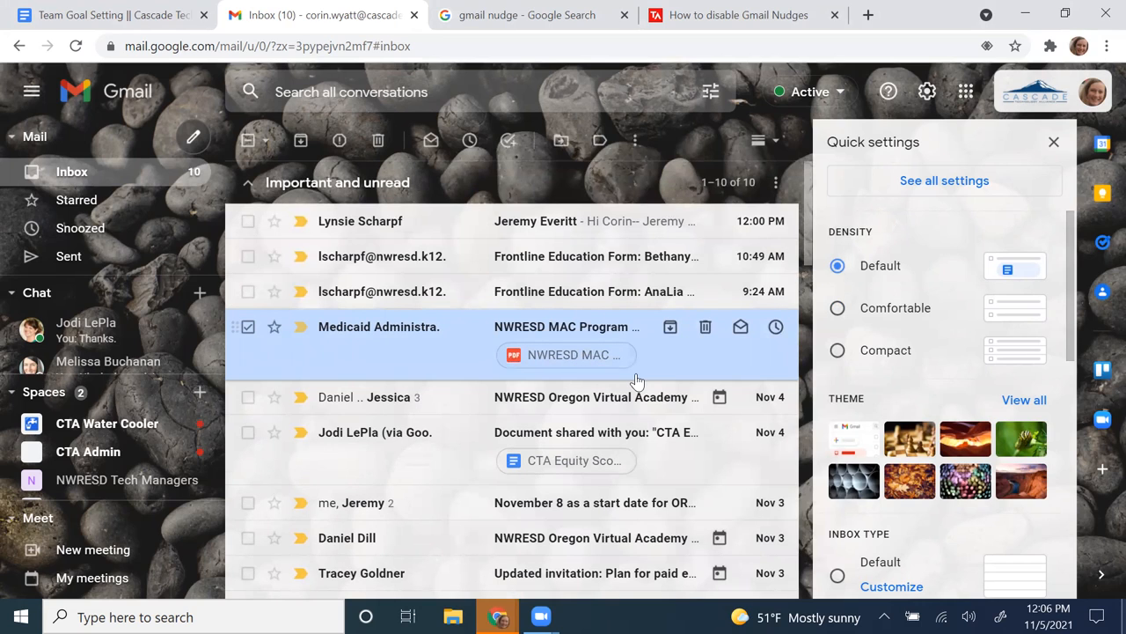
mouse_move(961, 374)
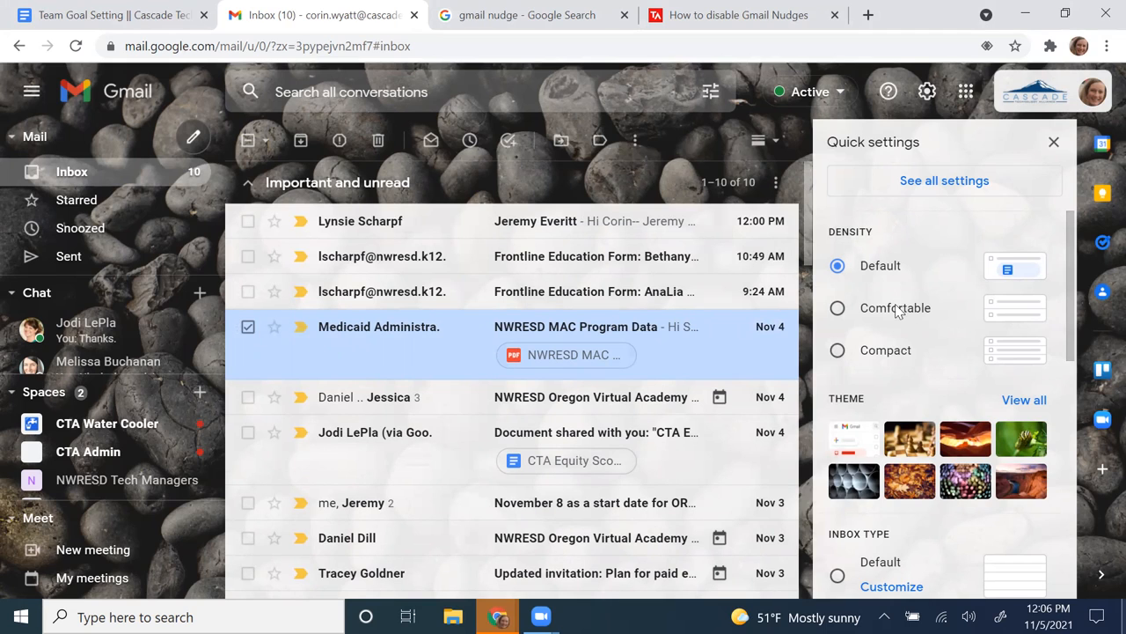
click(838, 307)
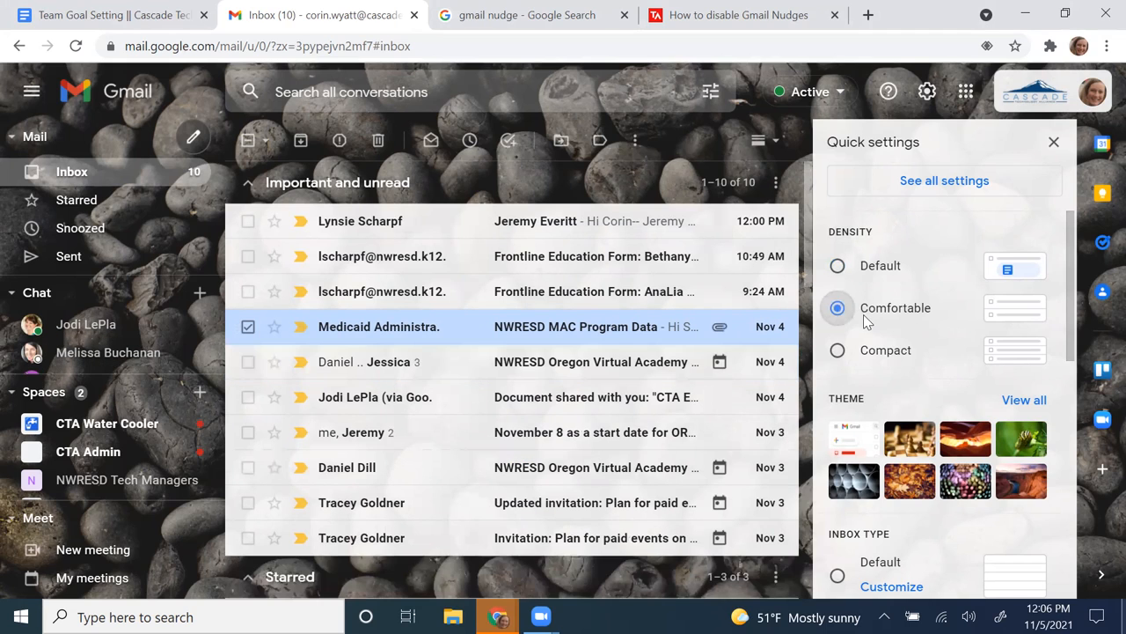
scroll(down, 3)
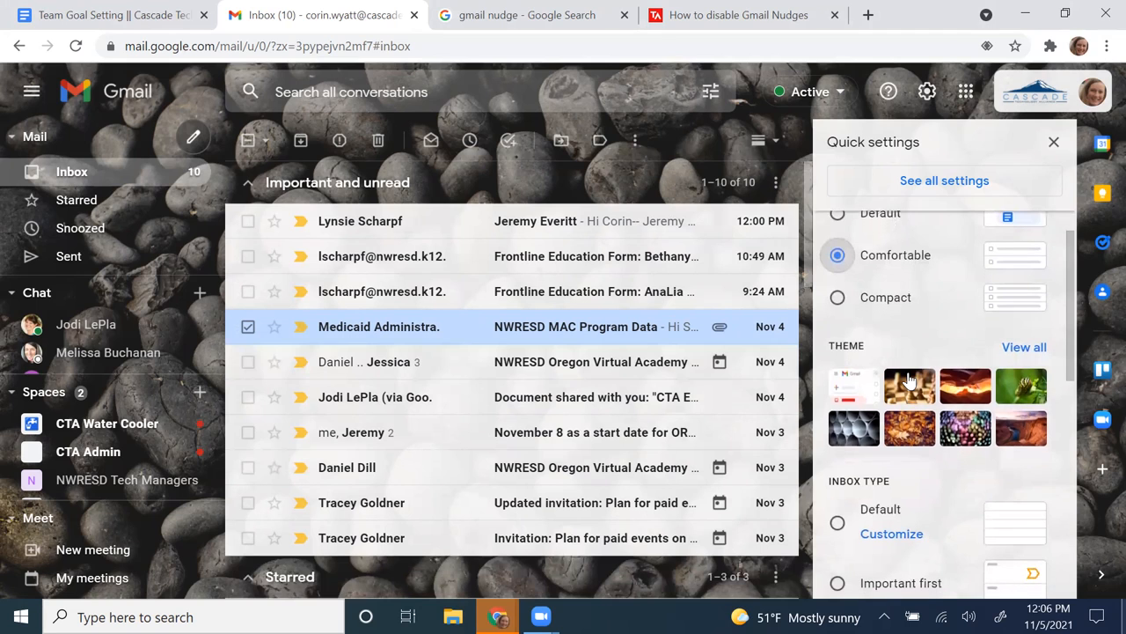
scroll(down, 3)
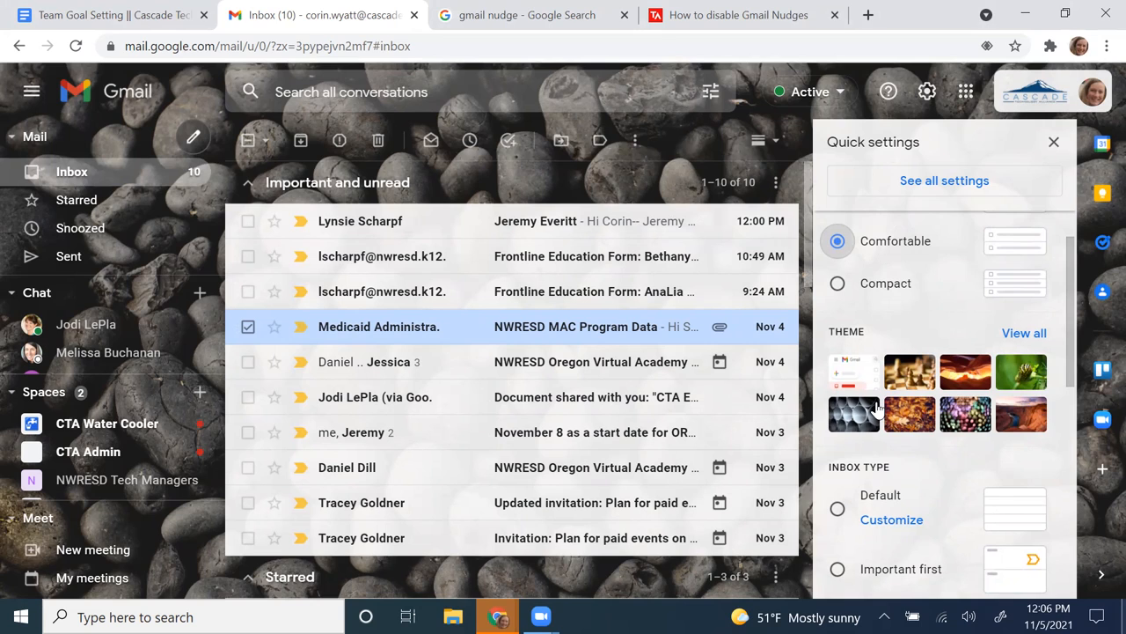
mouse_move(507, 174)
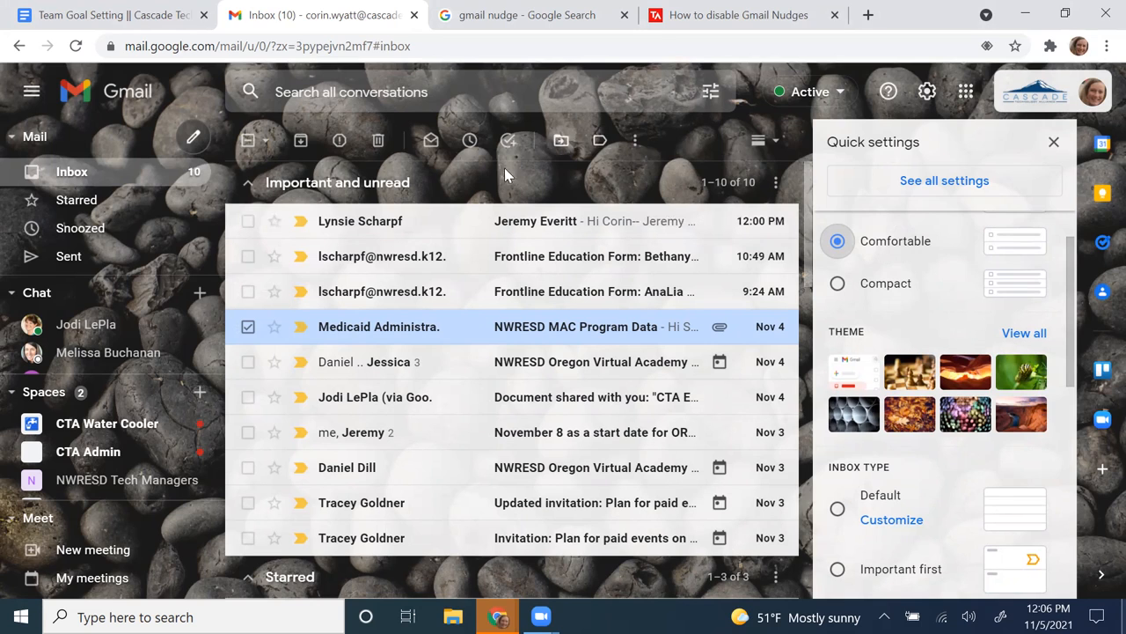
mouse_move(449, 173)
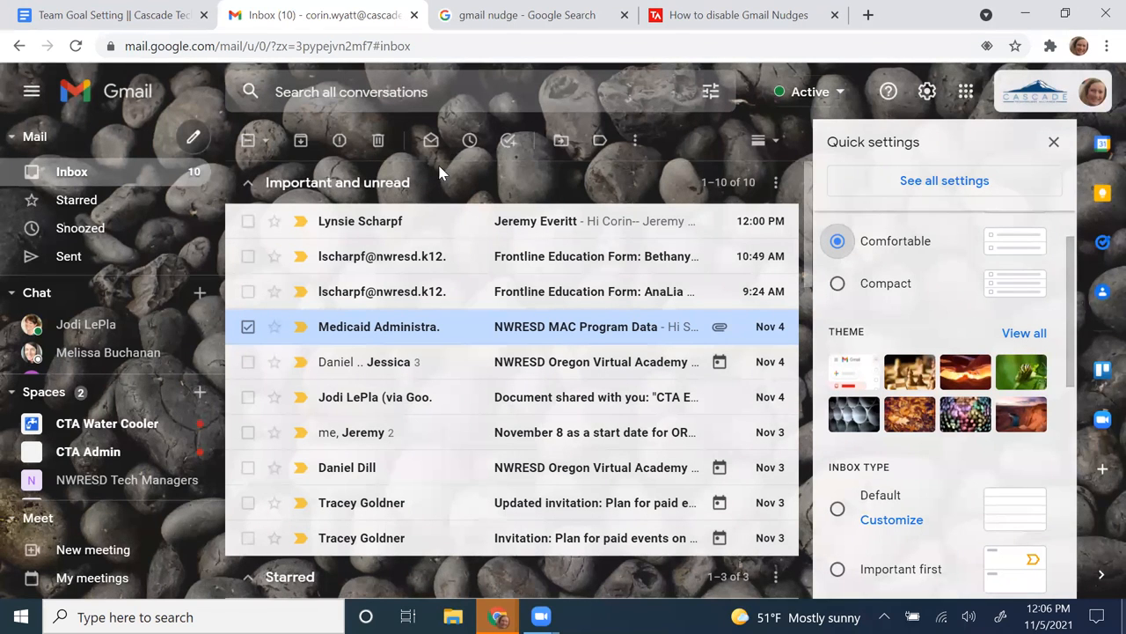
mouse_move(452, 185)
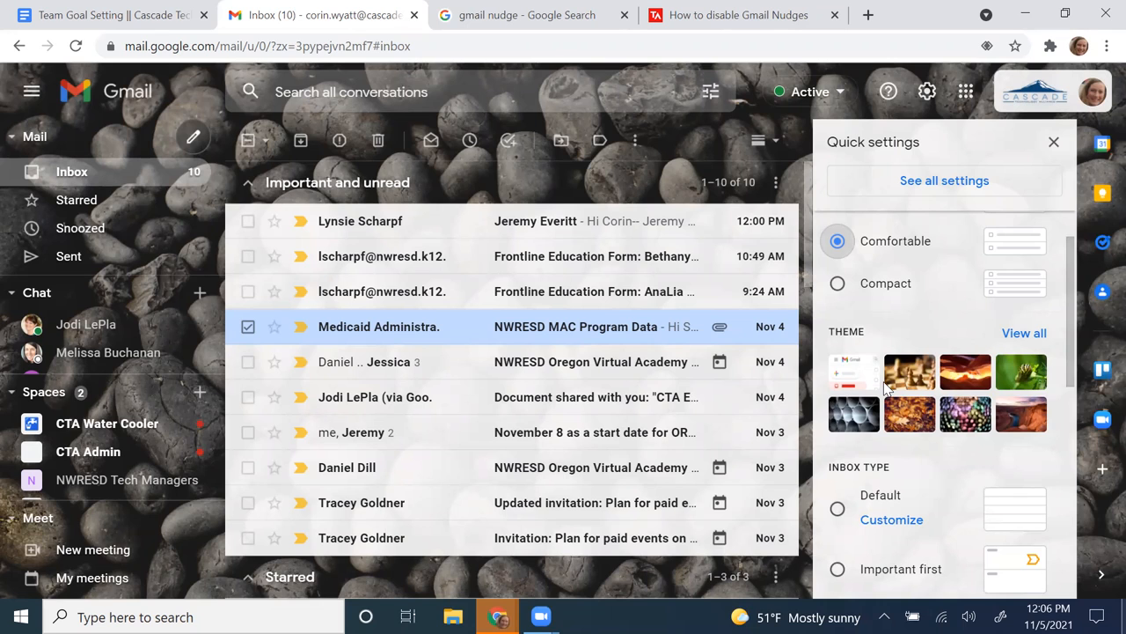
scroll(down, 3)
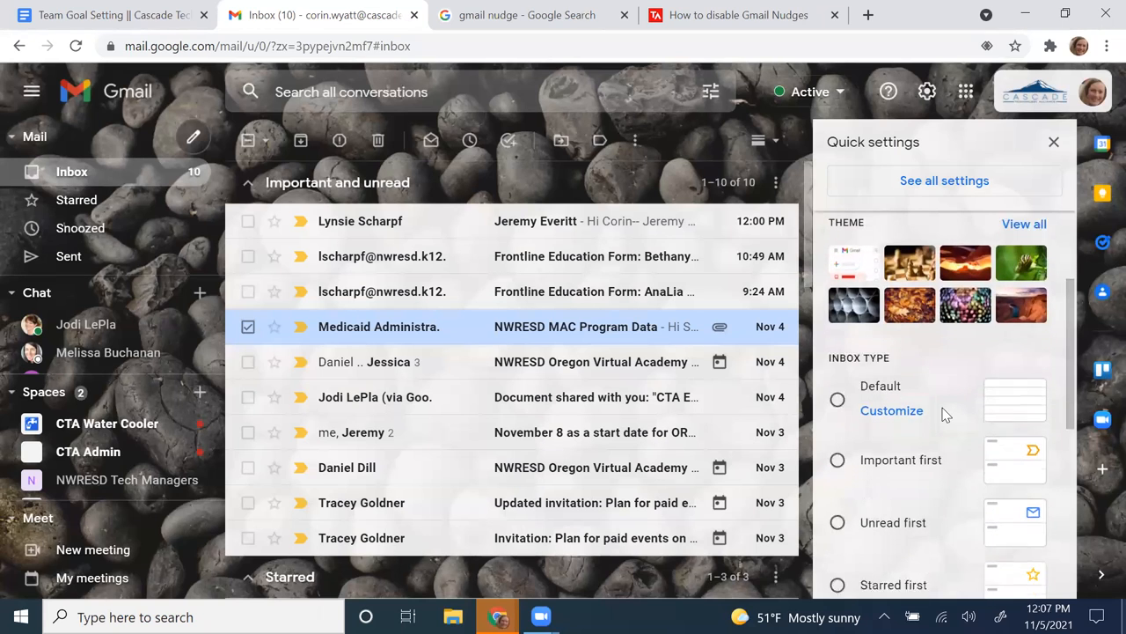
scroll(down, 3)
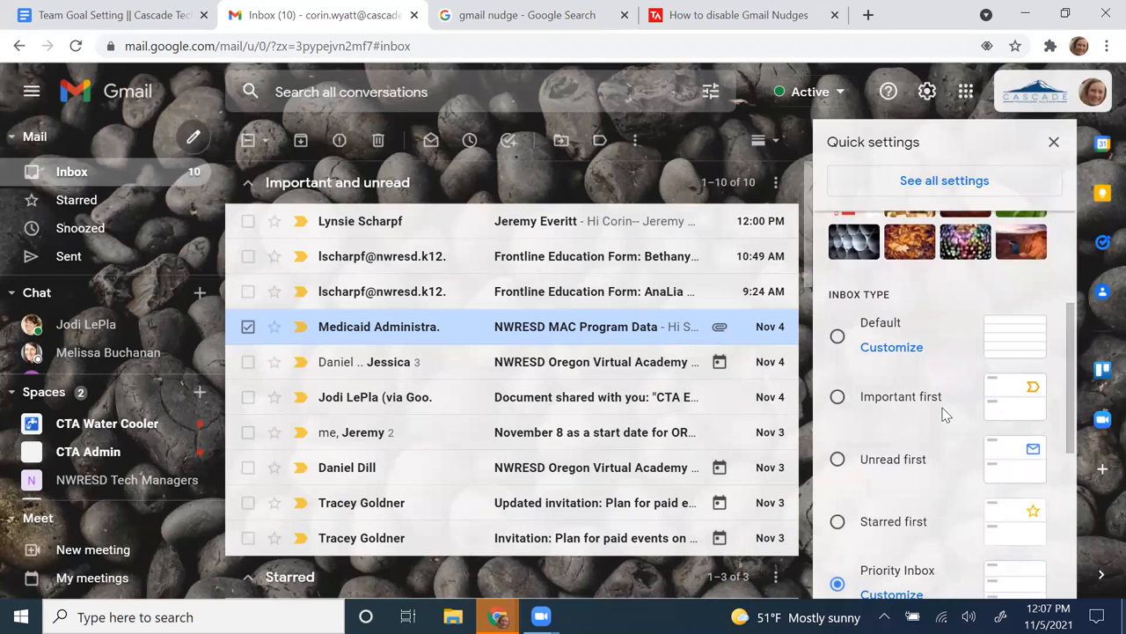
scroll(down, 3)
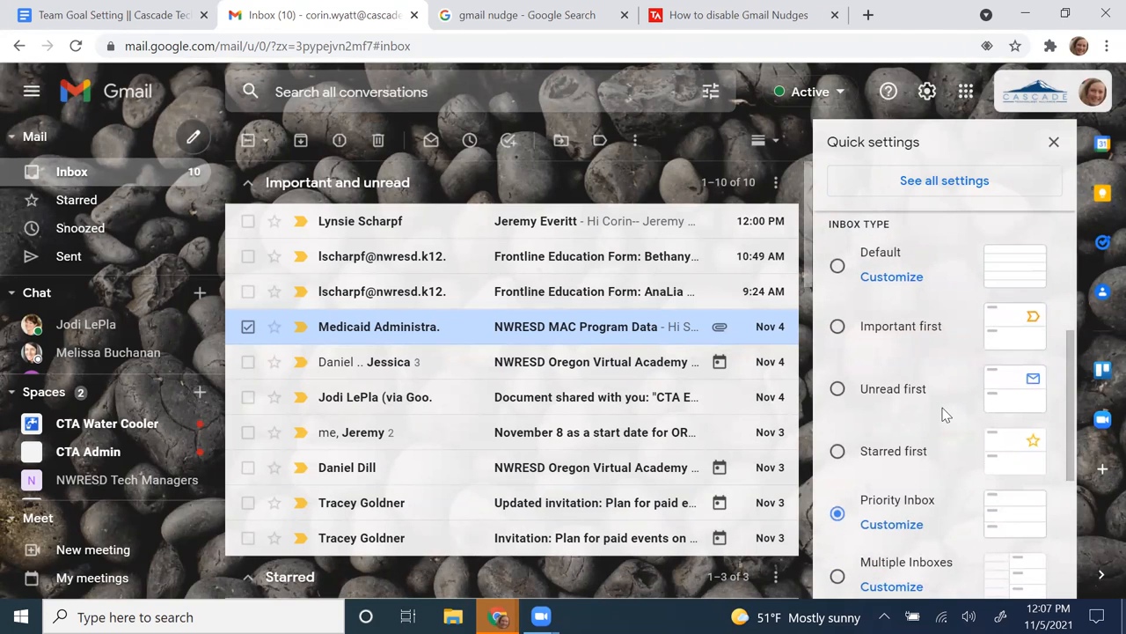
mouse_move(941, 384)
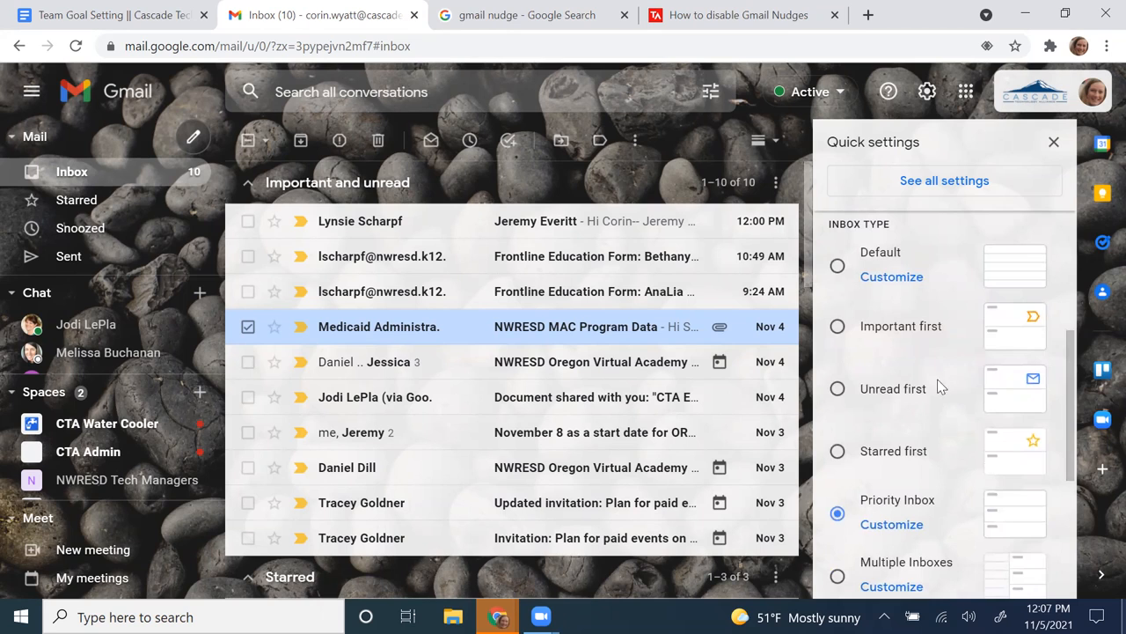
mouse_move(889, 398)
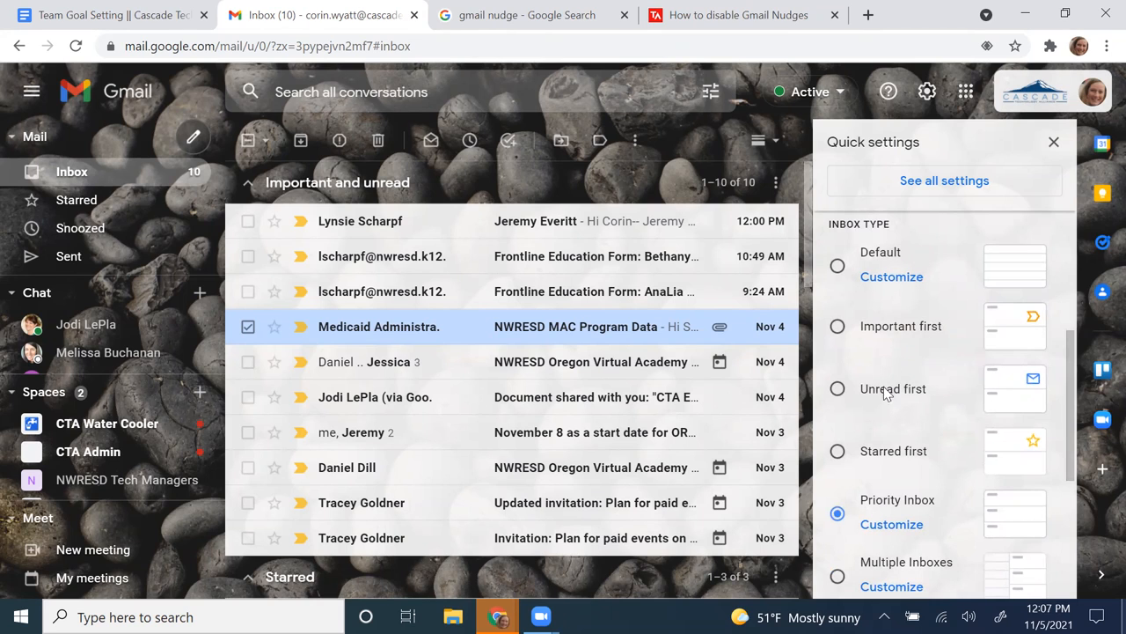
mouse_move(887, 406)
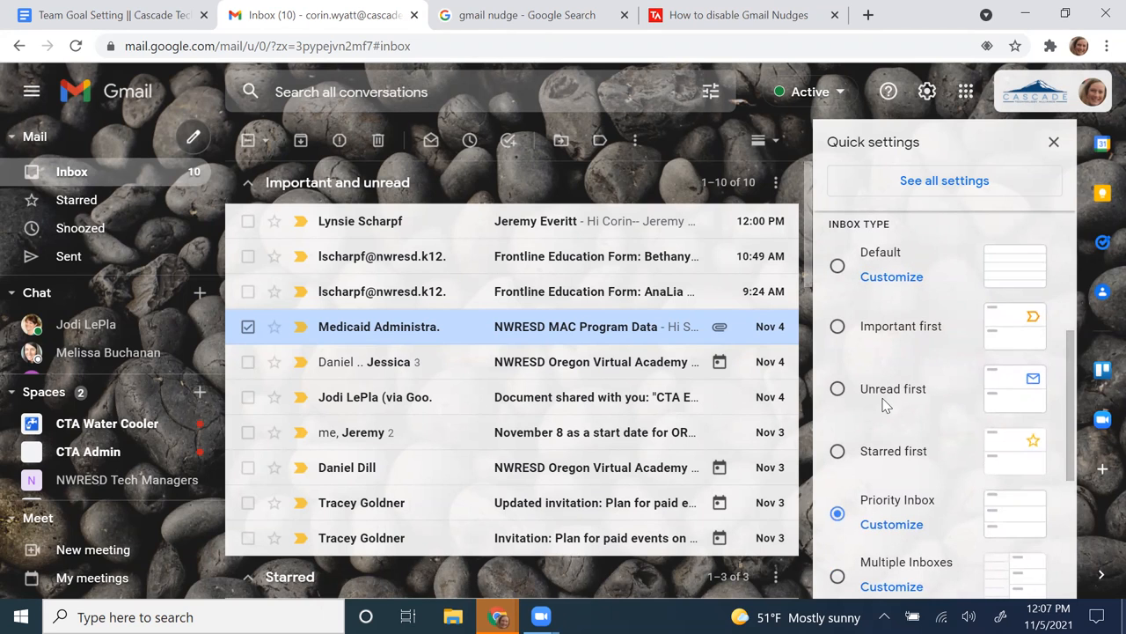
scroll(down, 3)
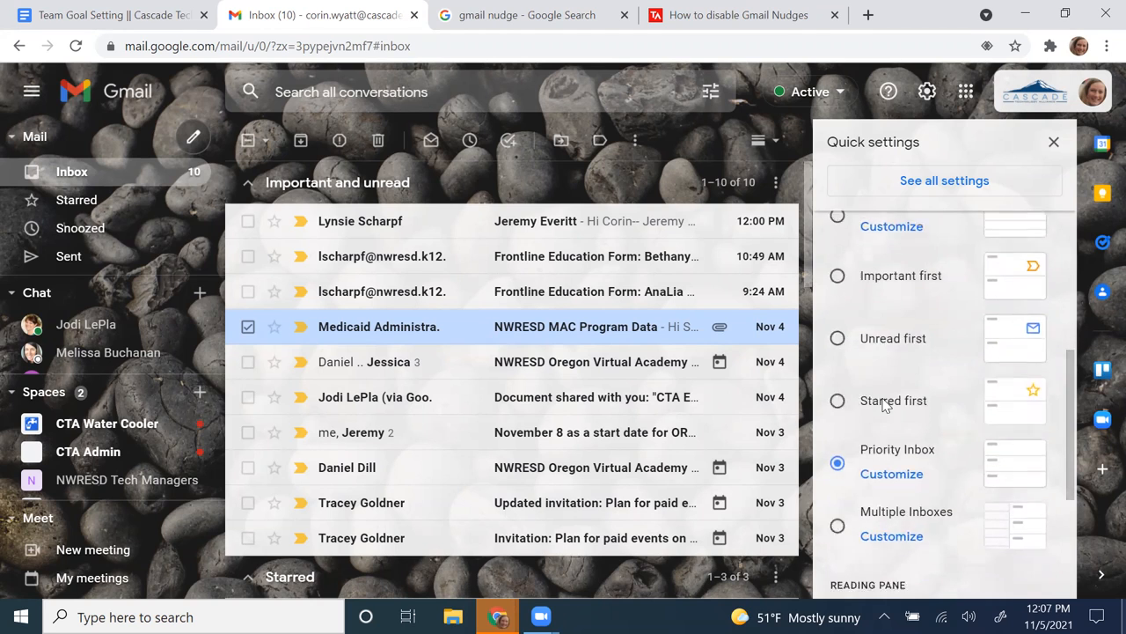
scroll(down, 3)
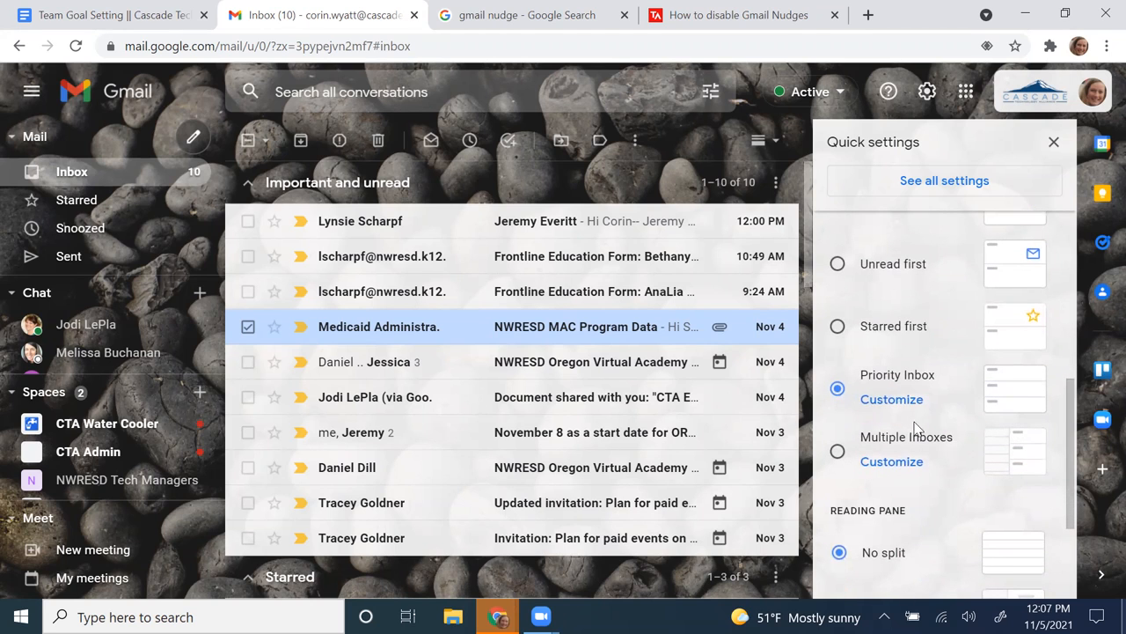
mouse_move(917, 439)
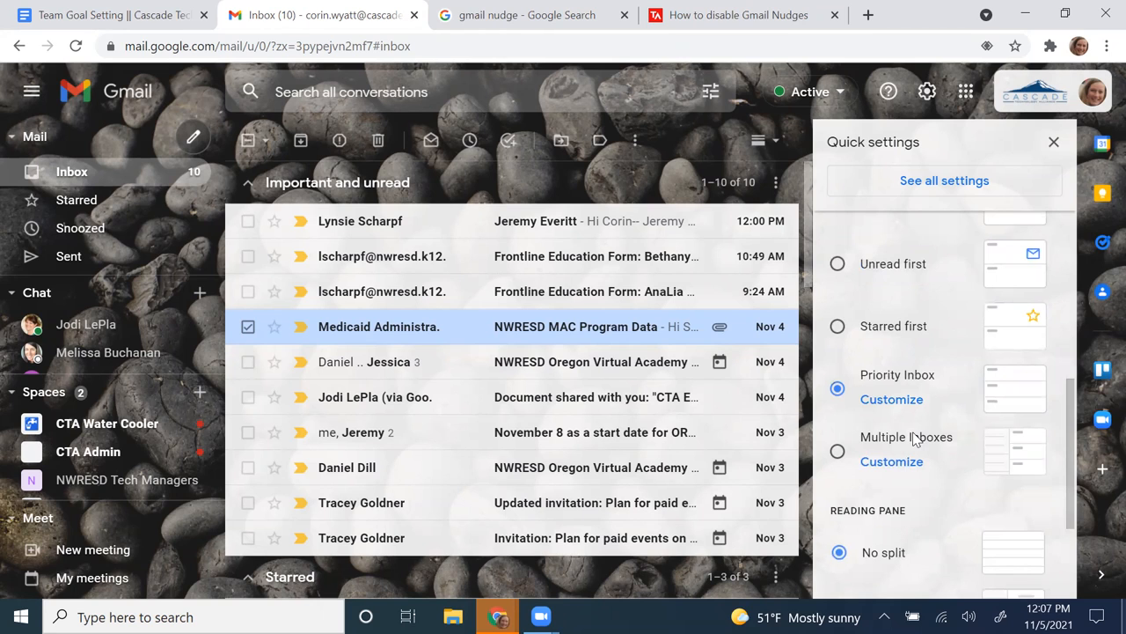
scroll(down, 3)
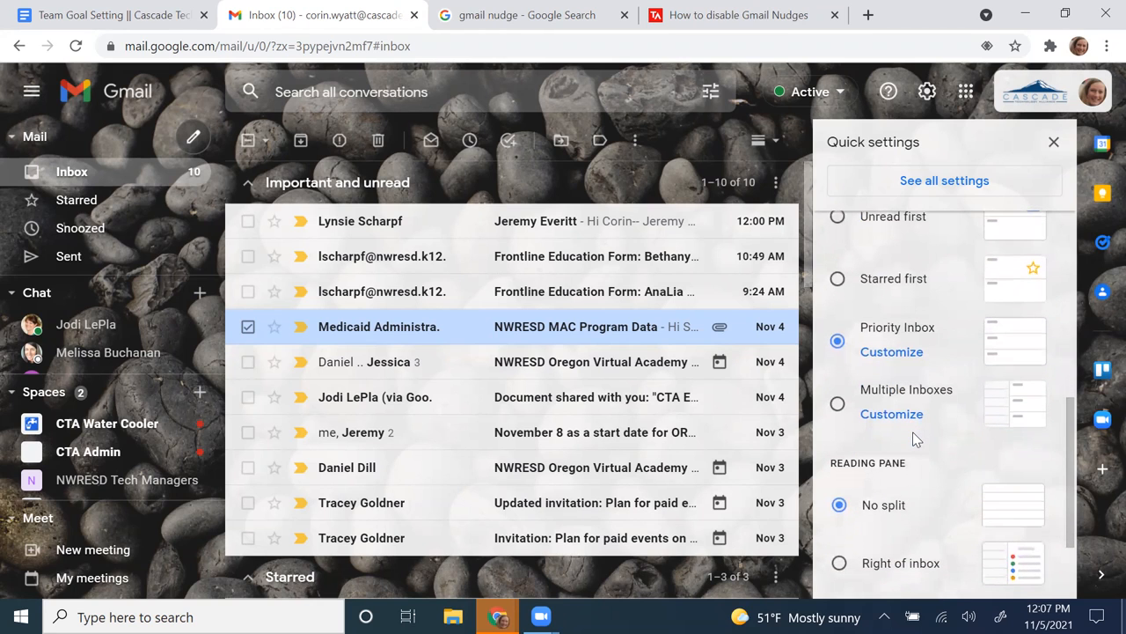
Delete the Oregon Virtual Academy Inquiry conversation from Daniel and Jessica
scroll(down, 3)
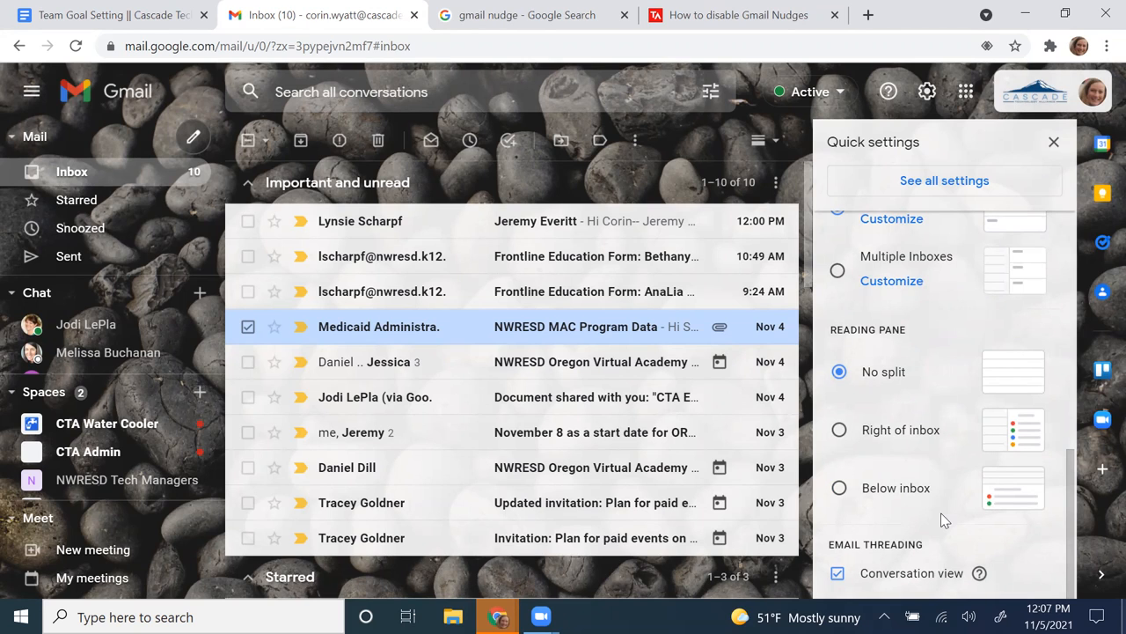
mouse_move(937, 438)
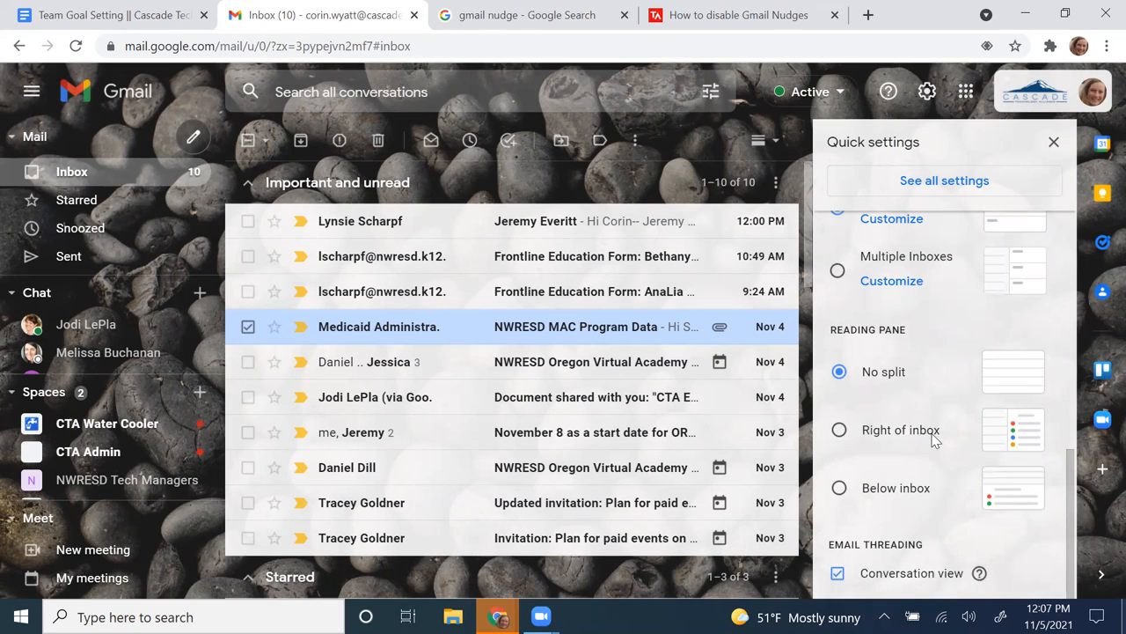
mouse_move(926, 438)
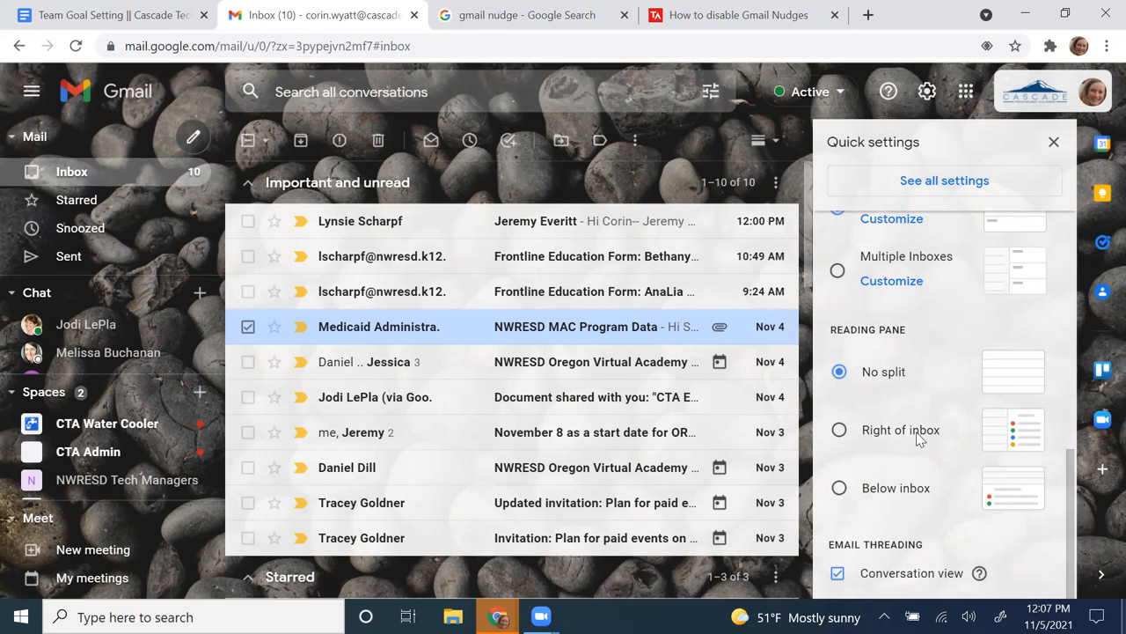
mouse_move(704, 362)
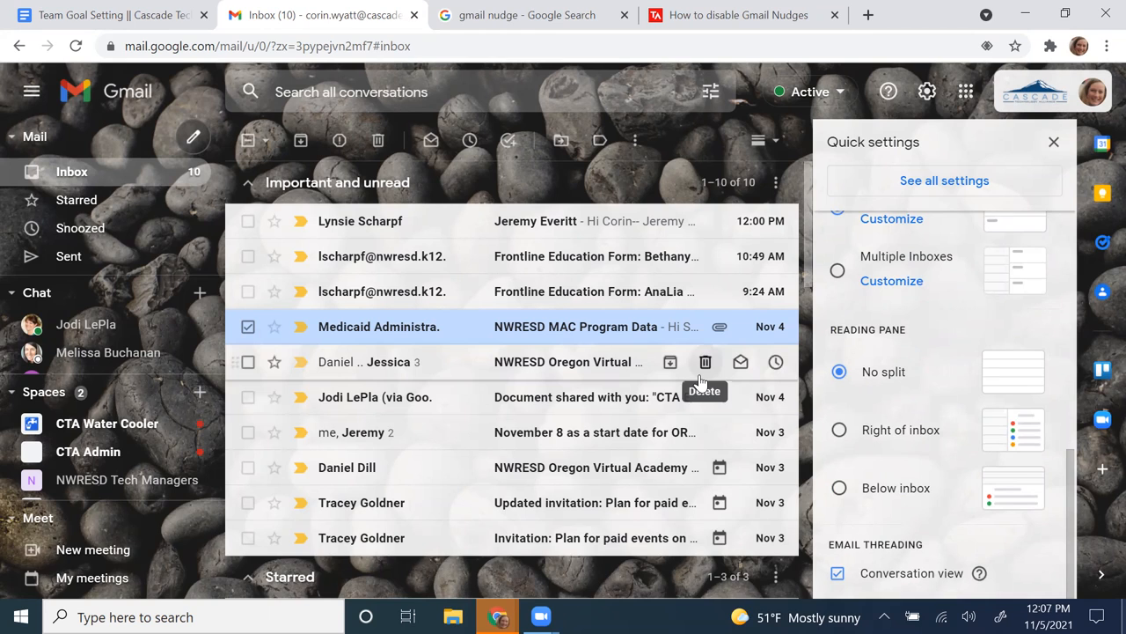
click(704, 362)
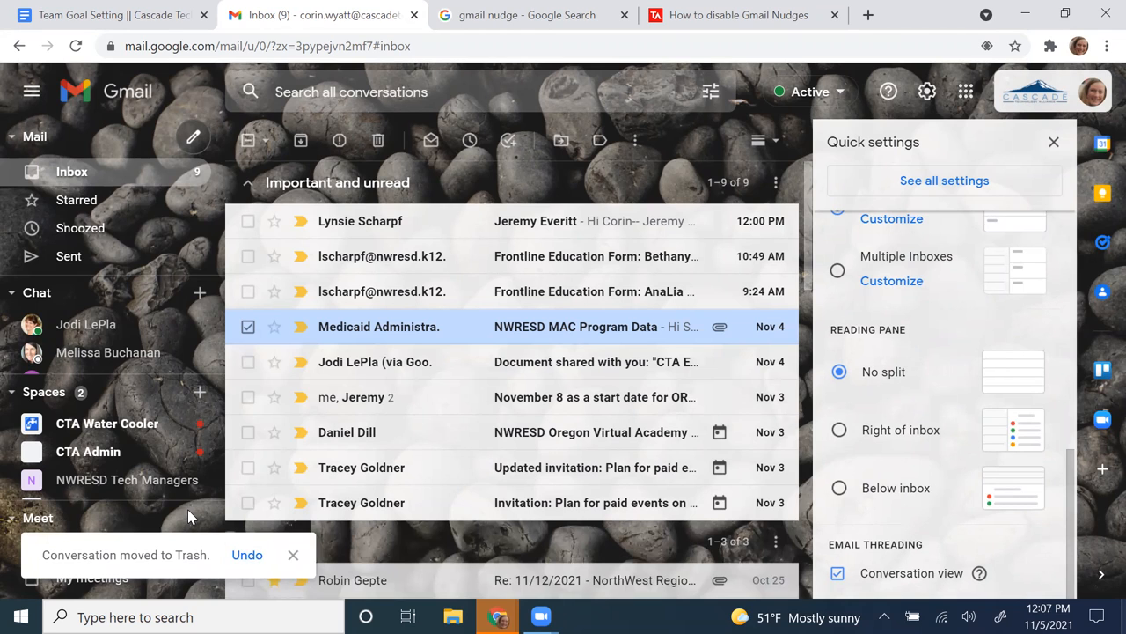
Undo the trash move to restore the conversation, then close the Quick settings panel
click(247, 555)
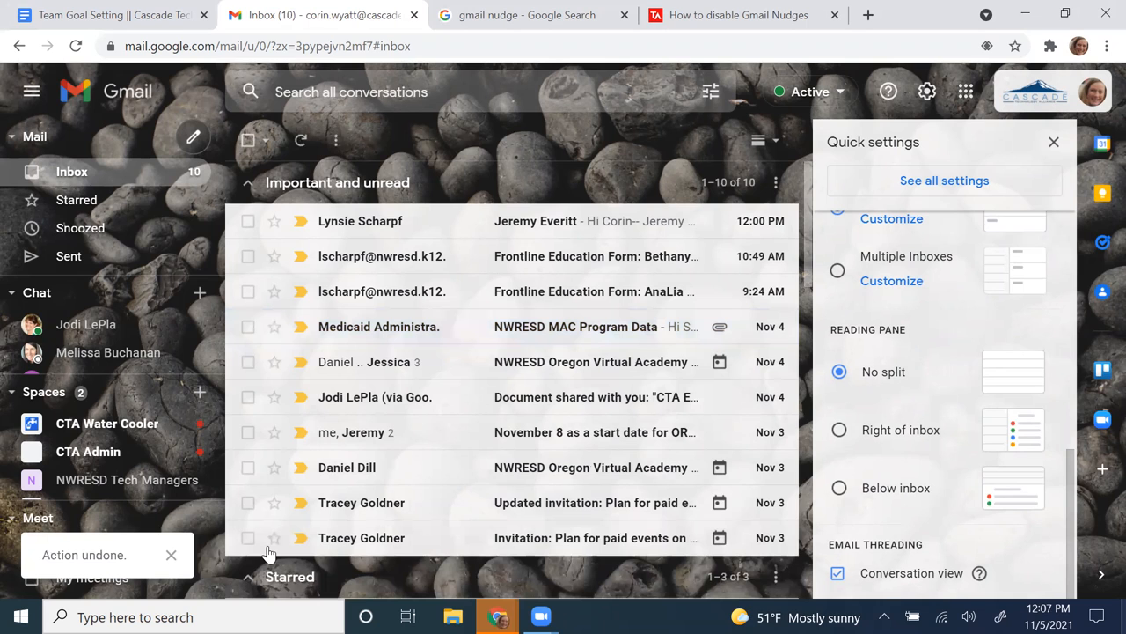
mouse_move(436, 489)
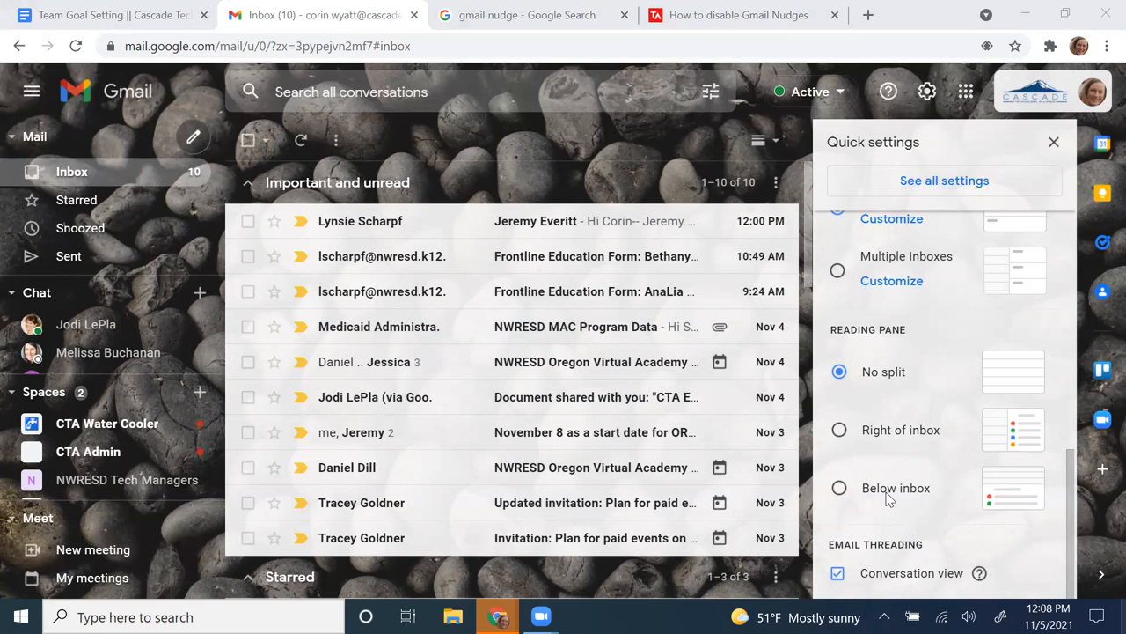
mouse_move(982, 529)
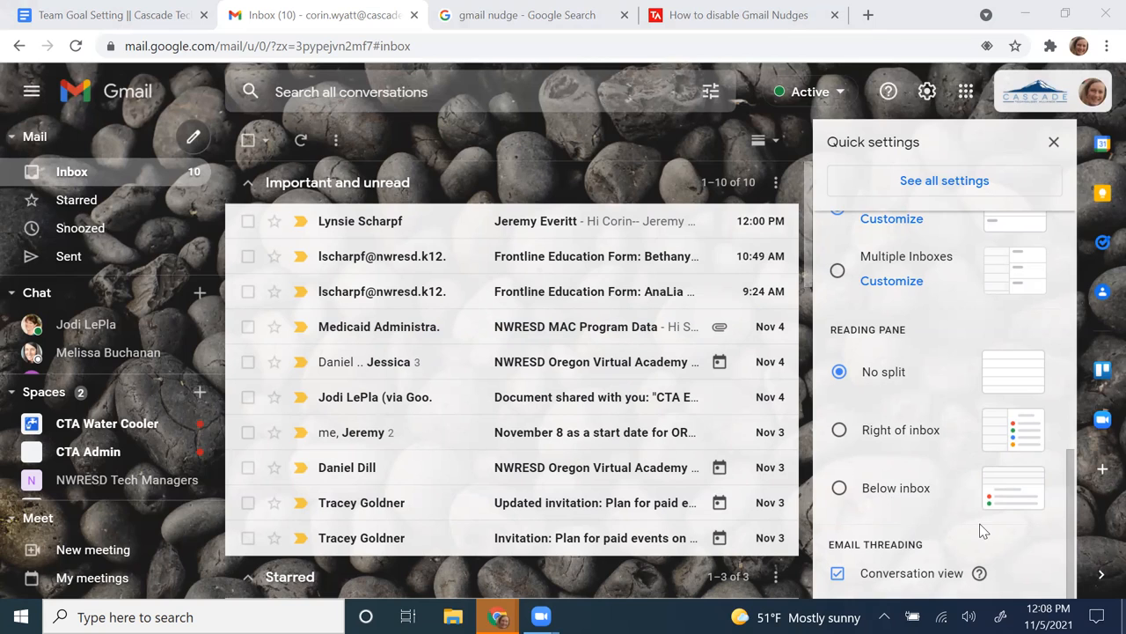
mouse_move(982, 532)
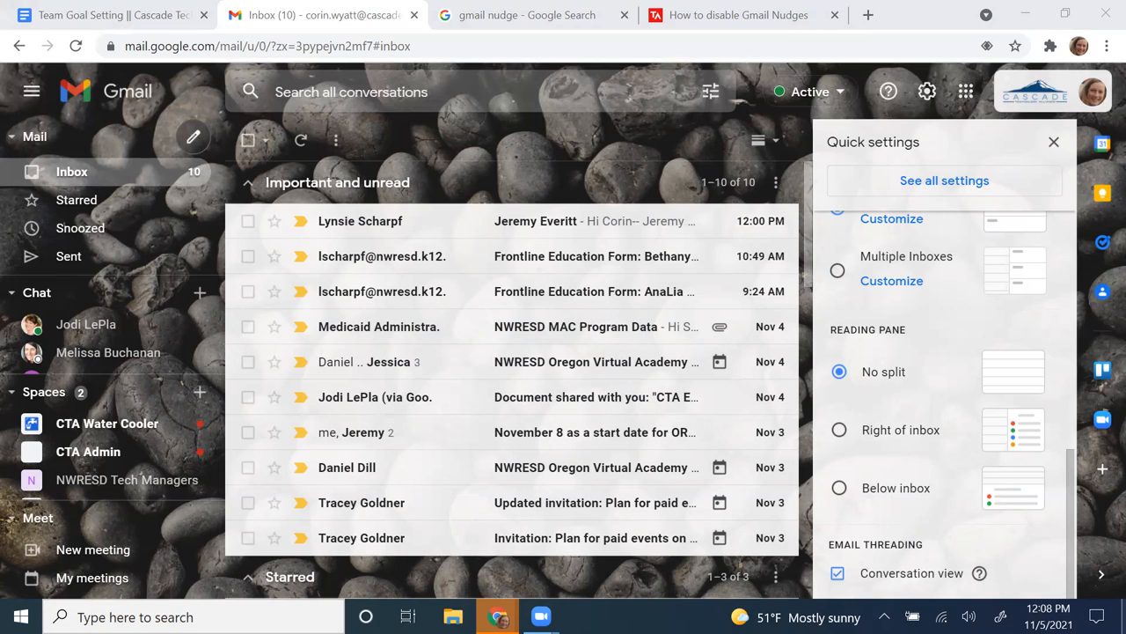
mouse_move(55, 172)
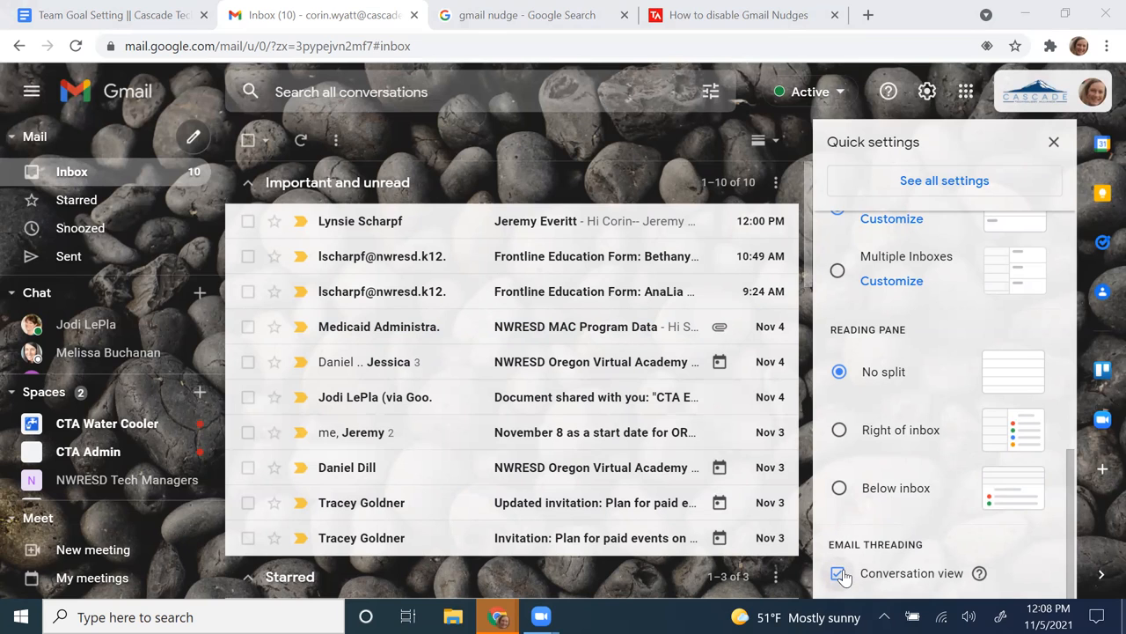
mouse_move(871, 589)
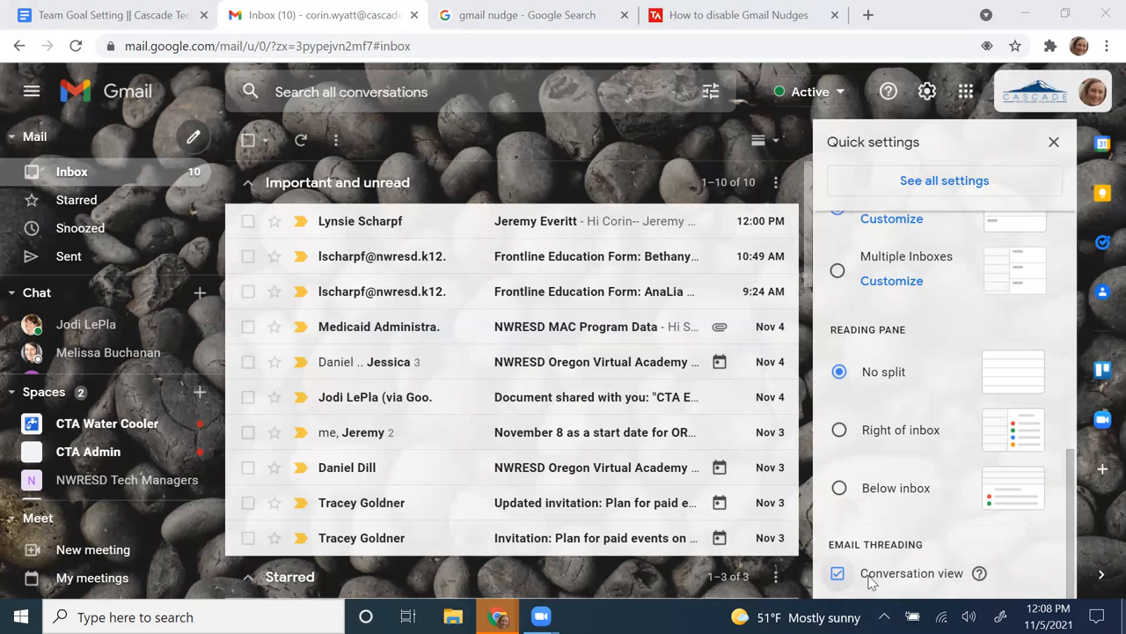
mouse_move(595, 440)
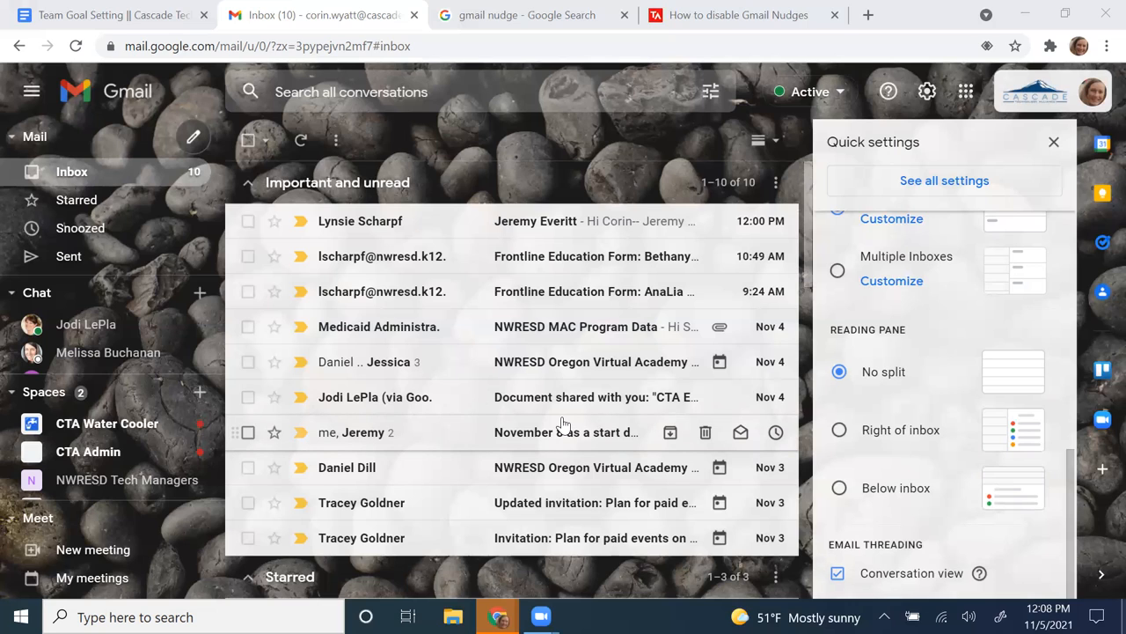
mouse_move(433, 363)
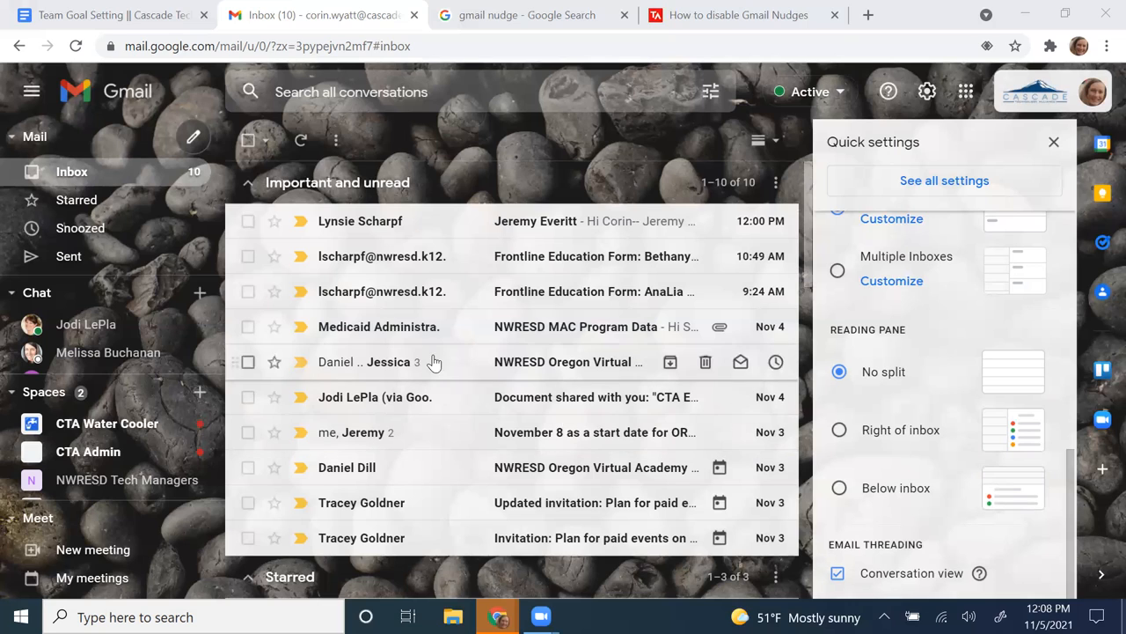
mouse_move(359, 364)
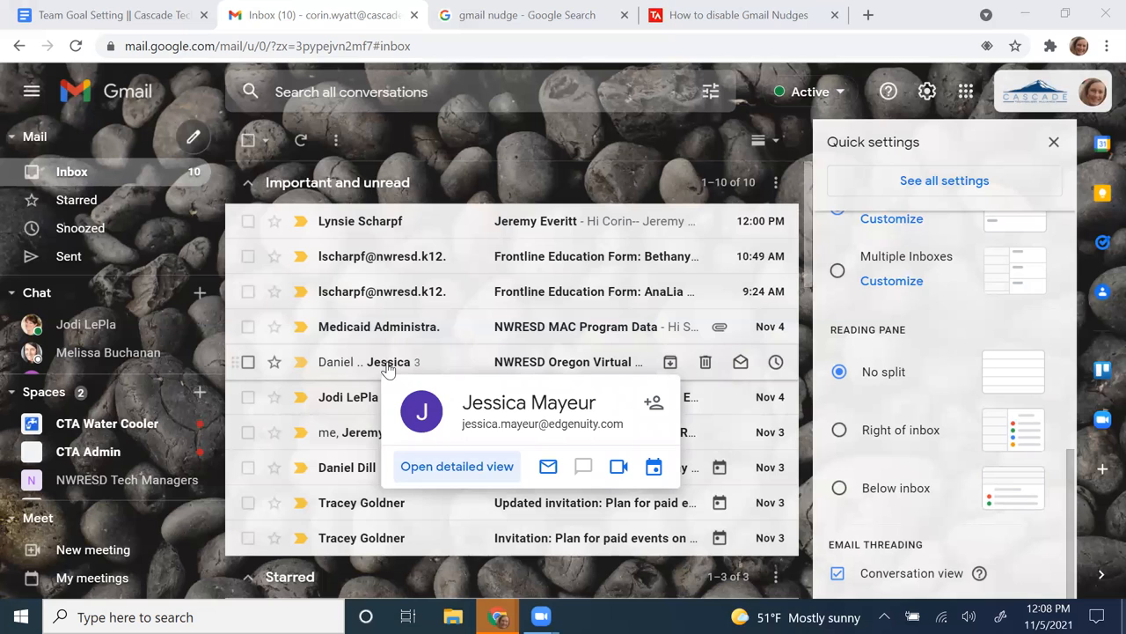
mouse_move(419, 368)
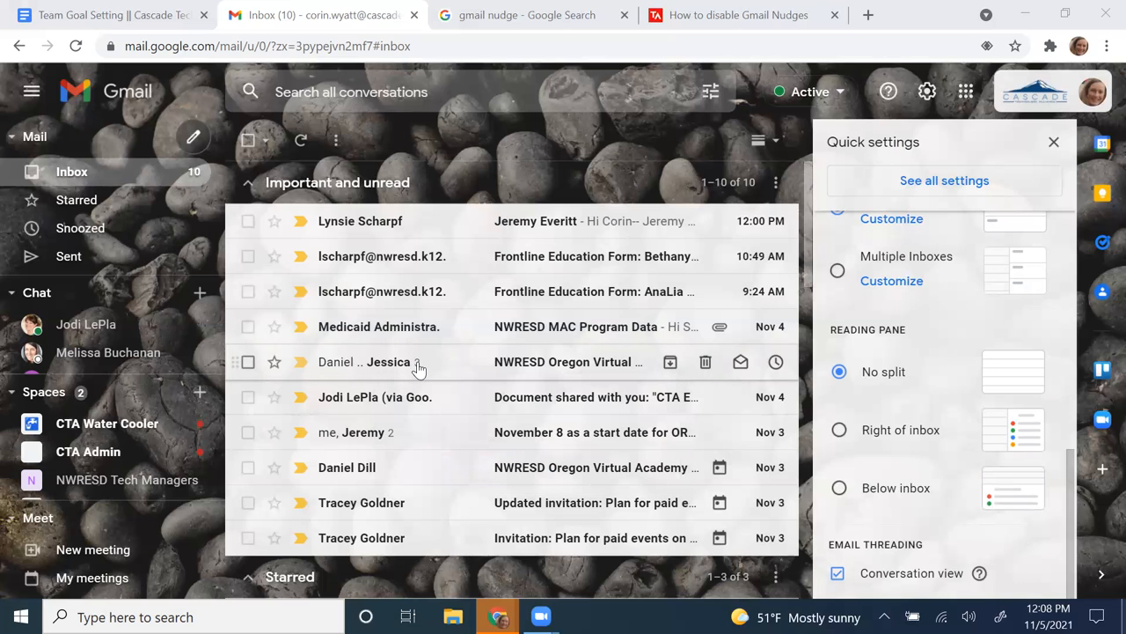
mouse_move(516, 406)
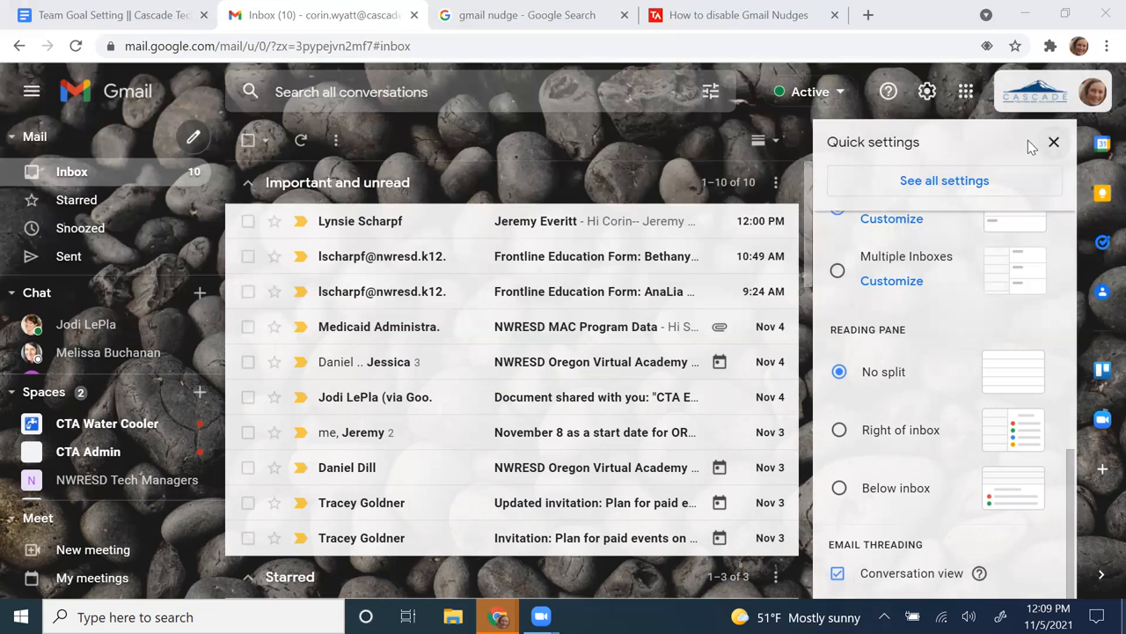
mouse_move(869, 169)
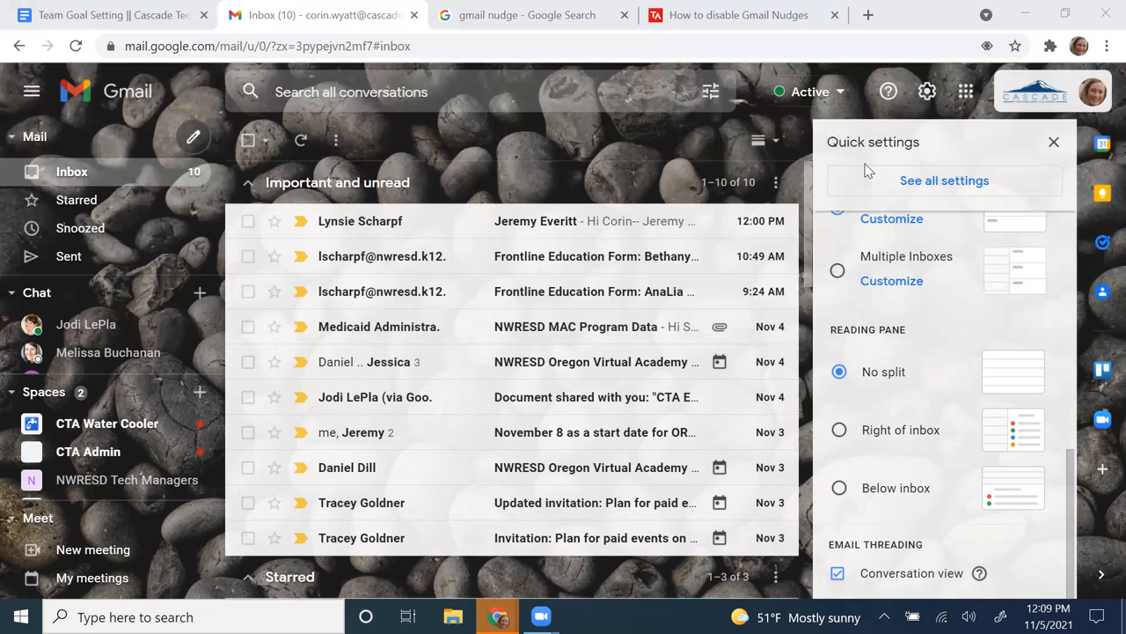
click(1052, 141)
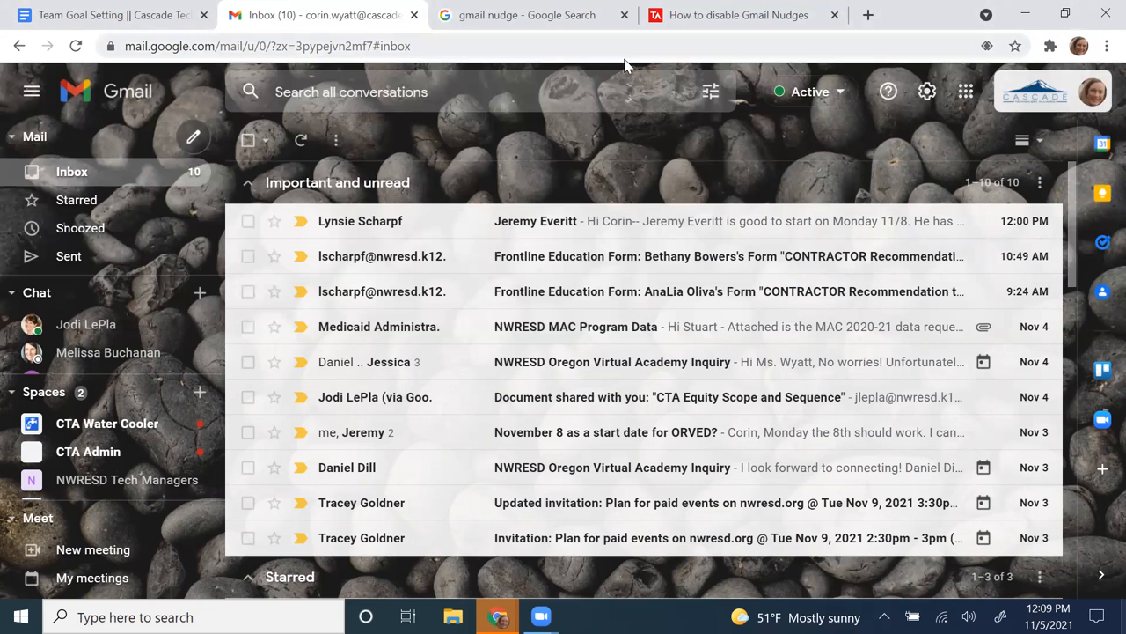
mouse_move(514, 229)
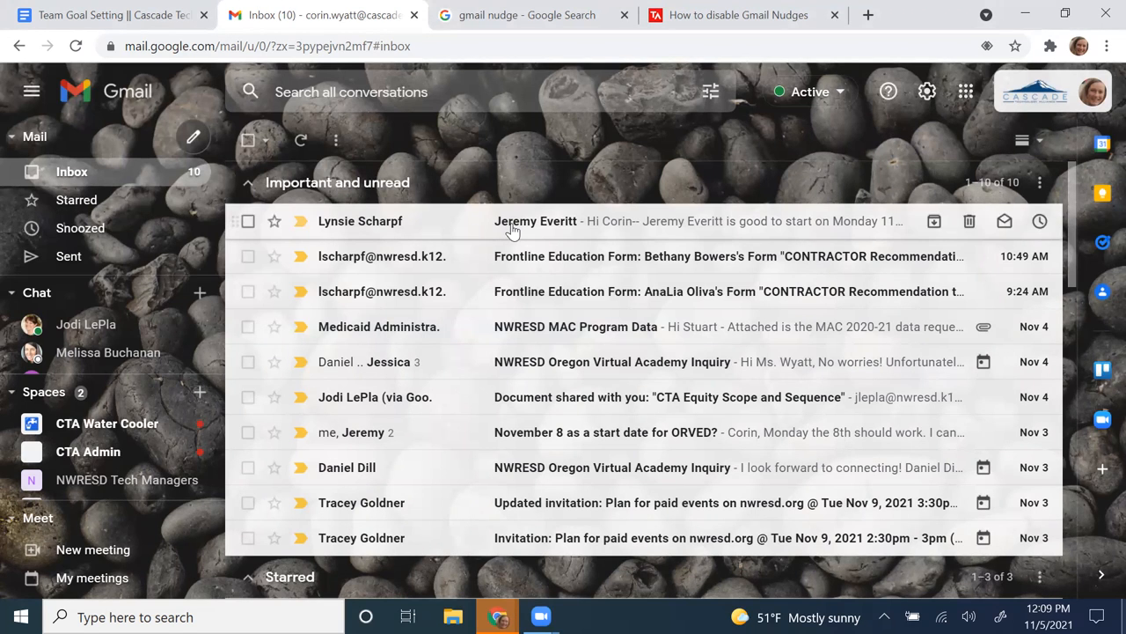
click(535, 222)
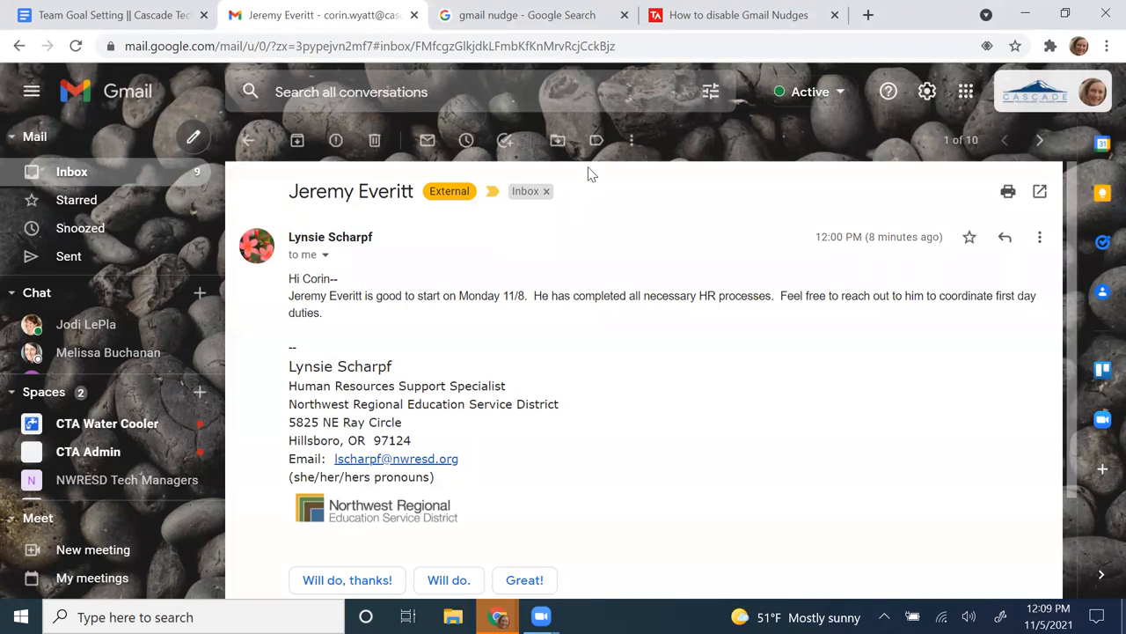
mouse_move(14, 141)
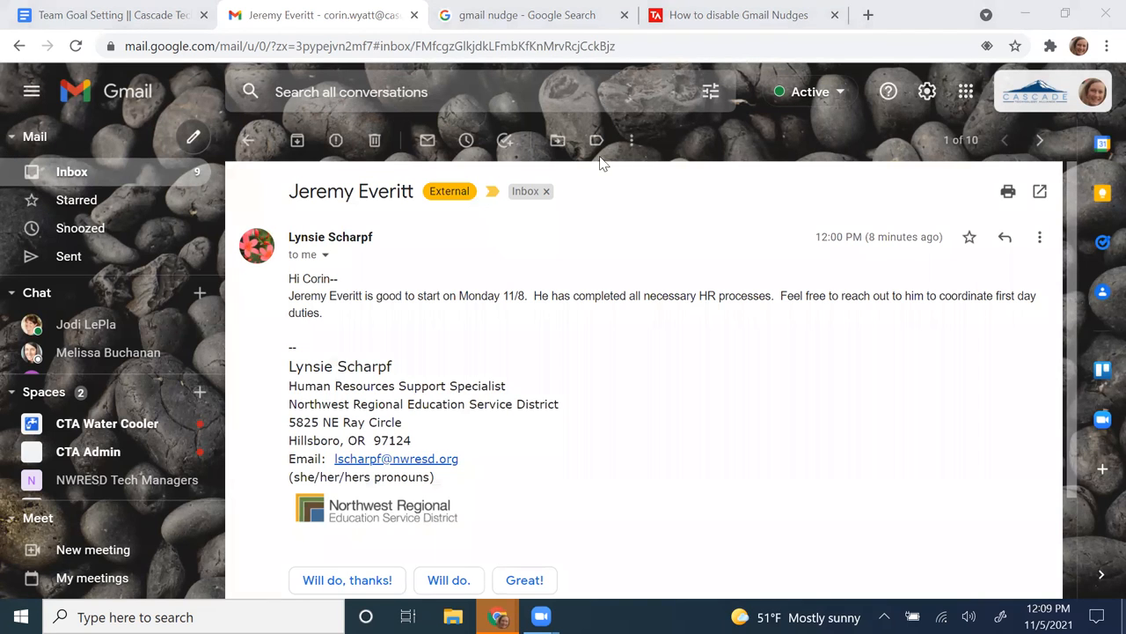
click(630, 141)
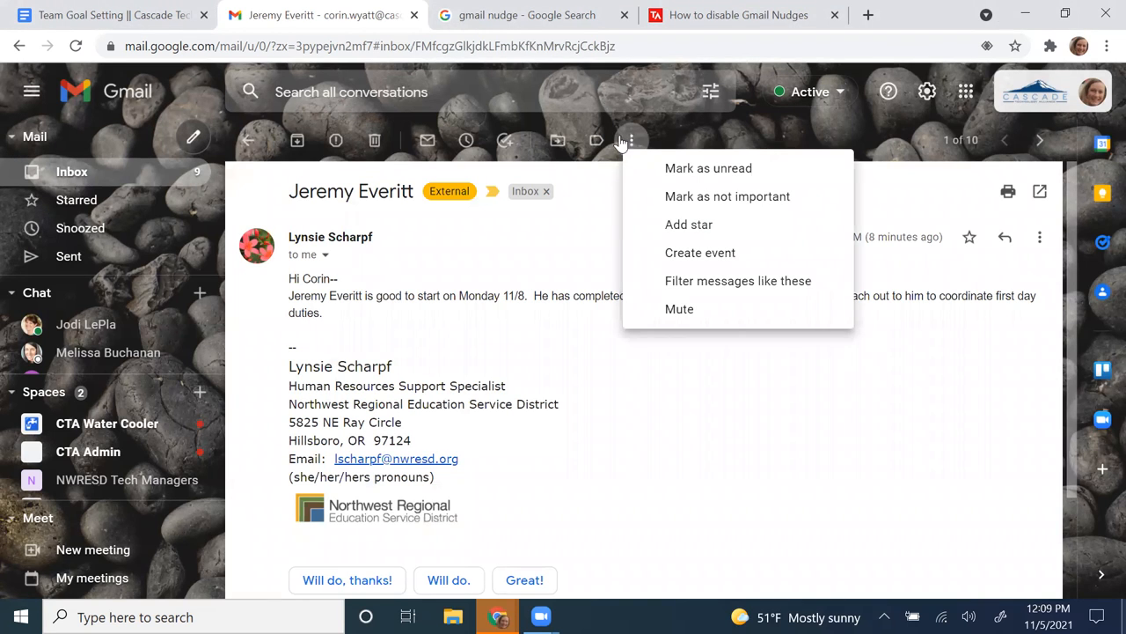
click(623, 141)
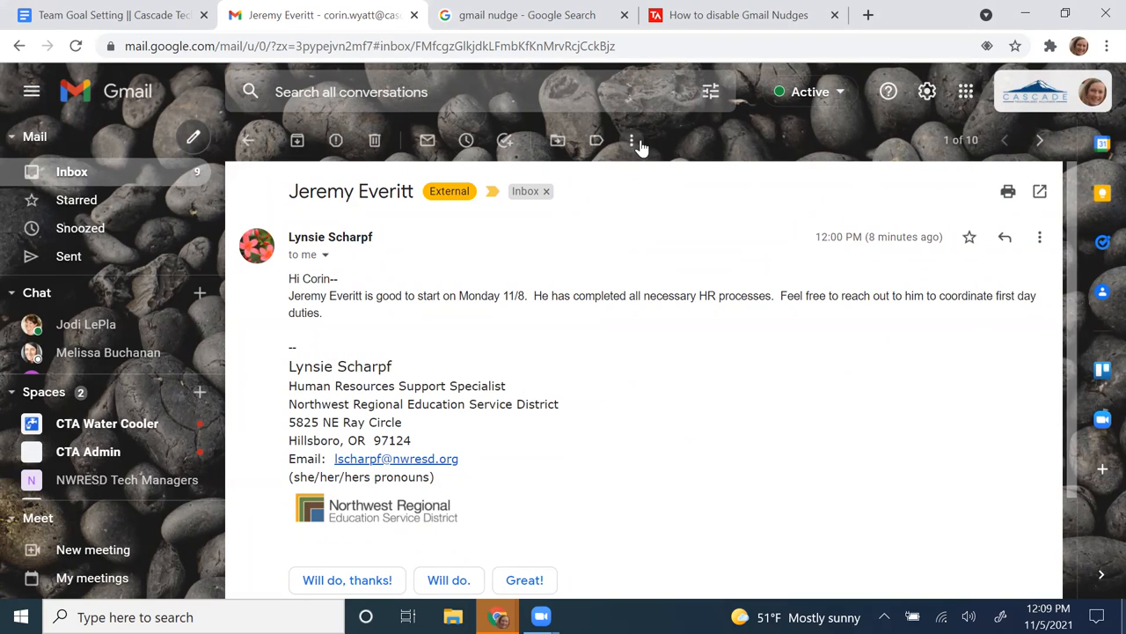
click(632, 141)
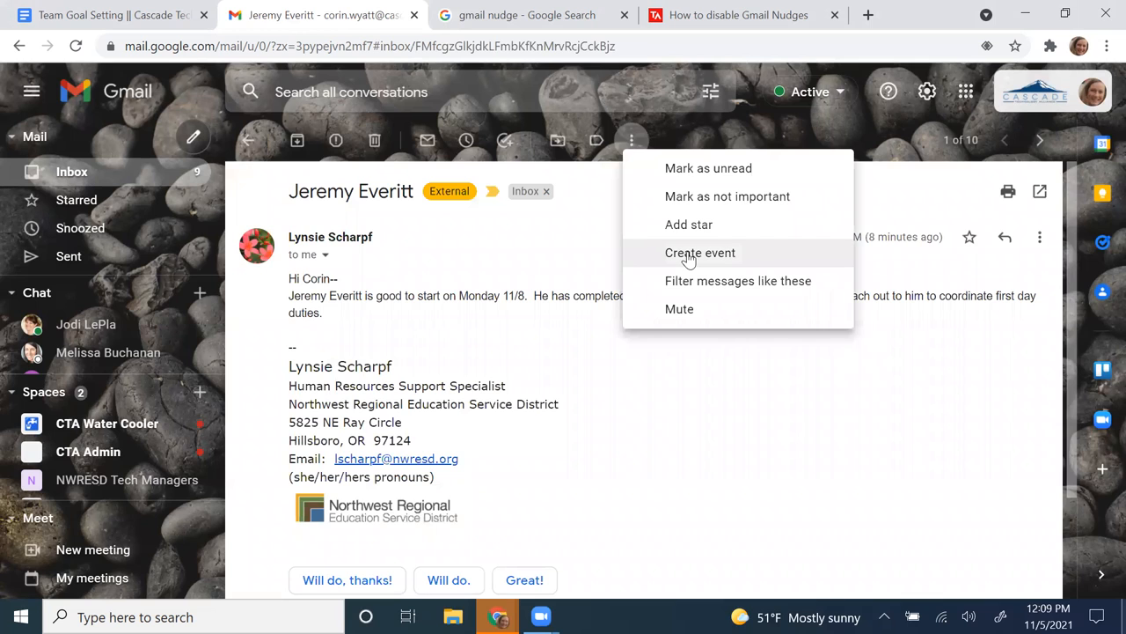
click(701, 254)
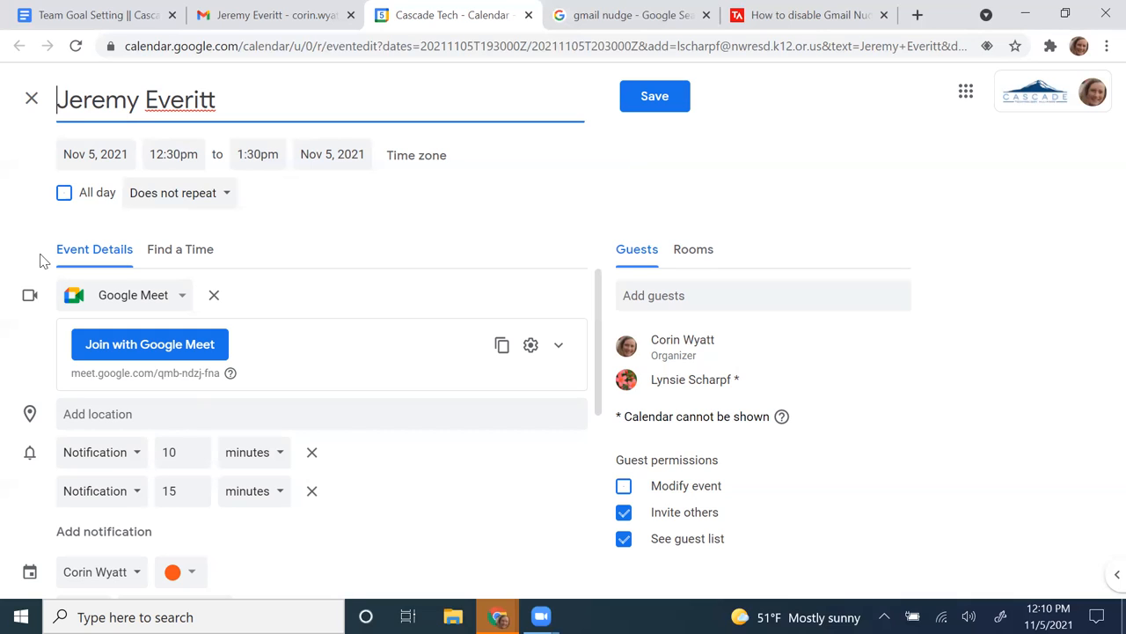
mouse_move(315, 138)
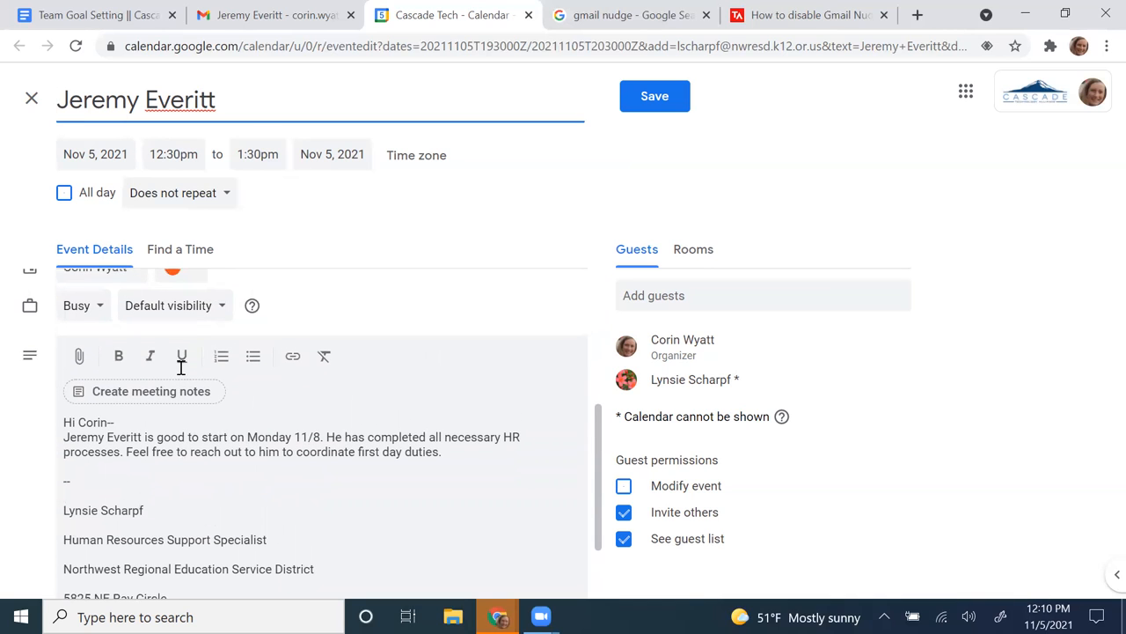
mouse_move(182, 361)
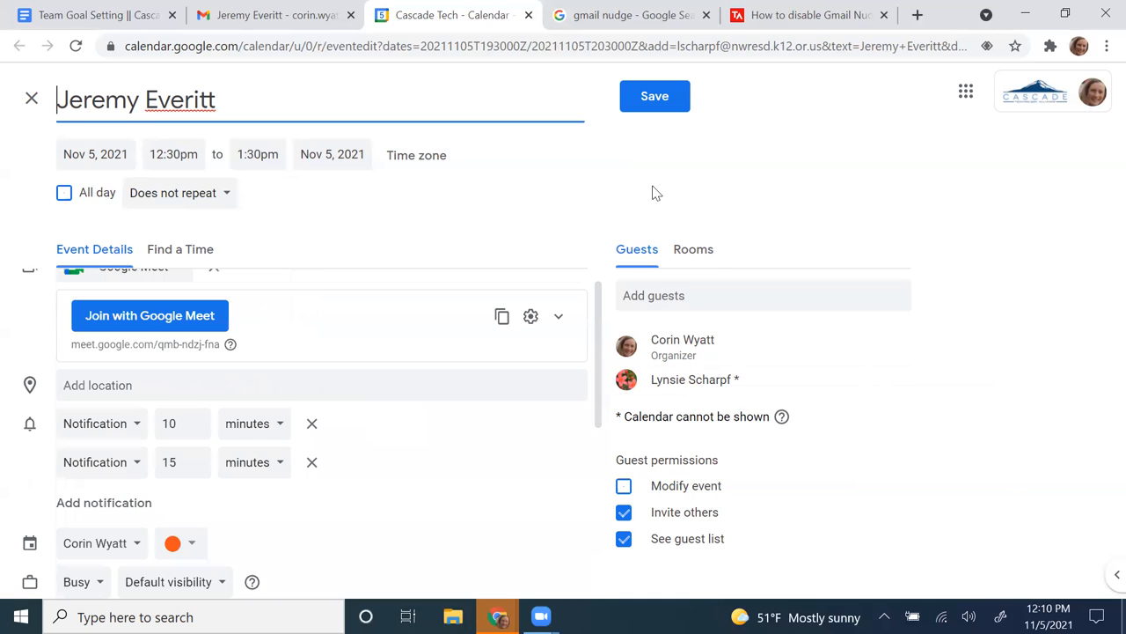
mouse_move(528, 15)
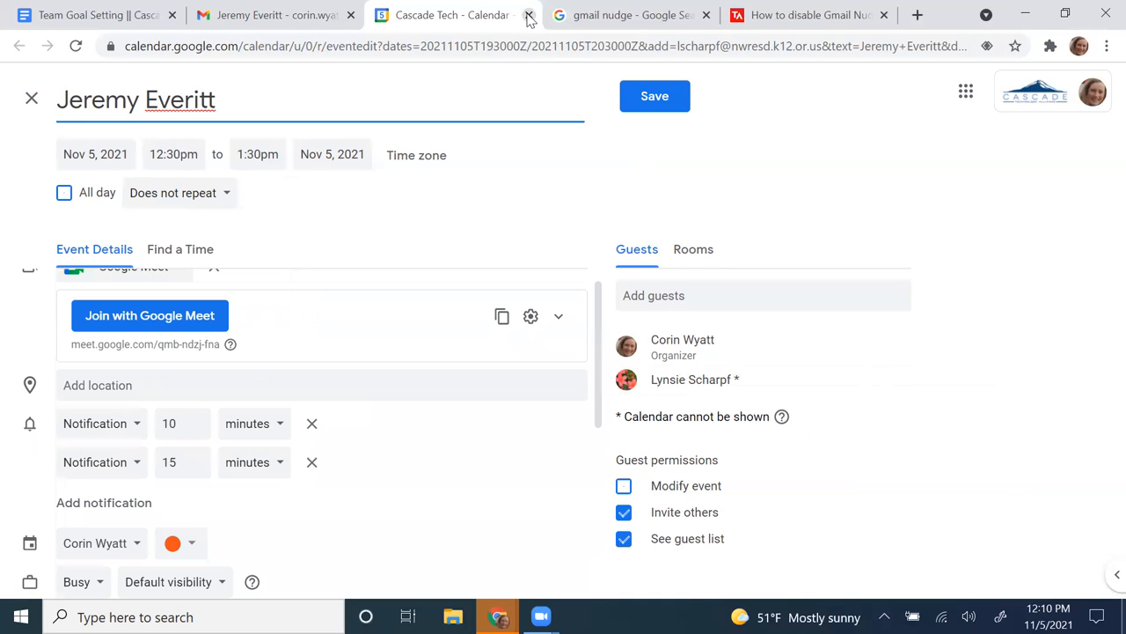
click(528, 14)
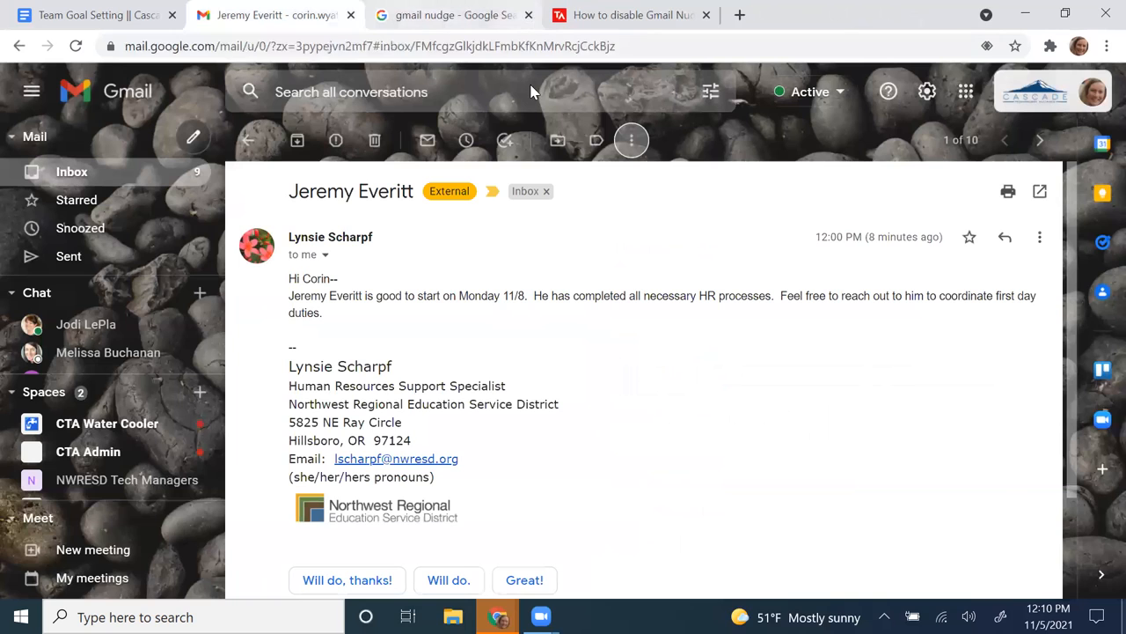
click(630, 141)
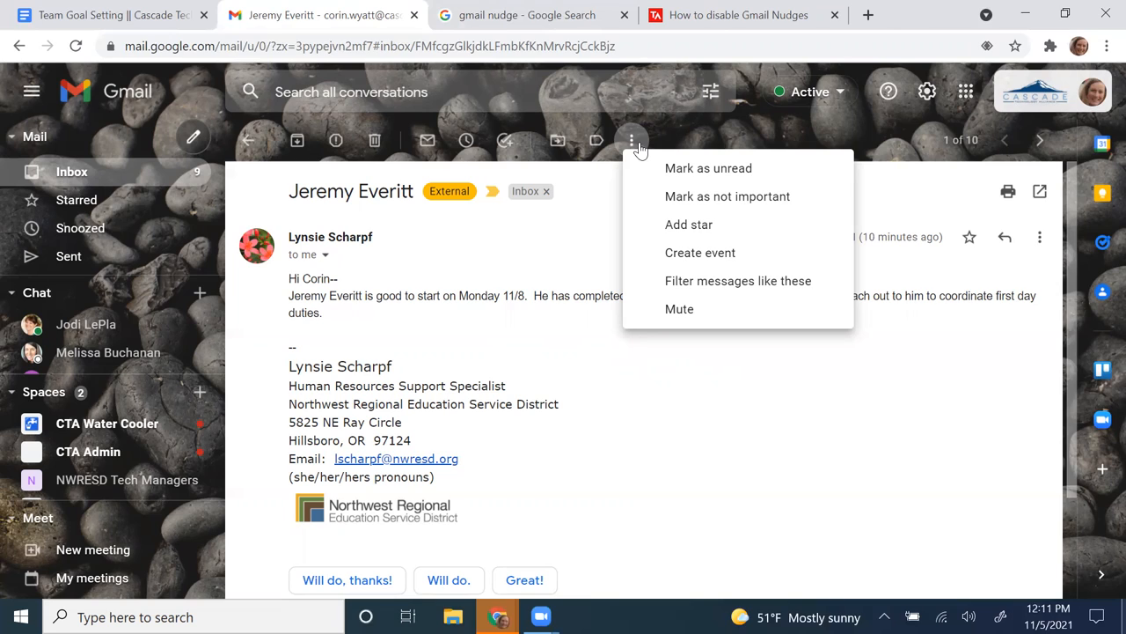
mouse_move(702, 226)
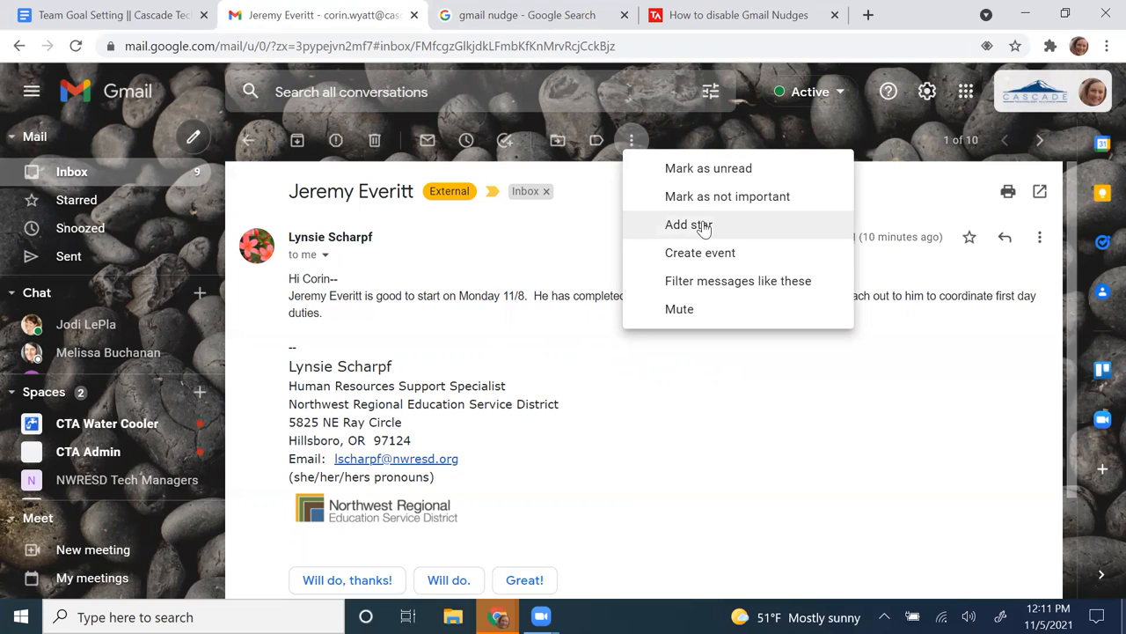
mouse_move(701, 236)
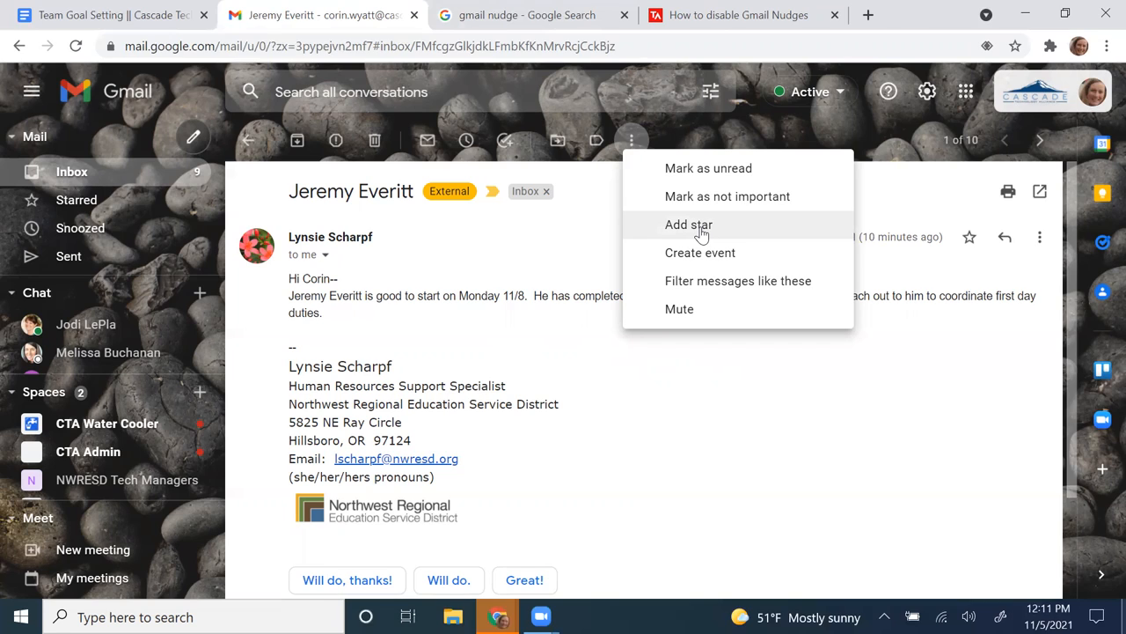
mouse_move(707, 261)
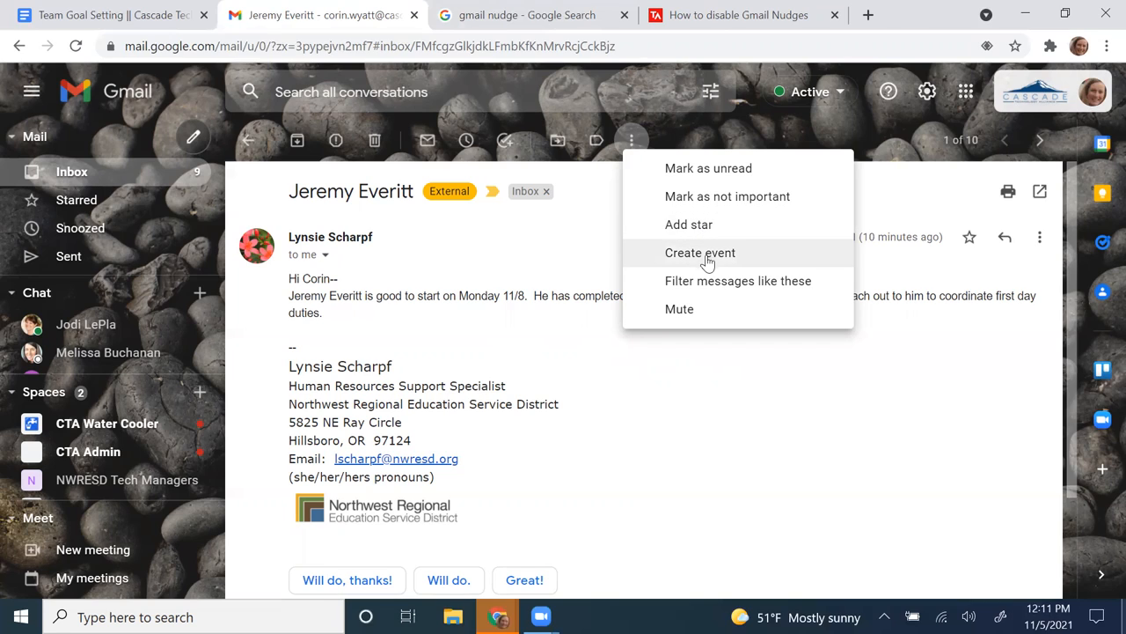
mouse_move(708, 289)
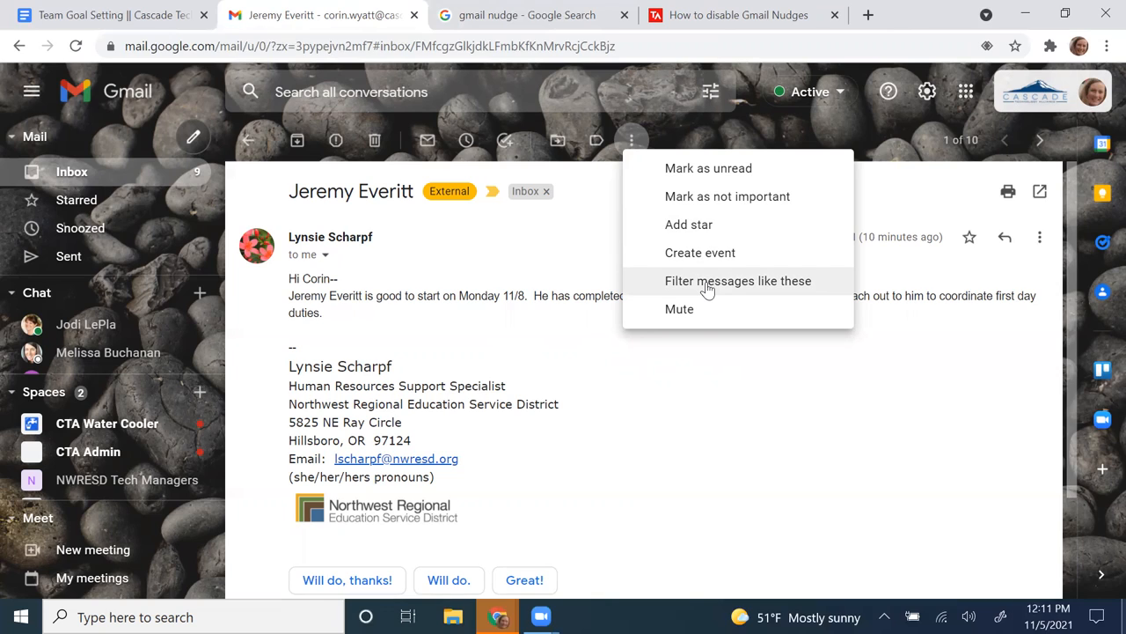
mouse_move(688, 309)
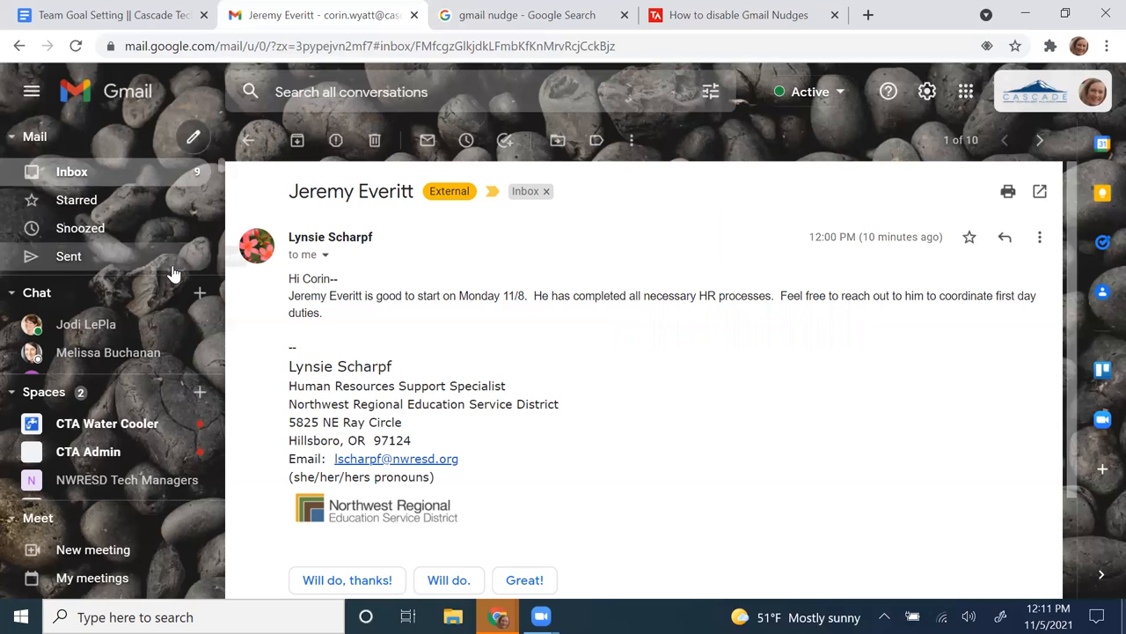
mouse_move(418, 333)
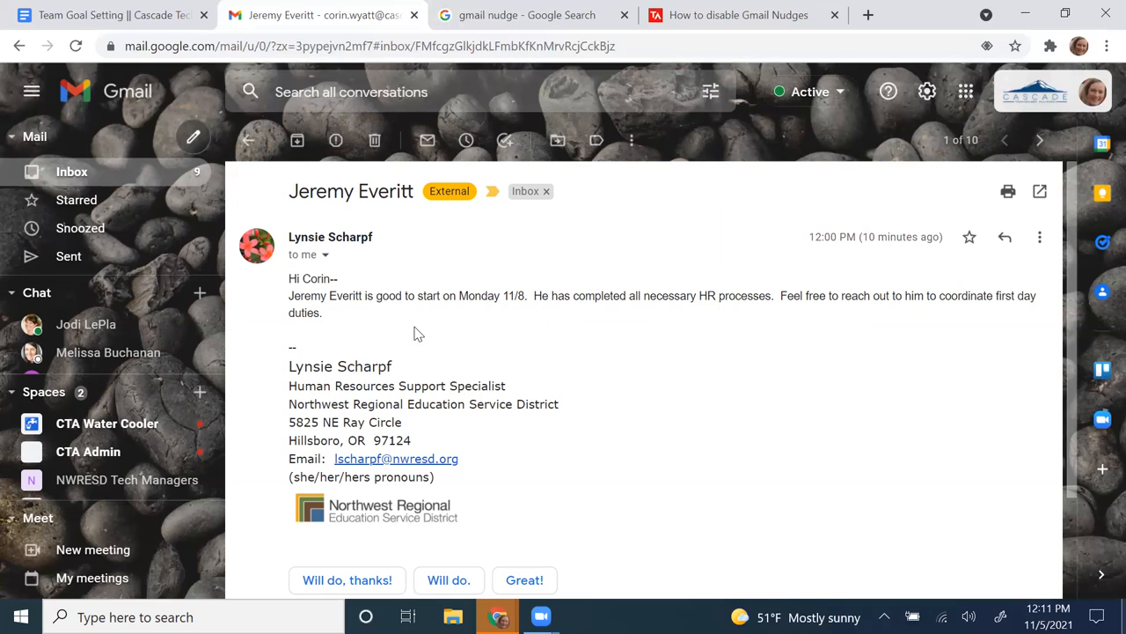
mouse_move(630, 140)
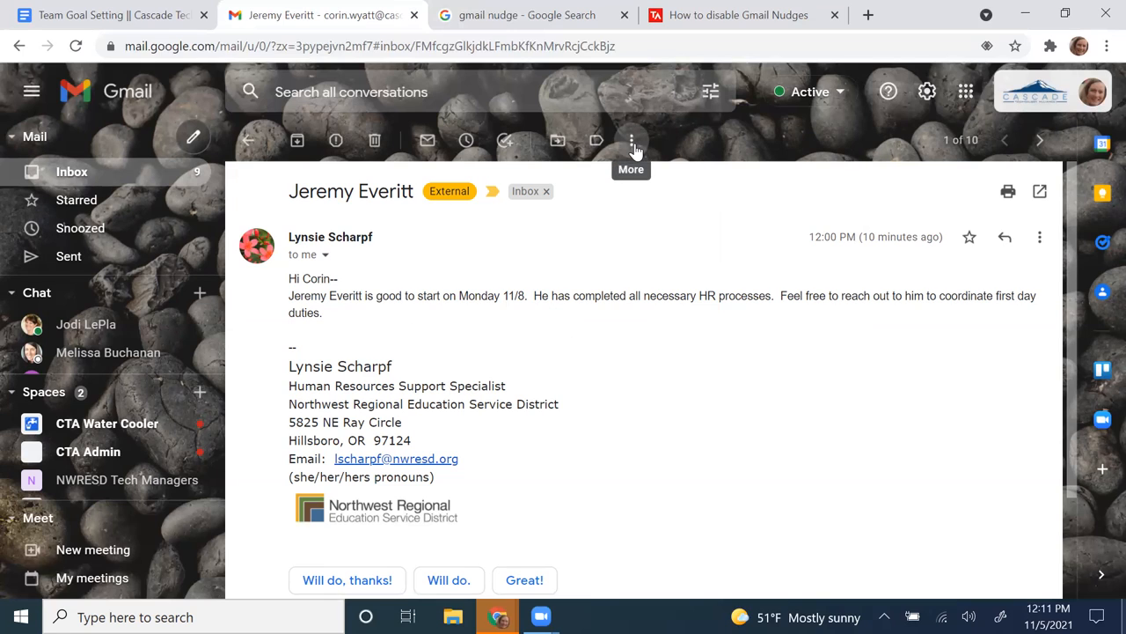
mouse_move(827, 183)
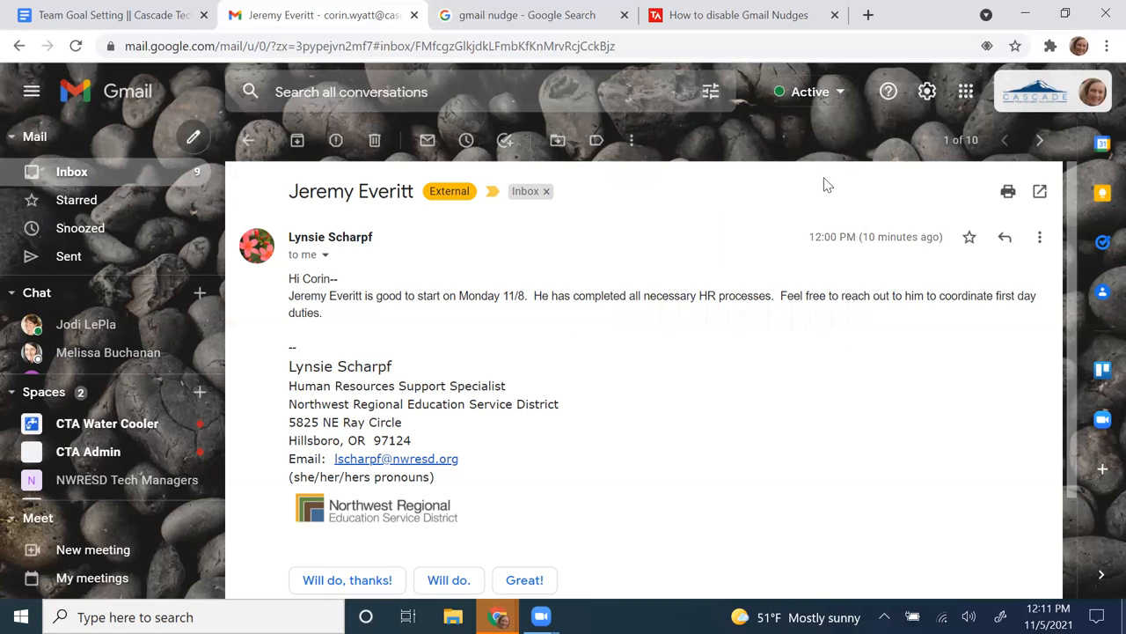
mouse_move(1007, 141)
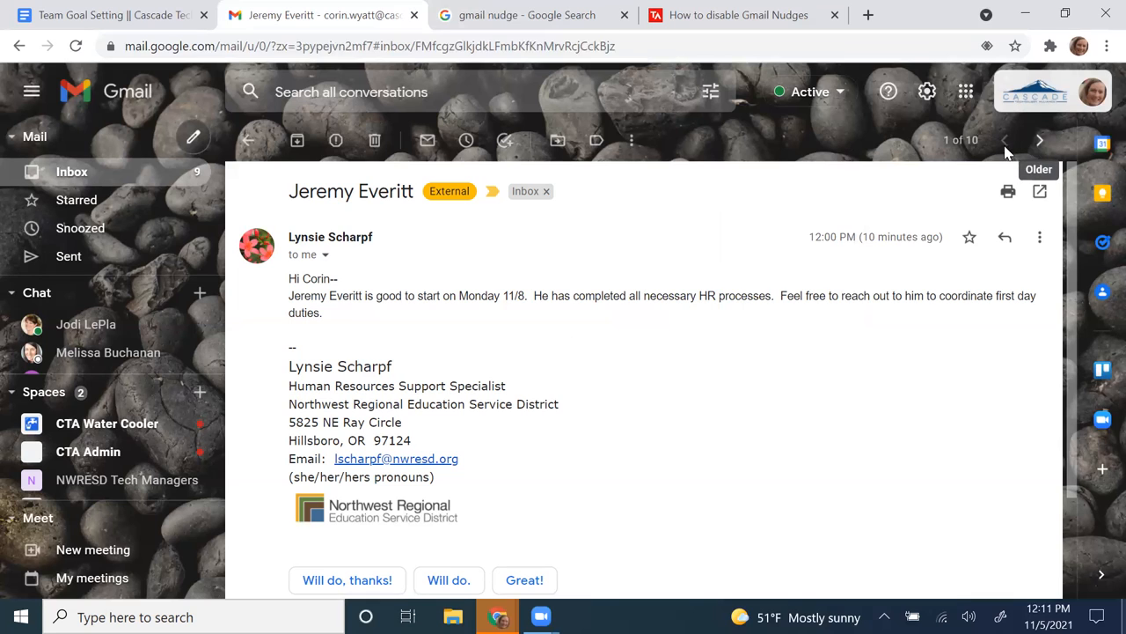
mouse_move(622, 215)
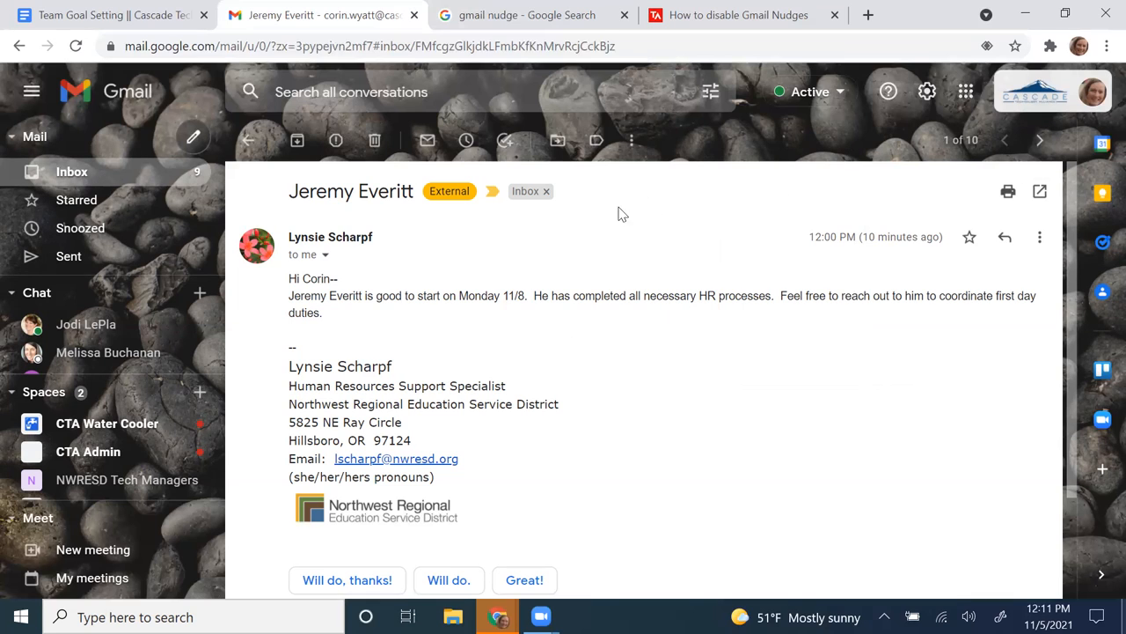
mouse_move(947, 155)
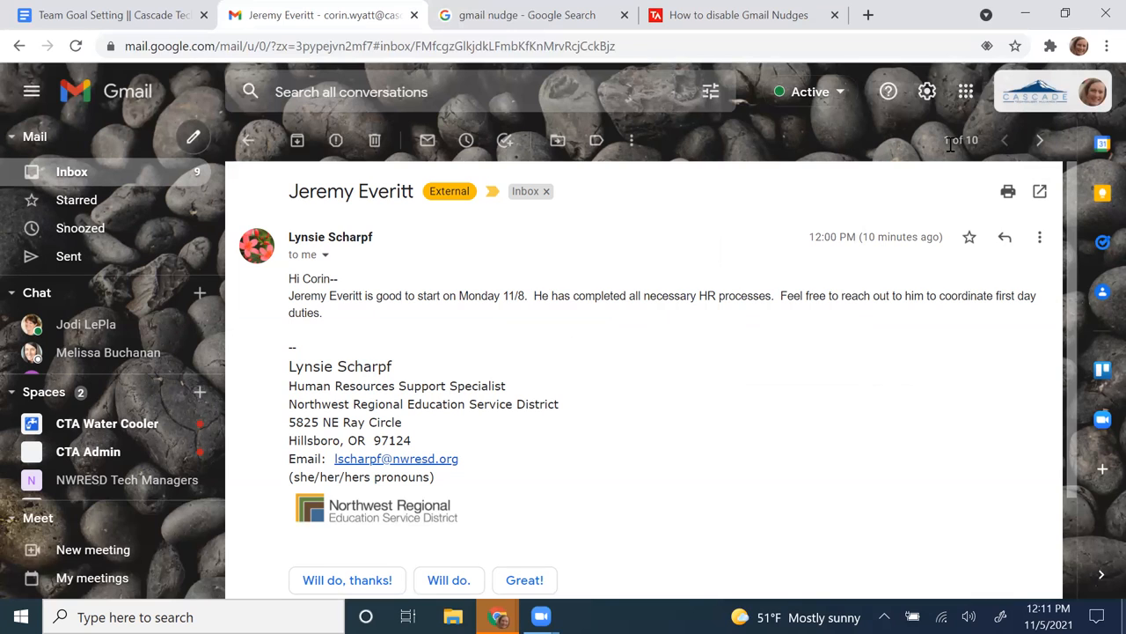
mouse_move(1039, 141)
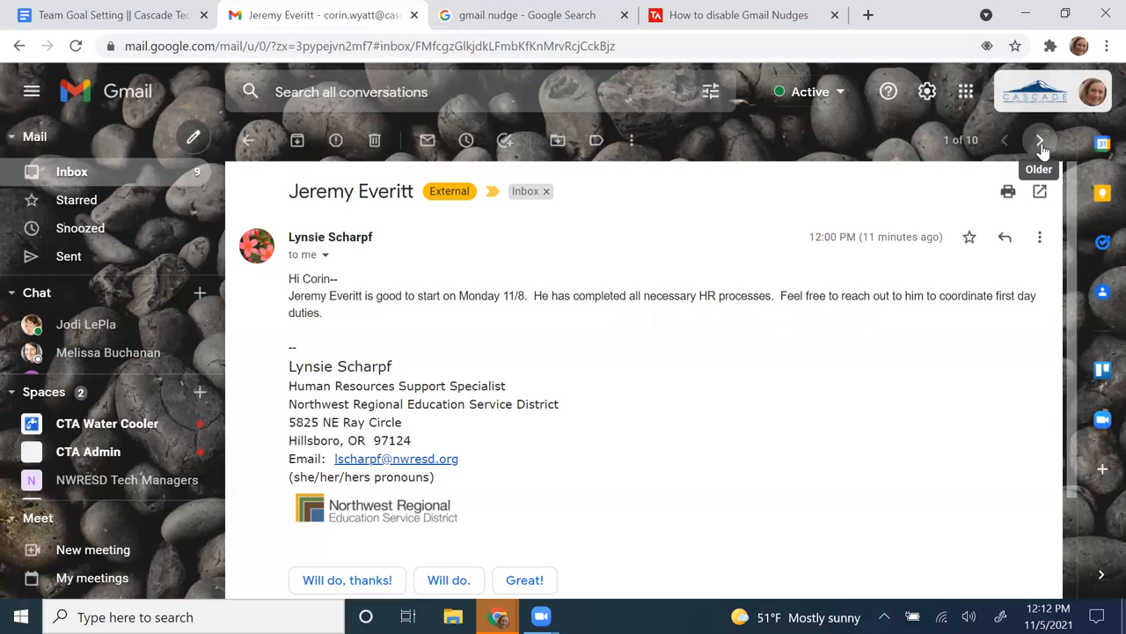
click(1038, 141)
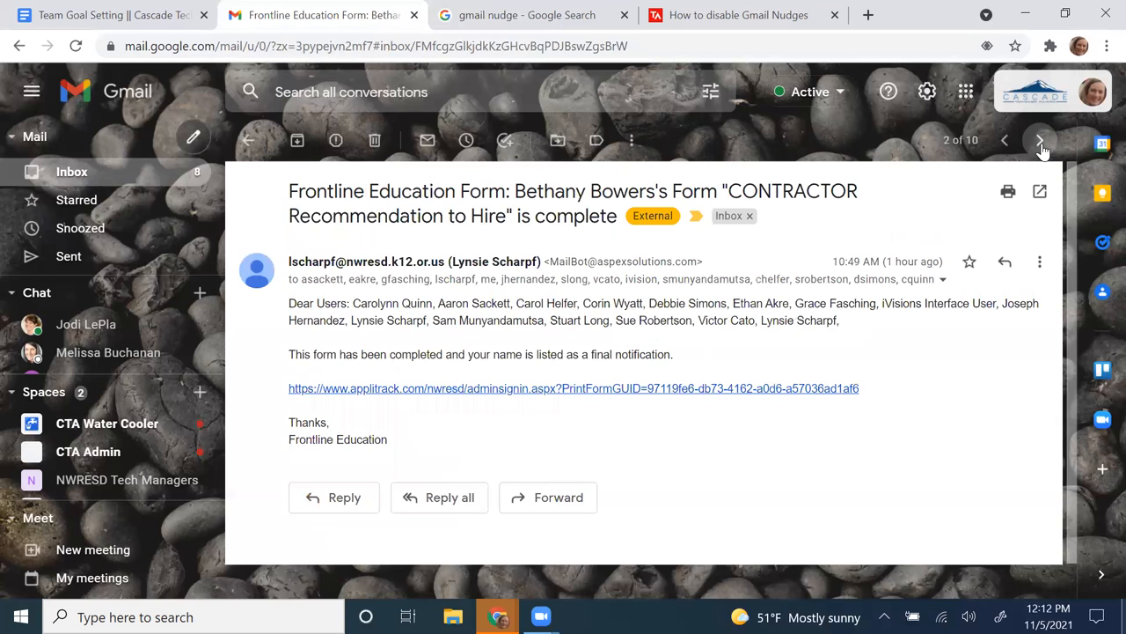
click(1038, 140)
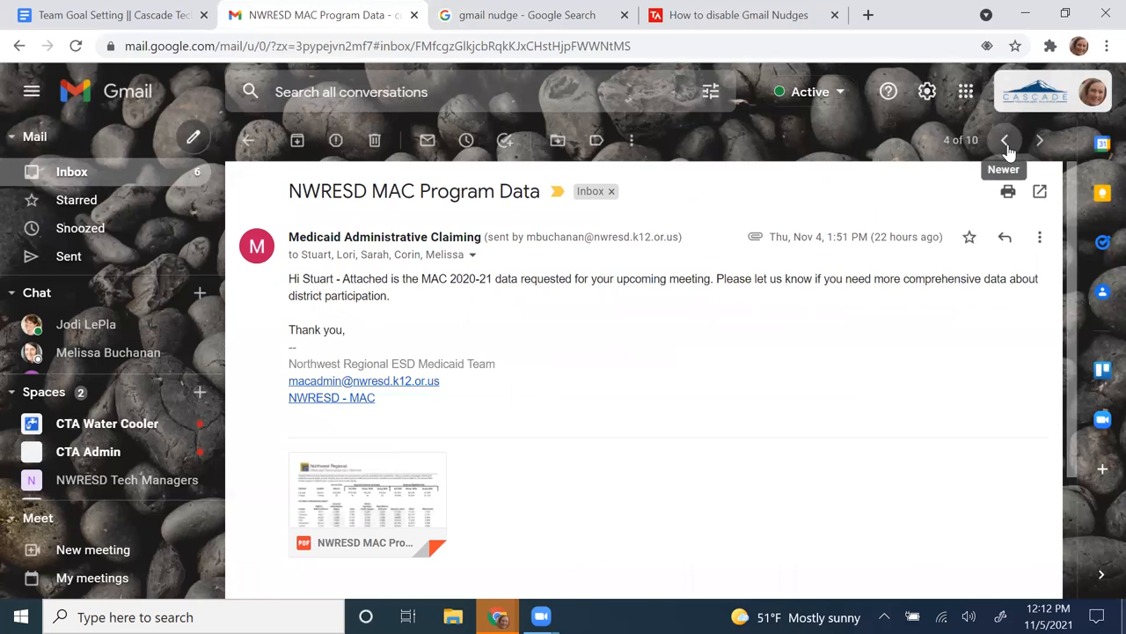
click(1003, 140)
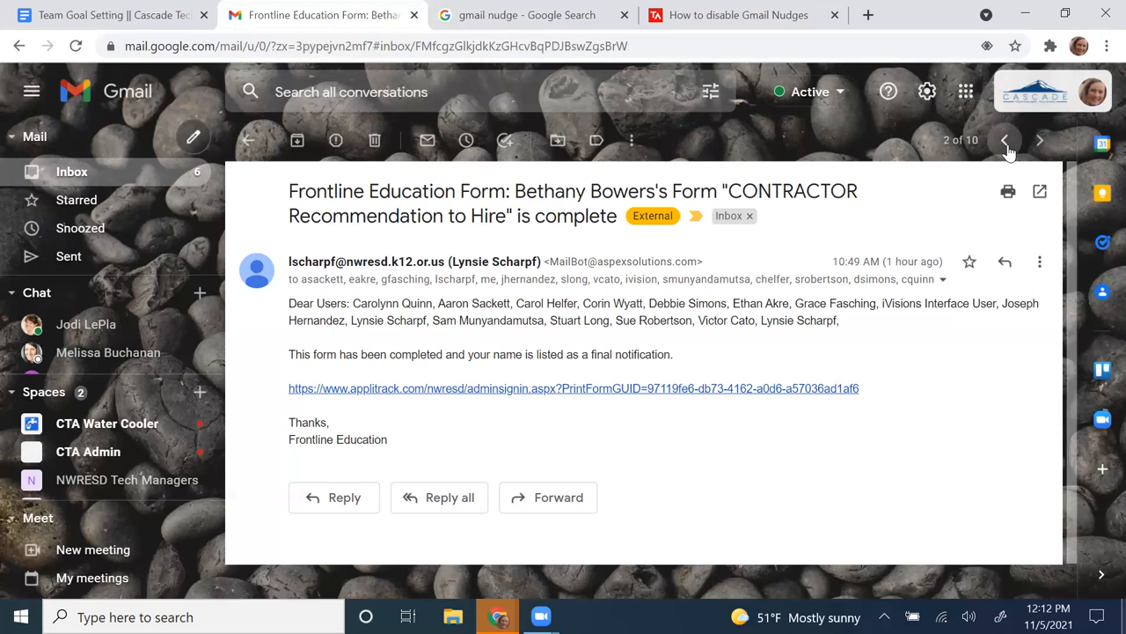
click(1003, 141)
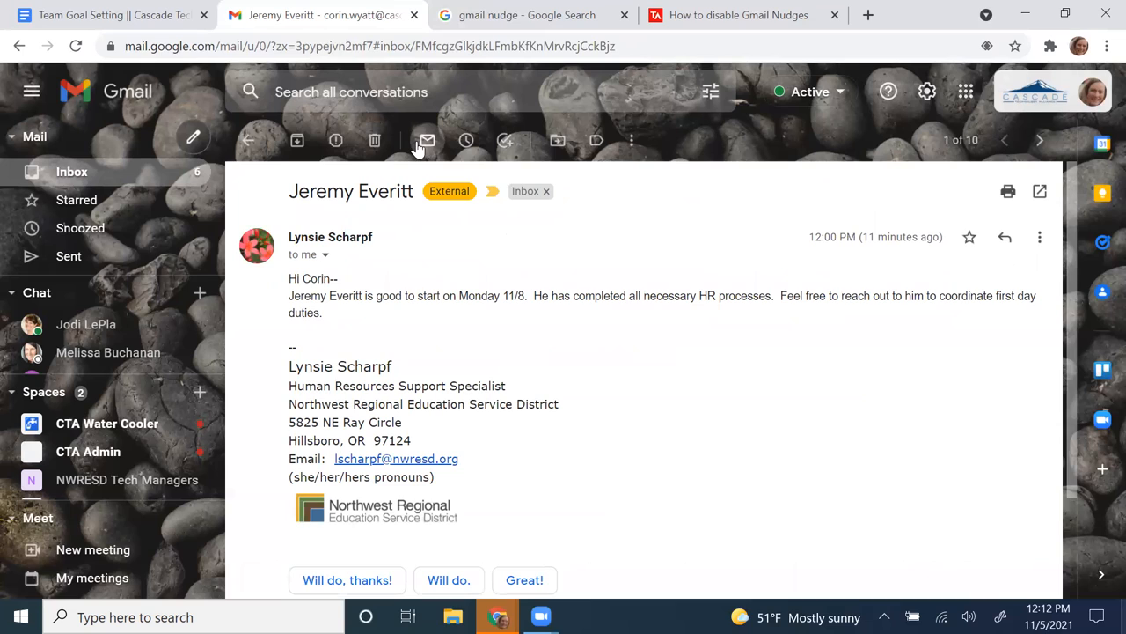
mouse_move(424, 141)
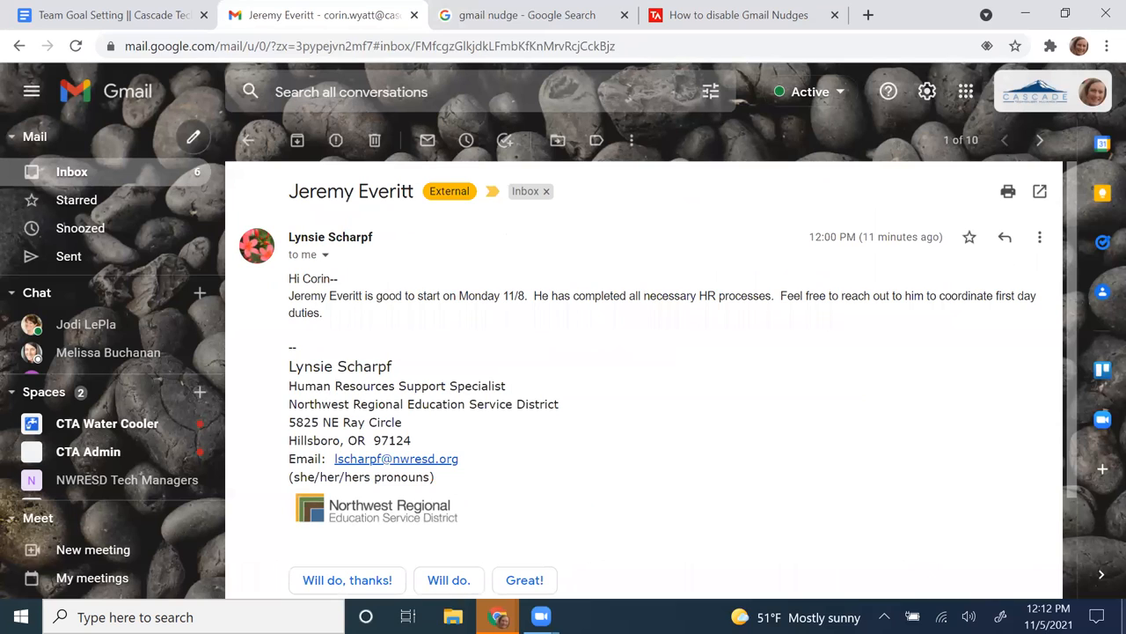
mouse_move(373, 316)
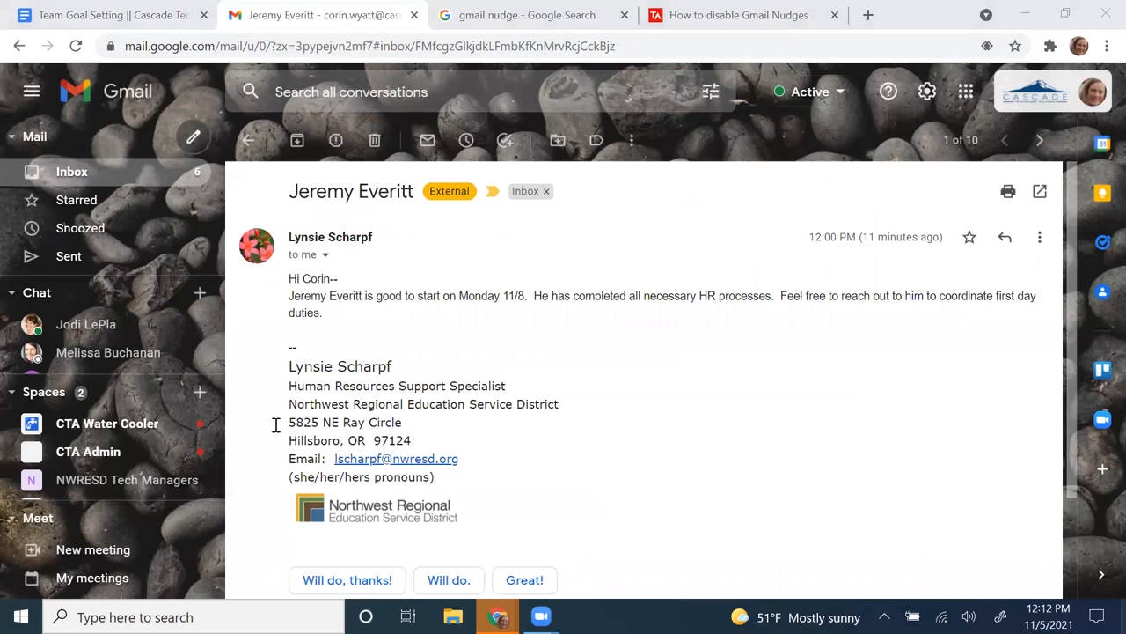
mouse_move(162, 329)
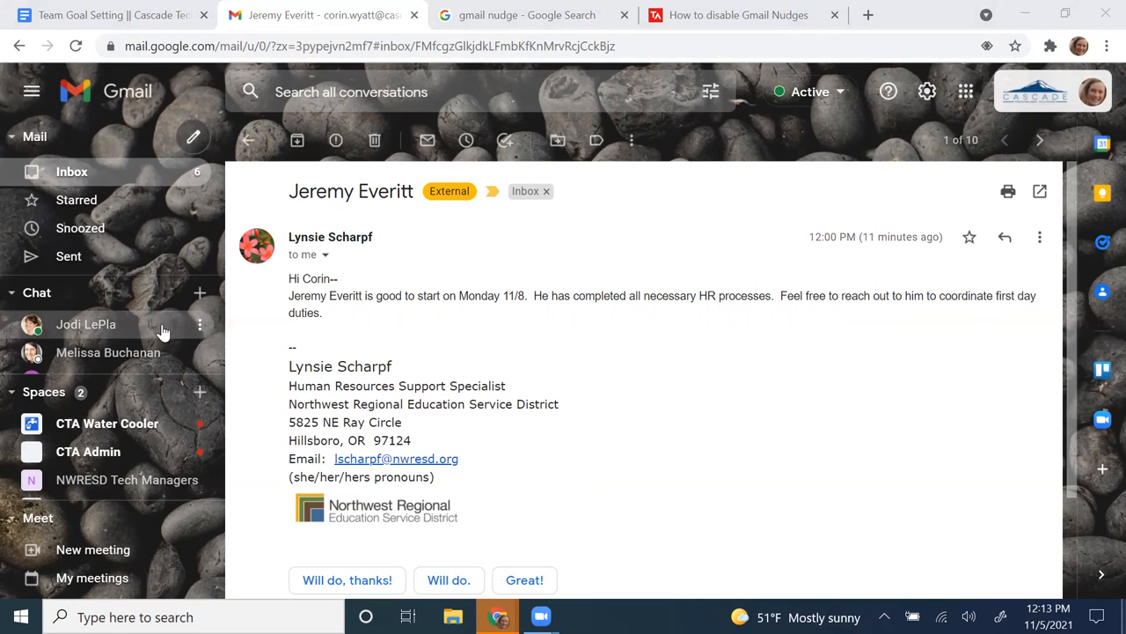
mouse_move(179, 435)
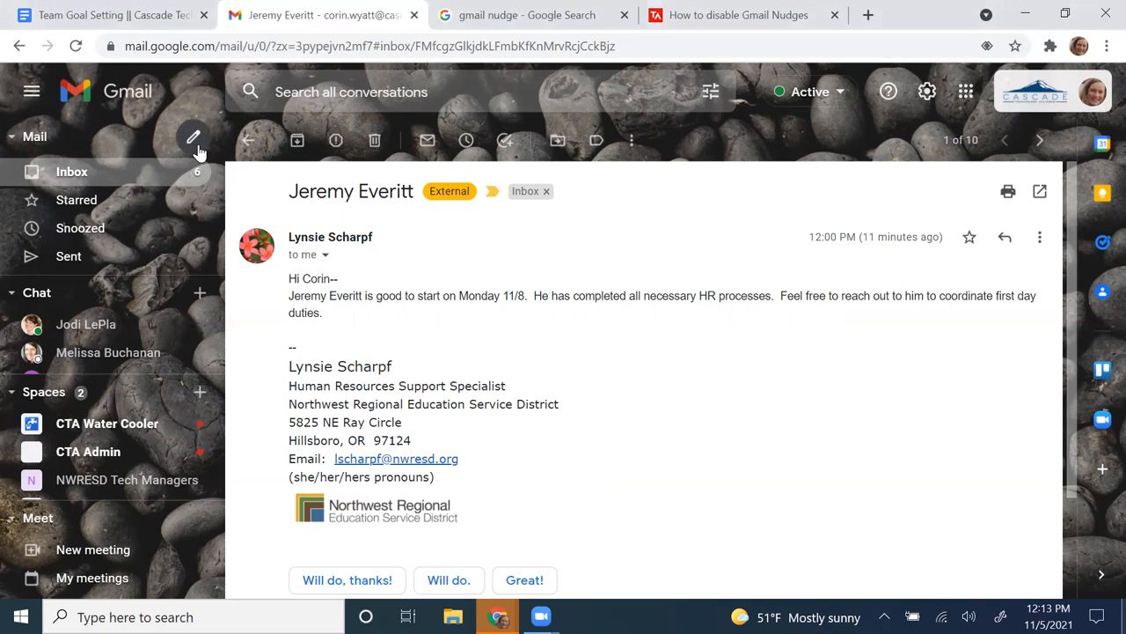
Compose a draft to Corin Wyatt with subject and body 'test' and show its More send options
click(194, 137)
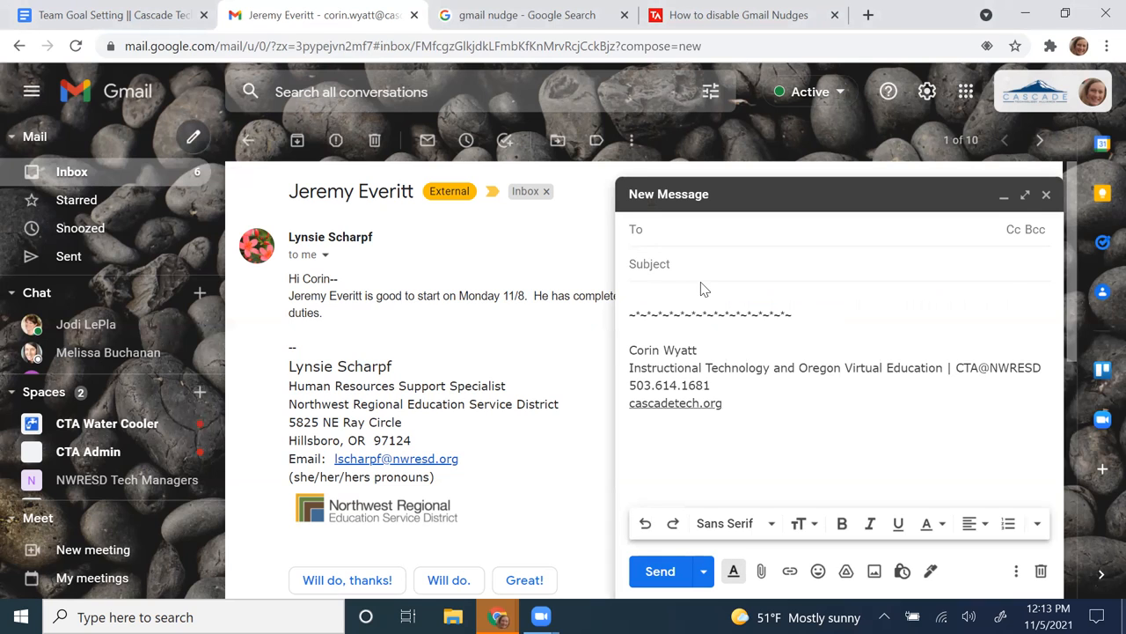
text(Corin Wyatt)
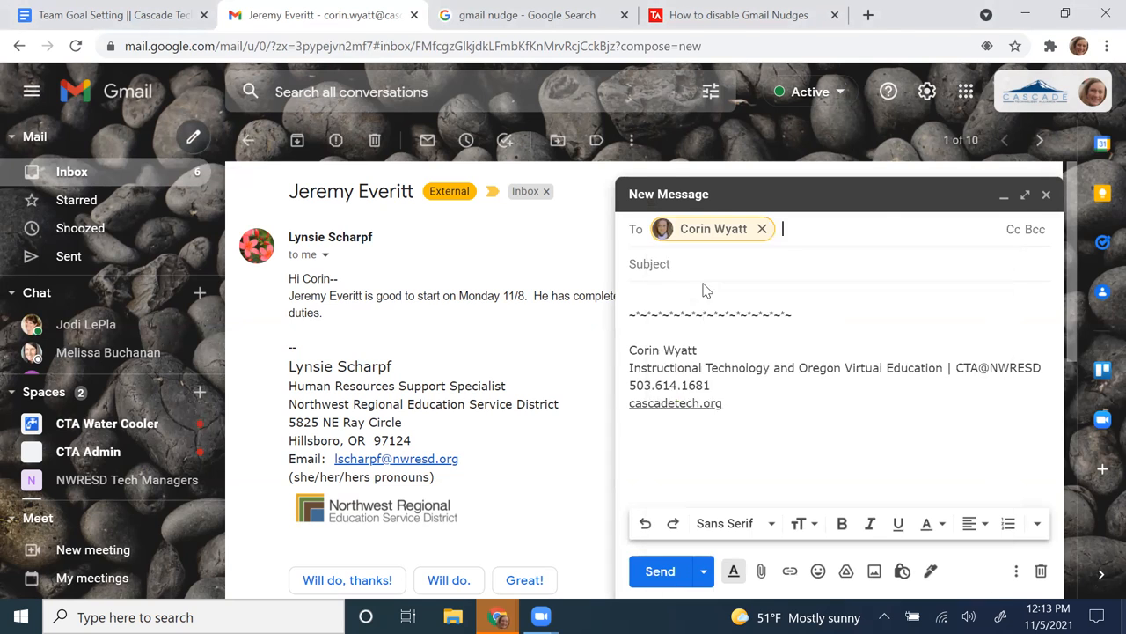
text(test)
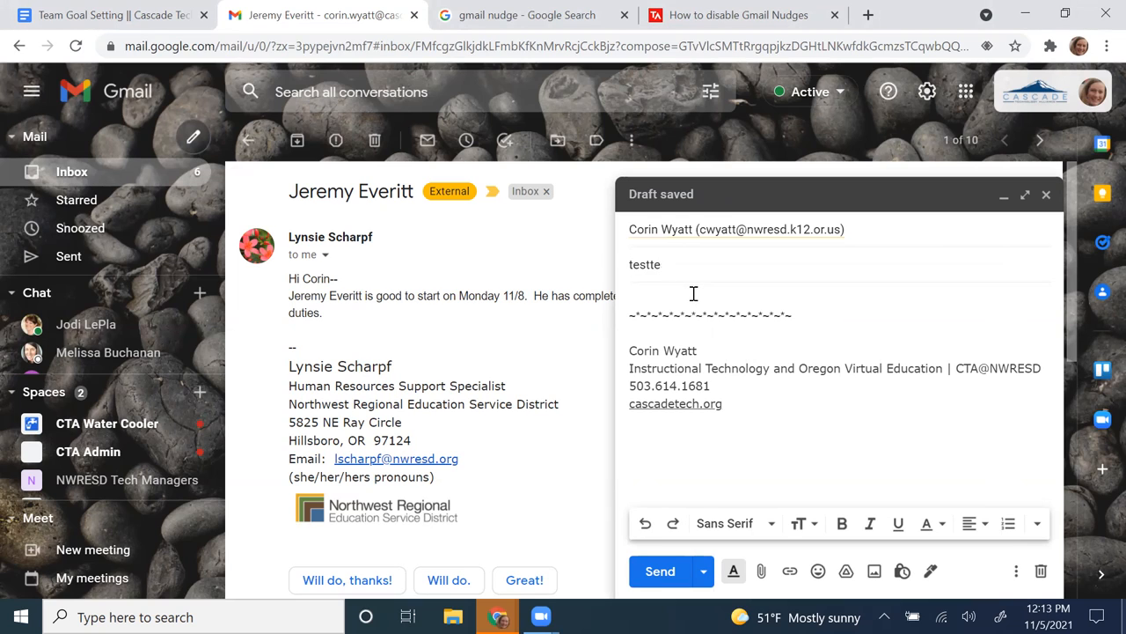
text(test)
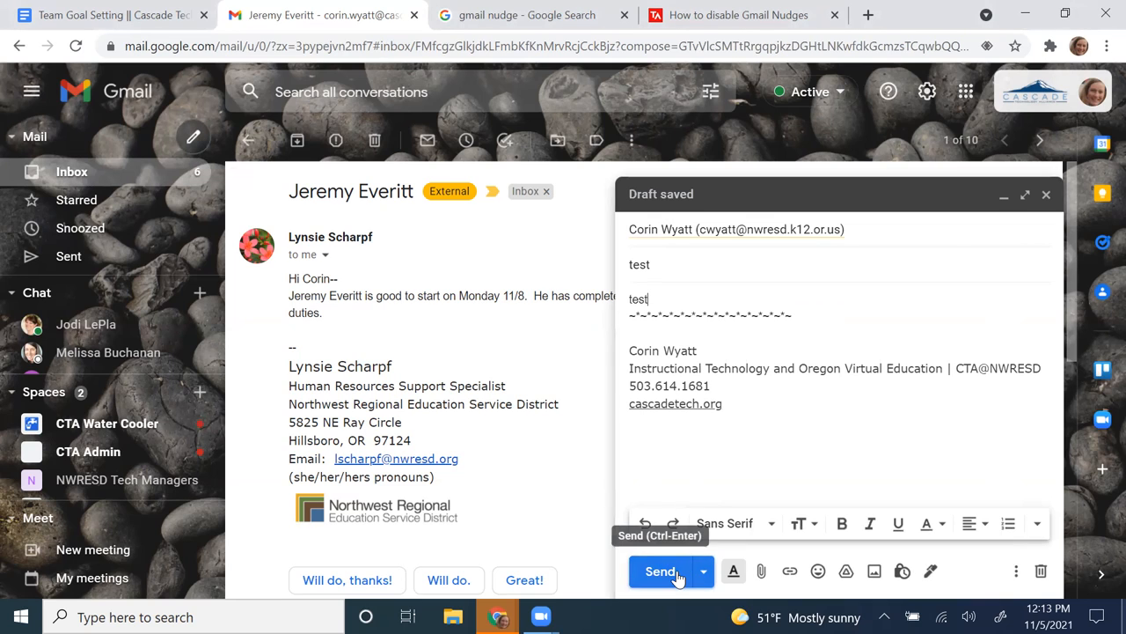
mouse_move(704, 570)
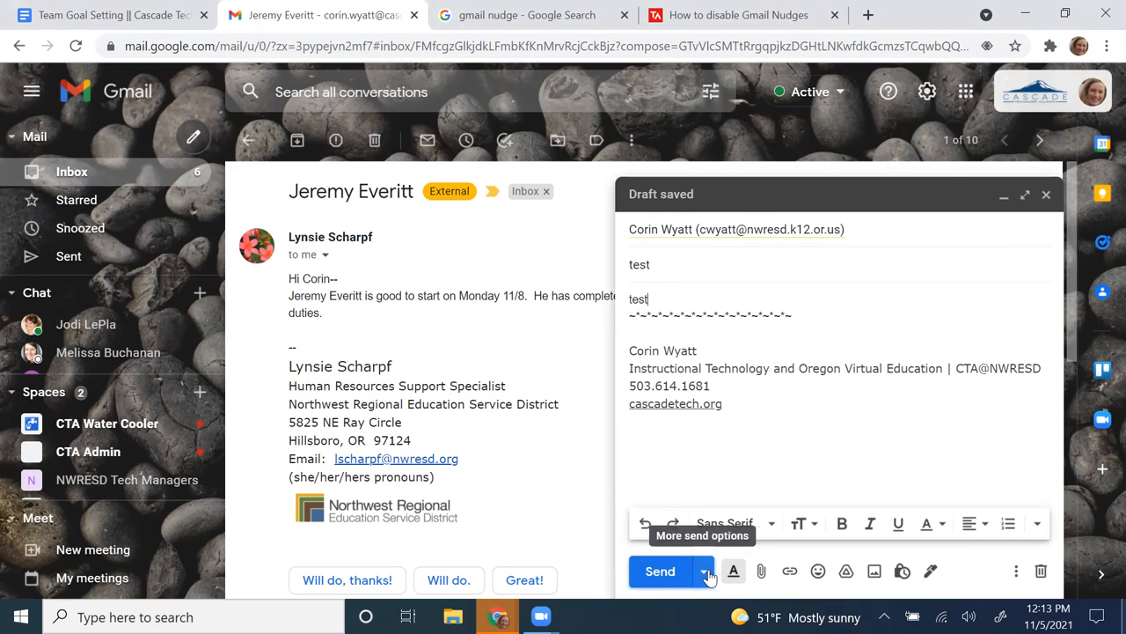
click(697, 570)
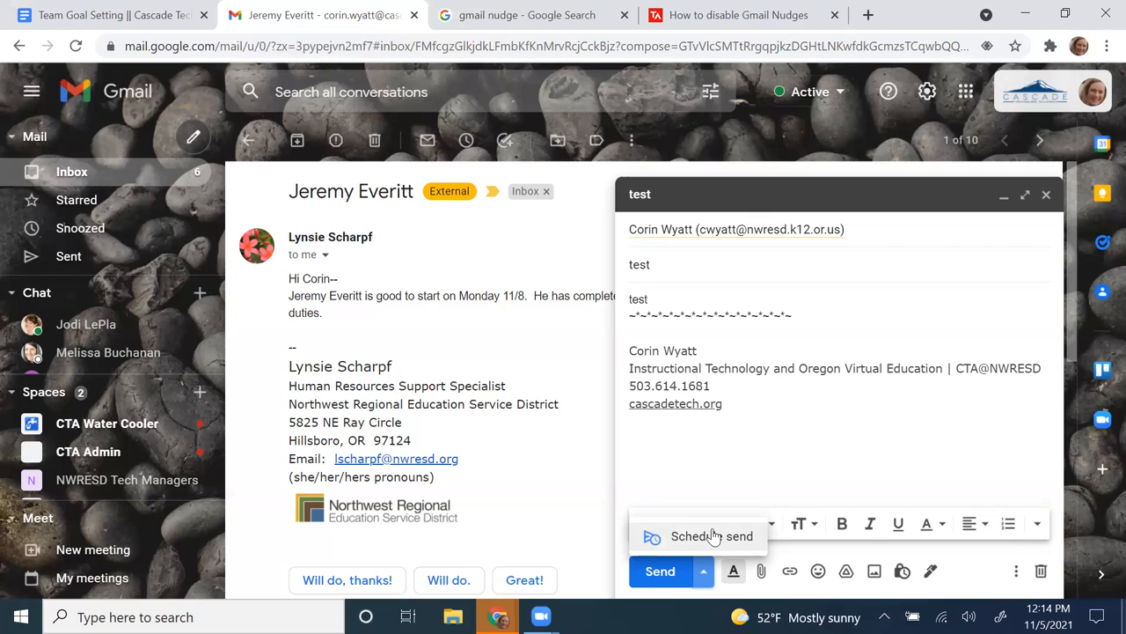
click(708, 535)
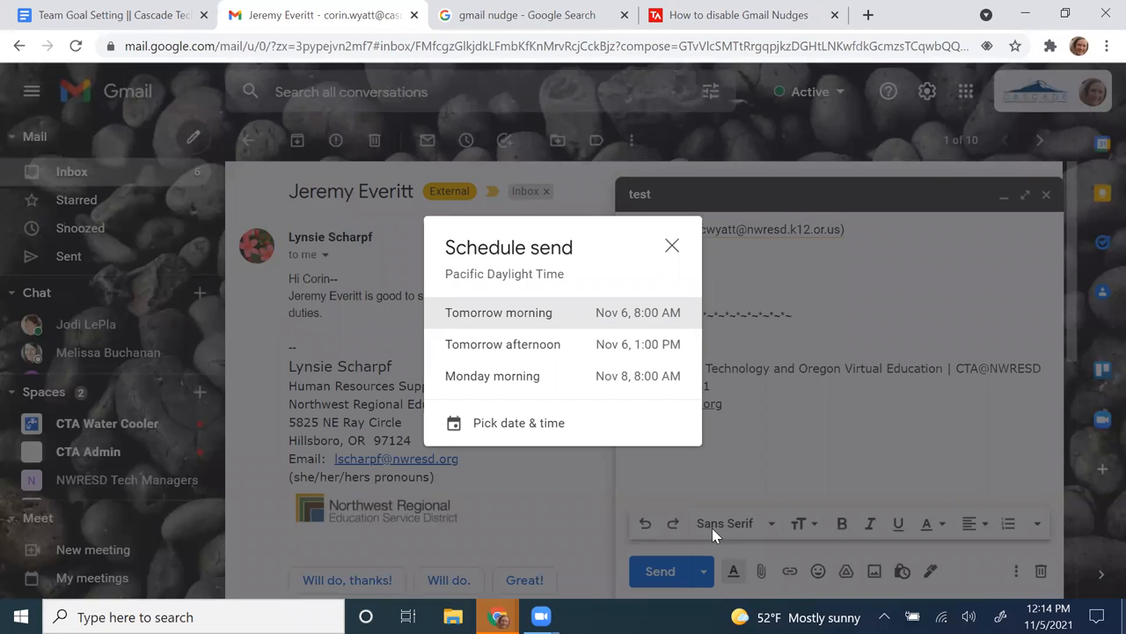
mouse_move(571, 422)
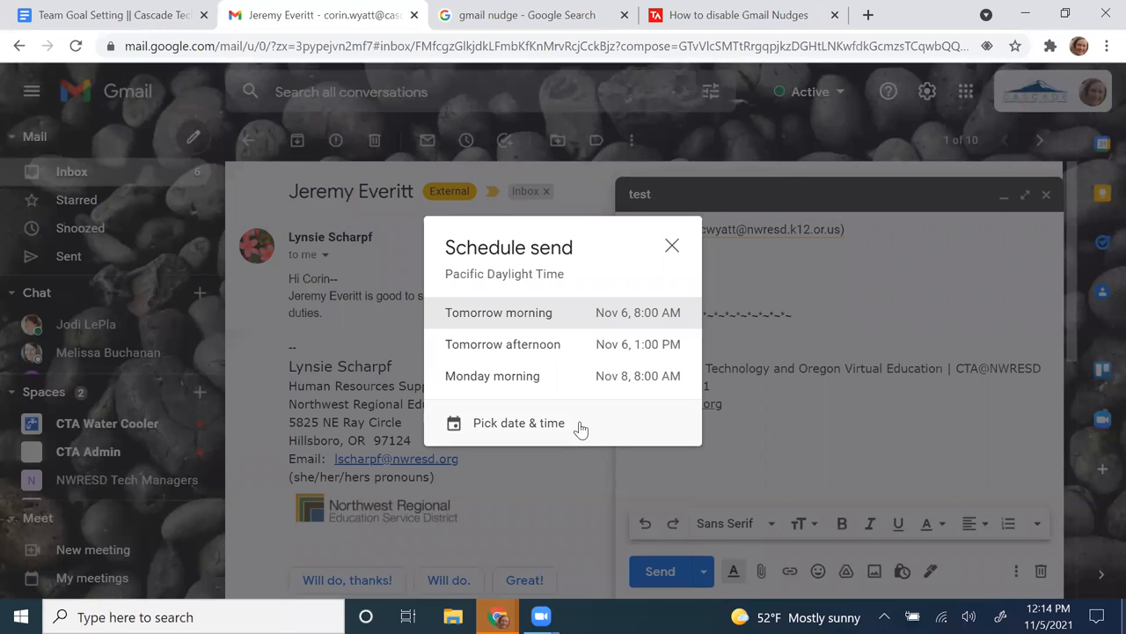
mouse_move(570, 387)
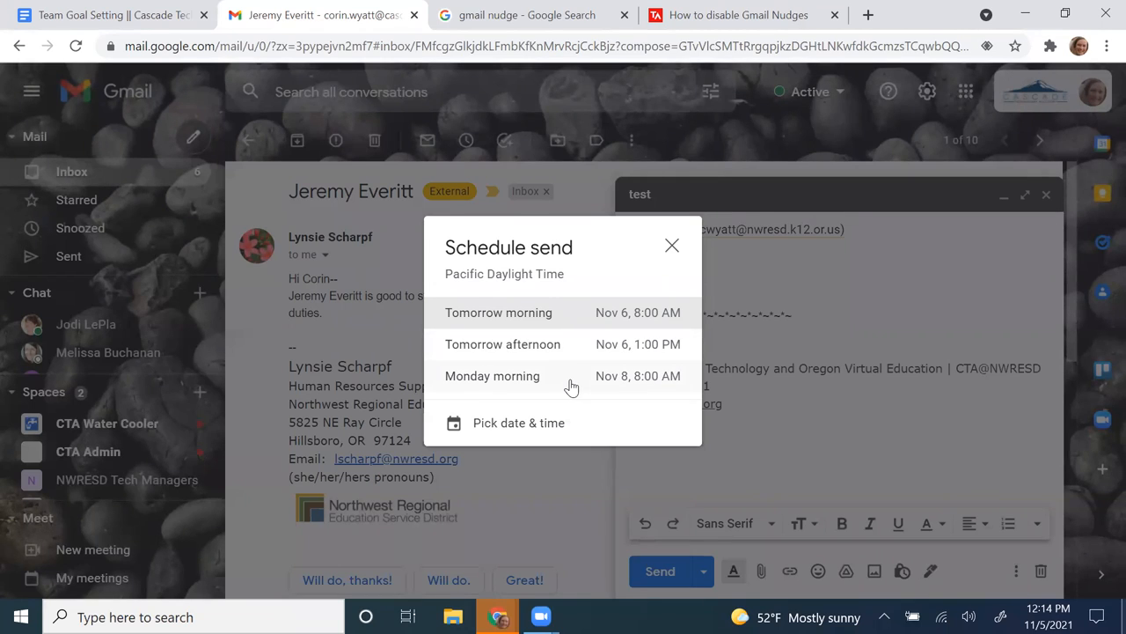
mouse_move(609, 317)
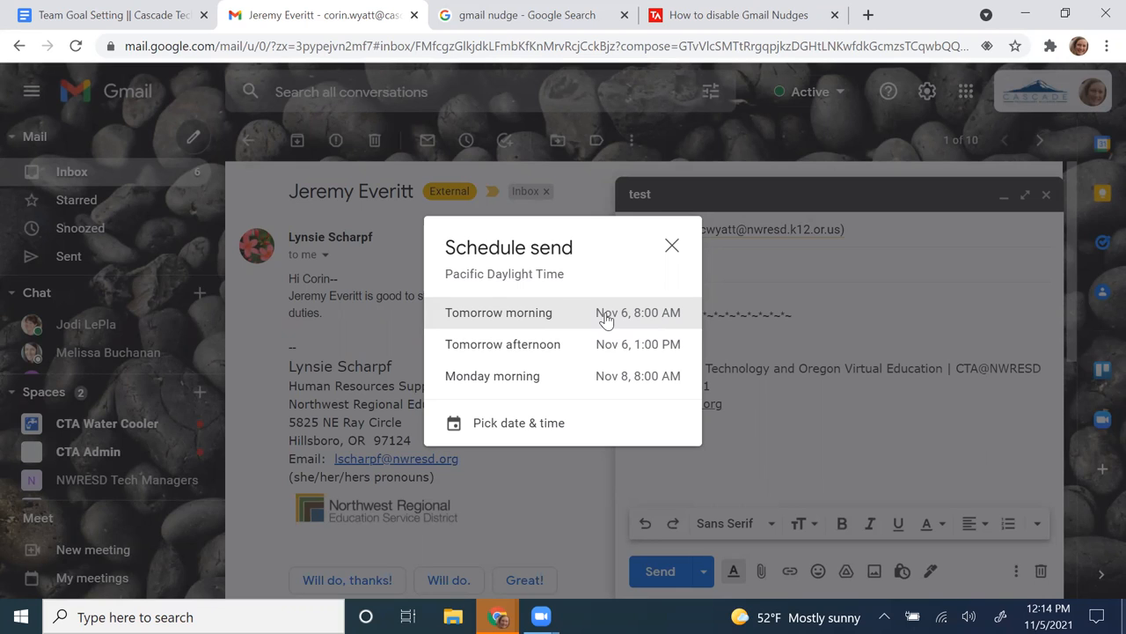
mouse_move(602, 357)
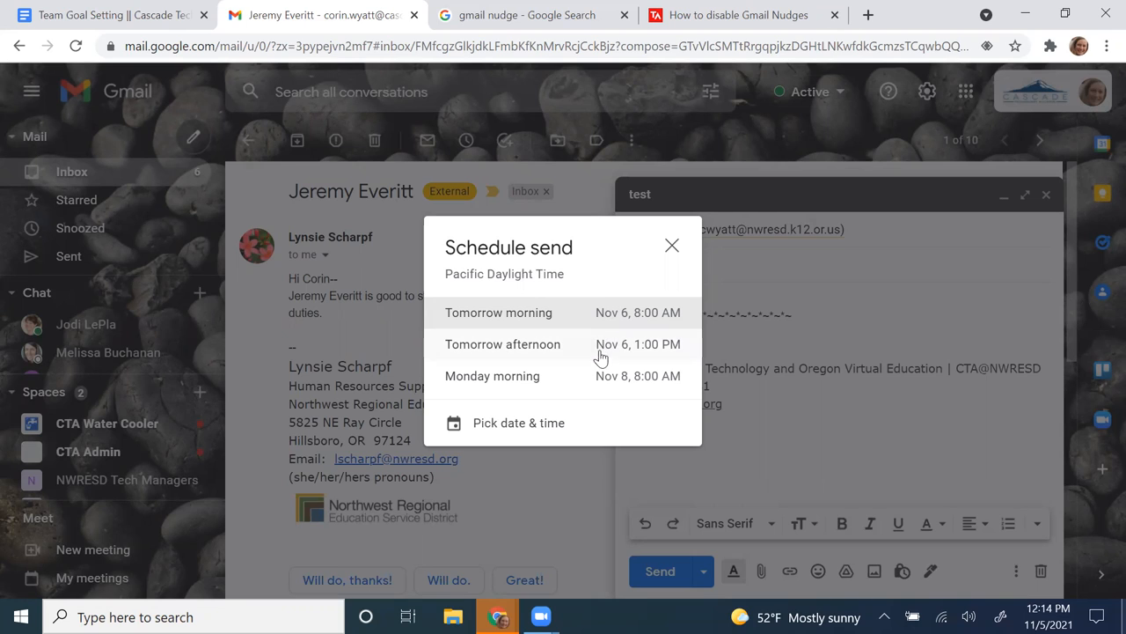
mouse_move(537, 431)
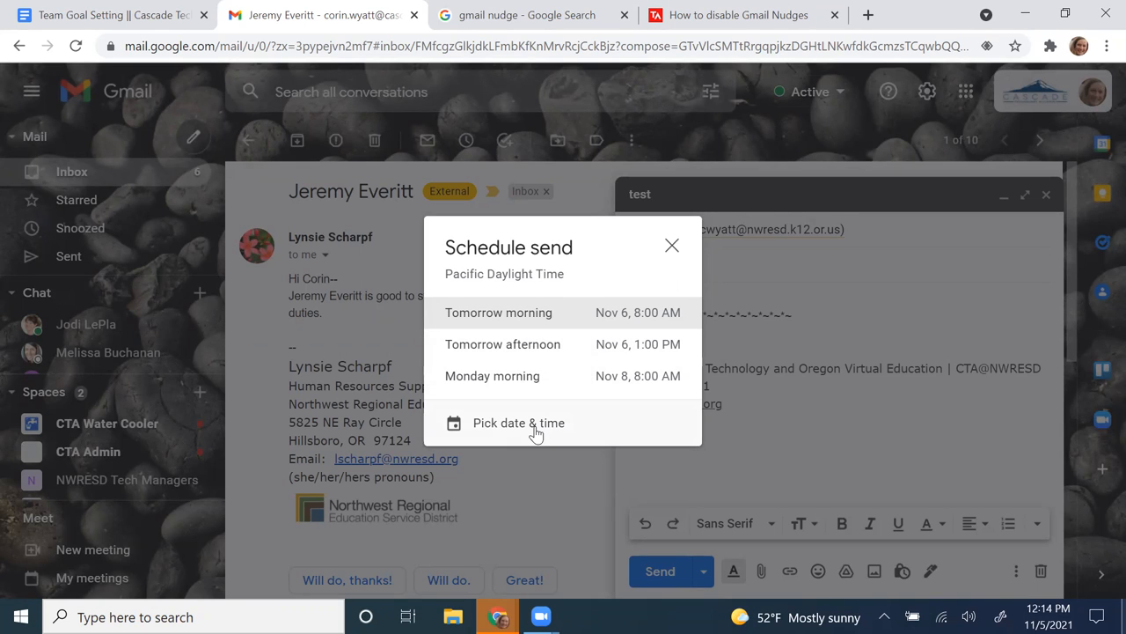
mouse_move(528, 430)
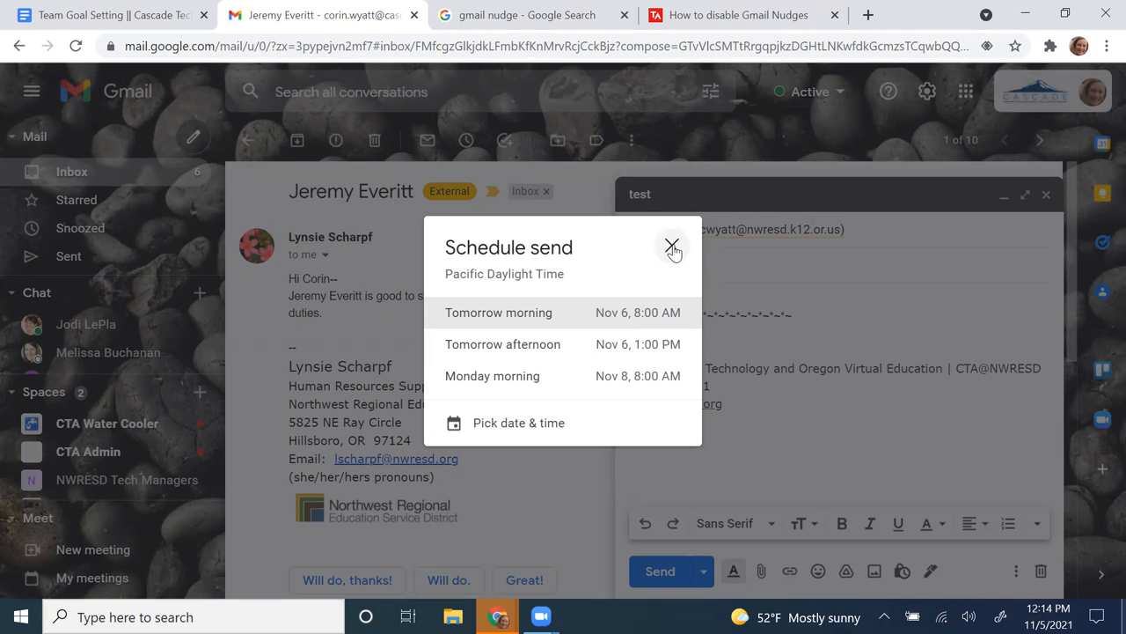
click(672, 246)
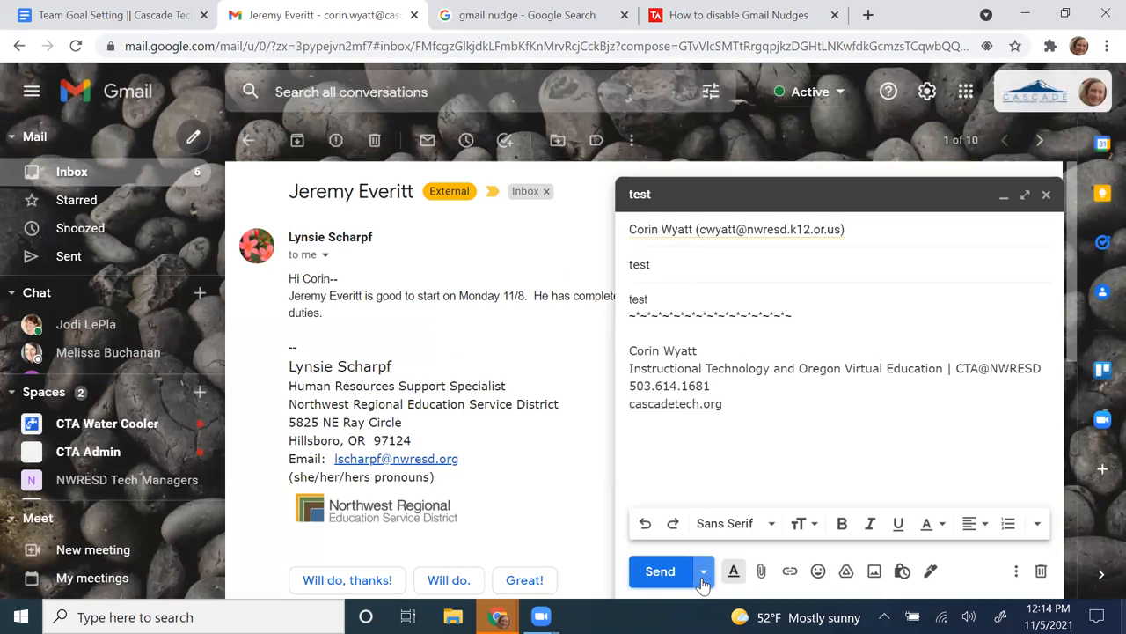
mouse_move(700, 574)
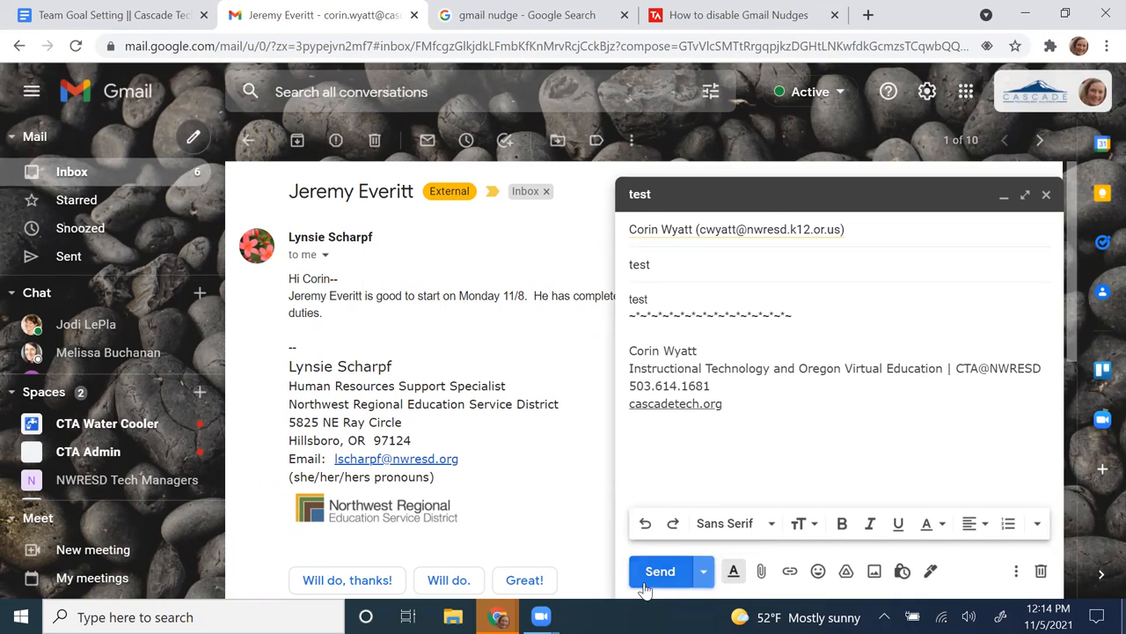
mouse_move(683, 588)
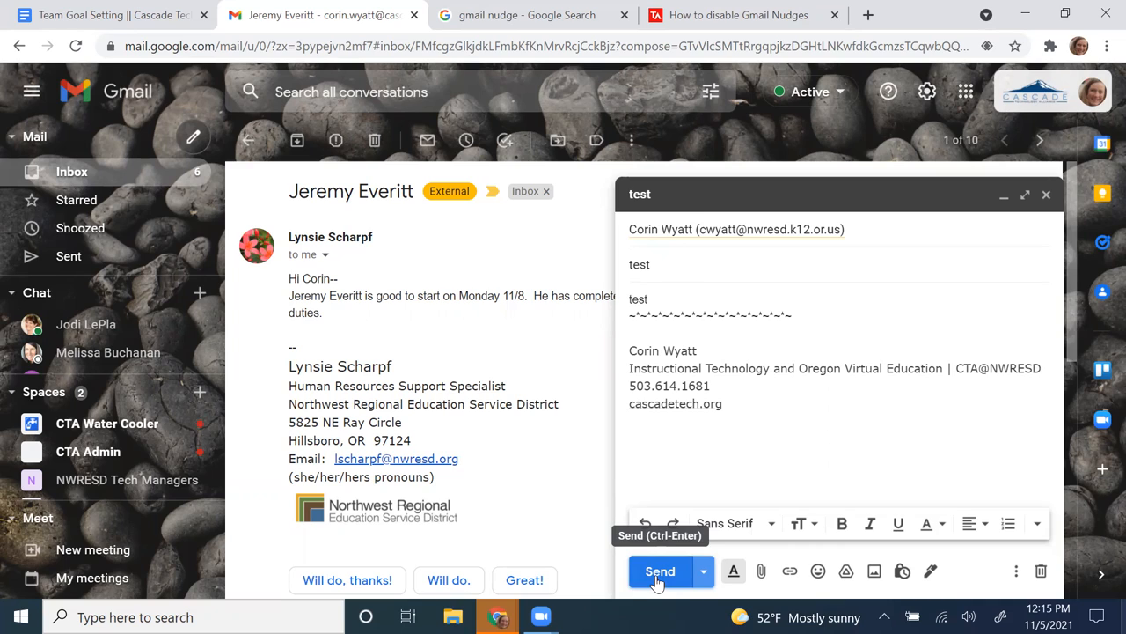
mouse_move(391, 271)
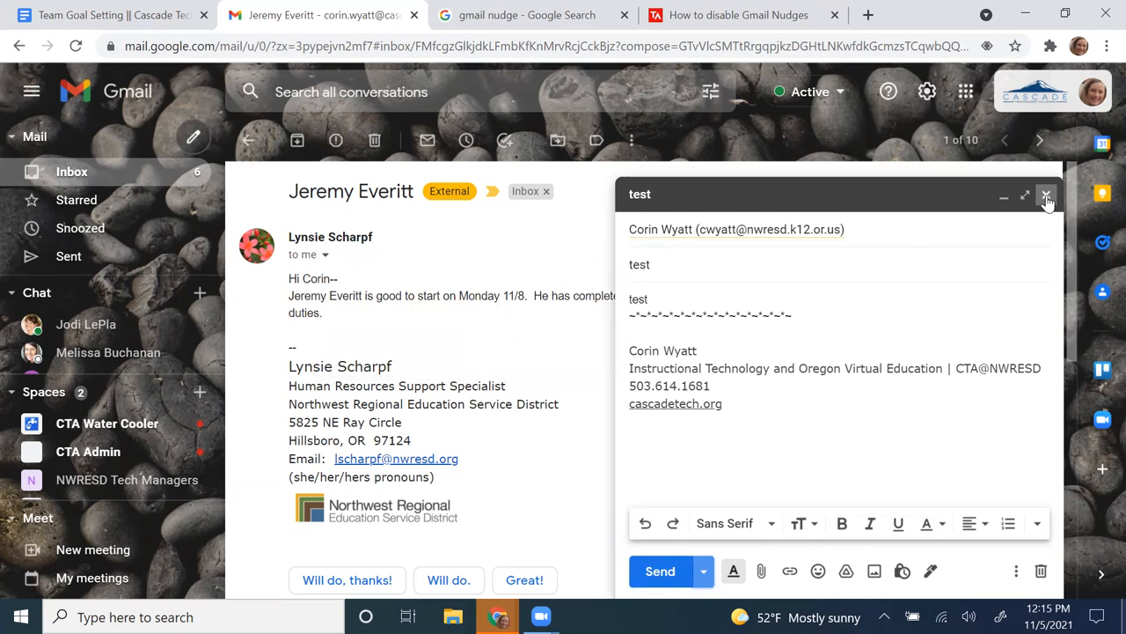
Close the test draft and start a reply to the new-hire message
click(1049, 197)
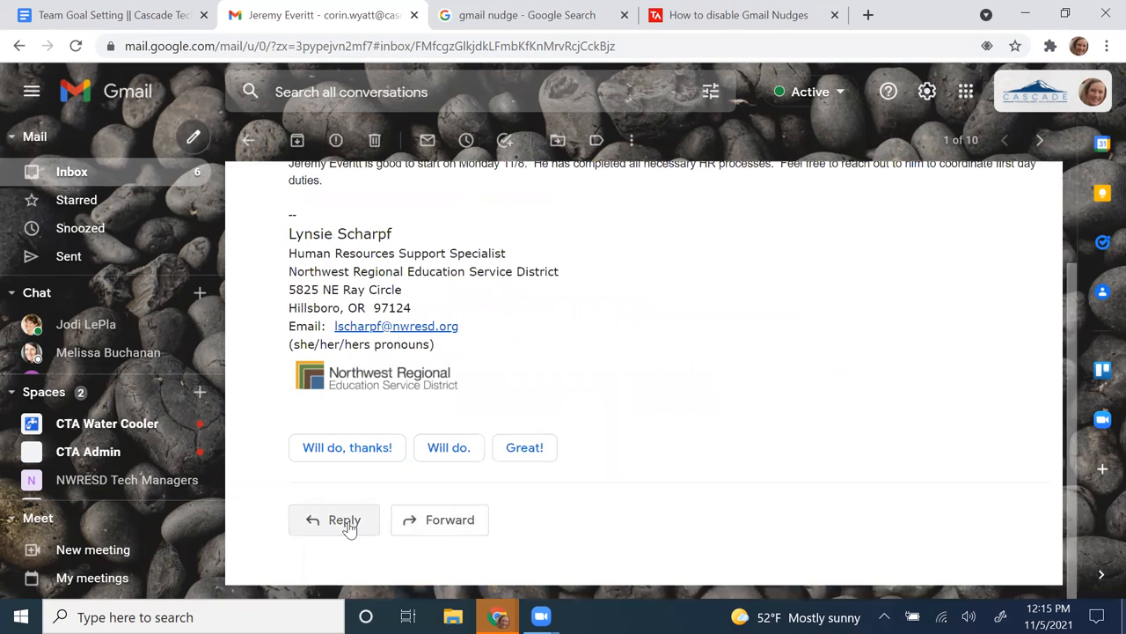
click(343, 520)
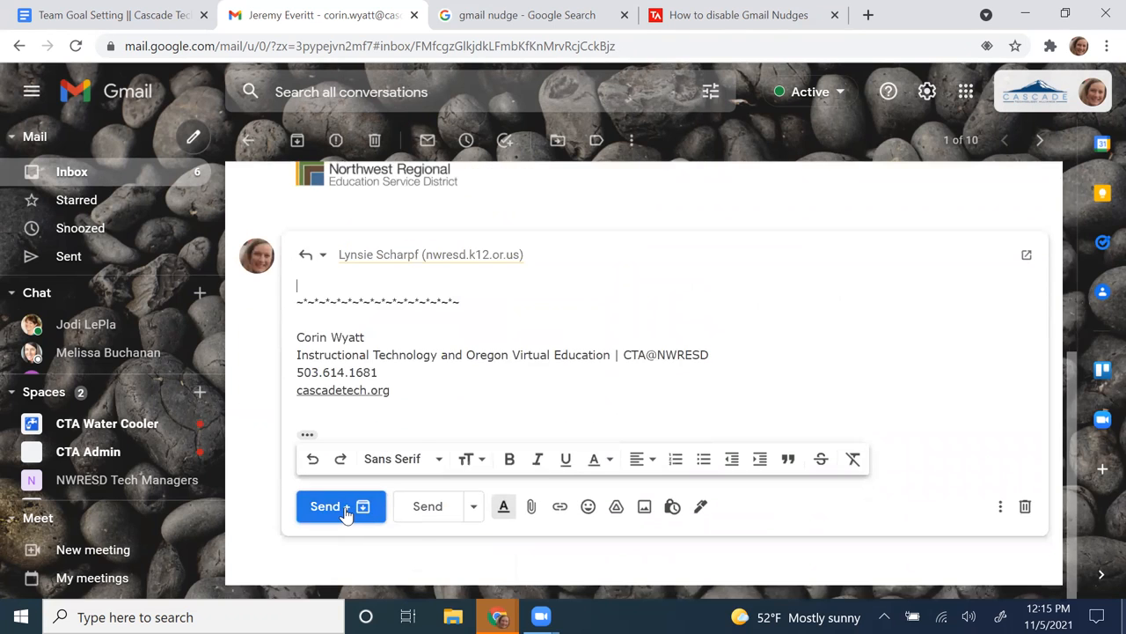
mouse_move(345, 514)
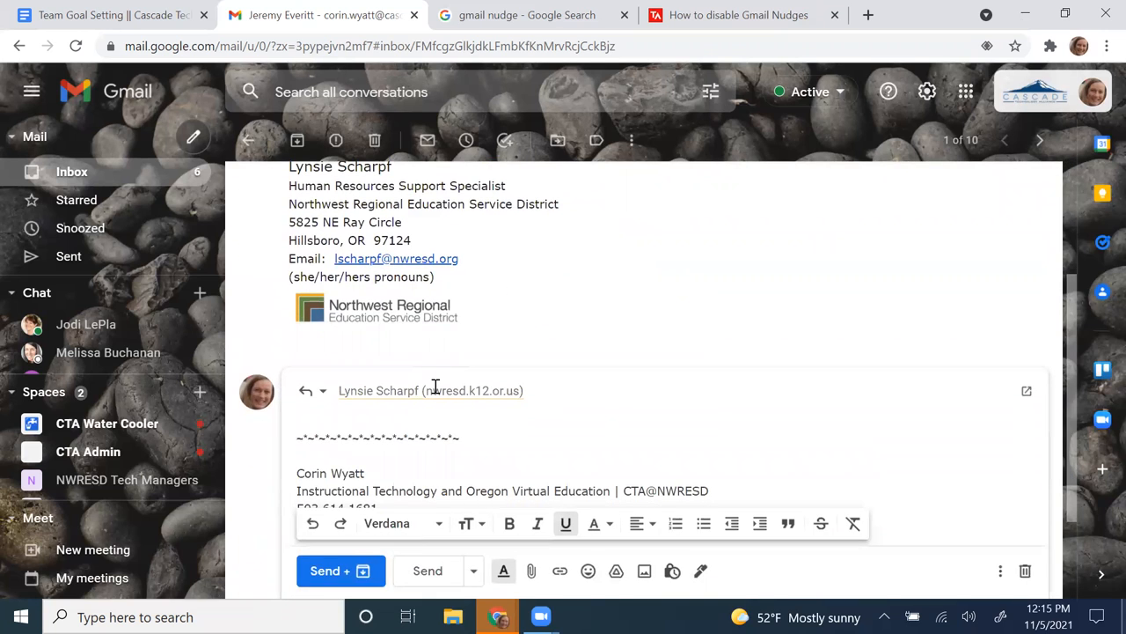
mouse_move(331, 576)
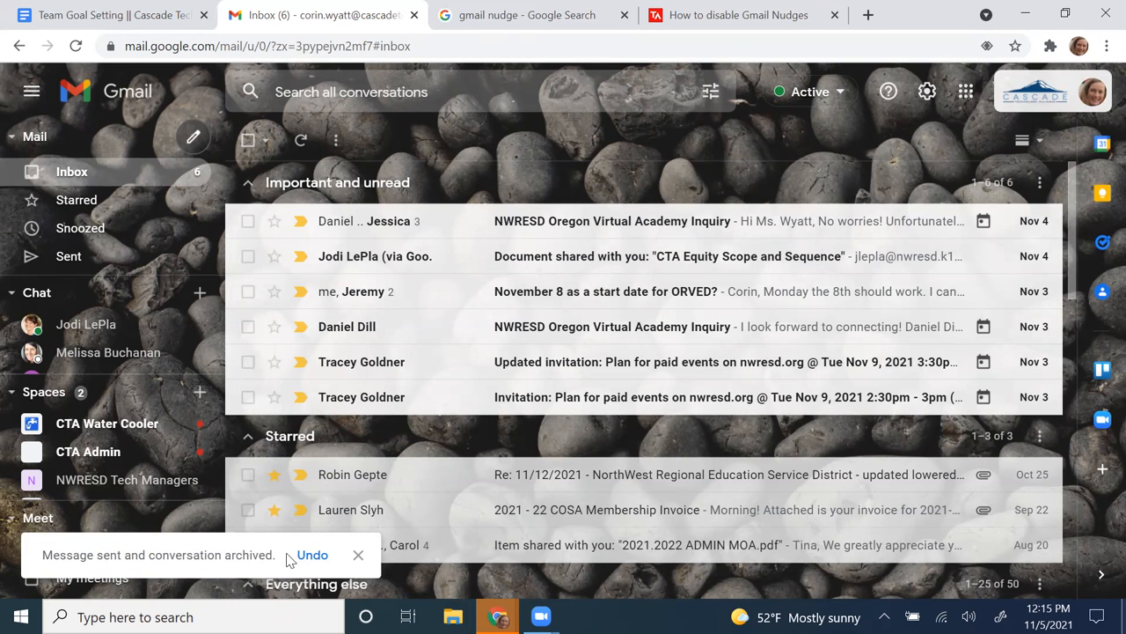
Undo sending the reply and place the cursor in the reopened draft
click(314, 556)
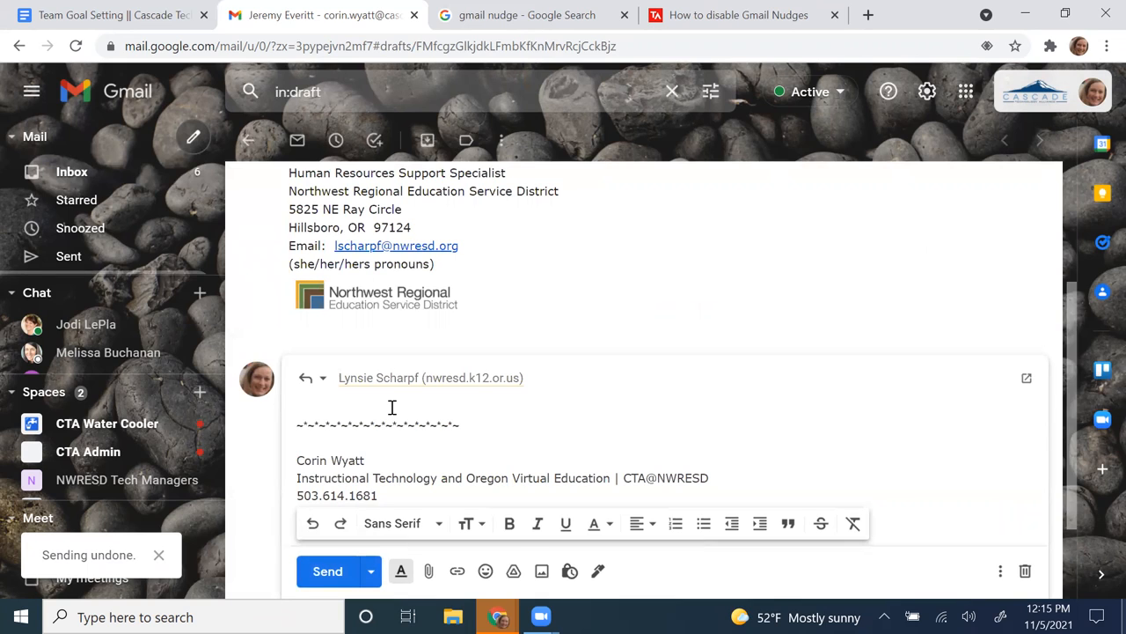
click(391, 409)
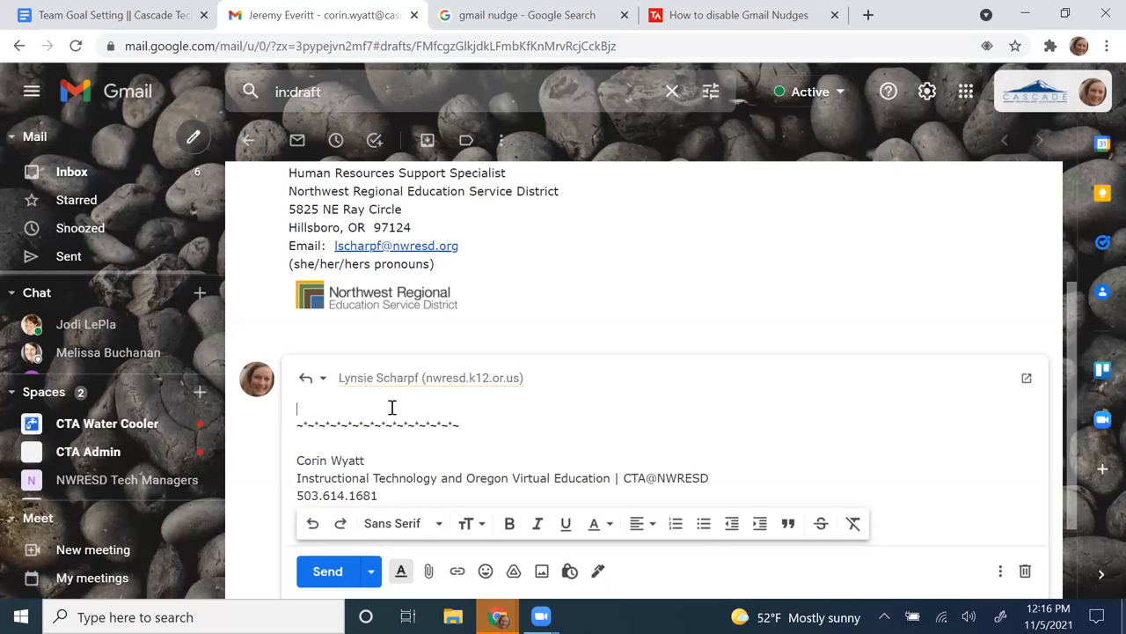
mouse_move(461, 331)
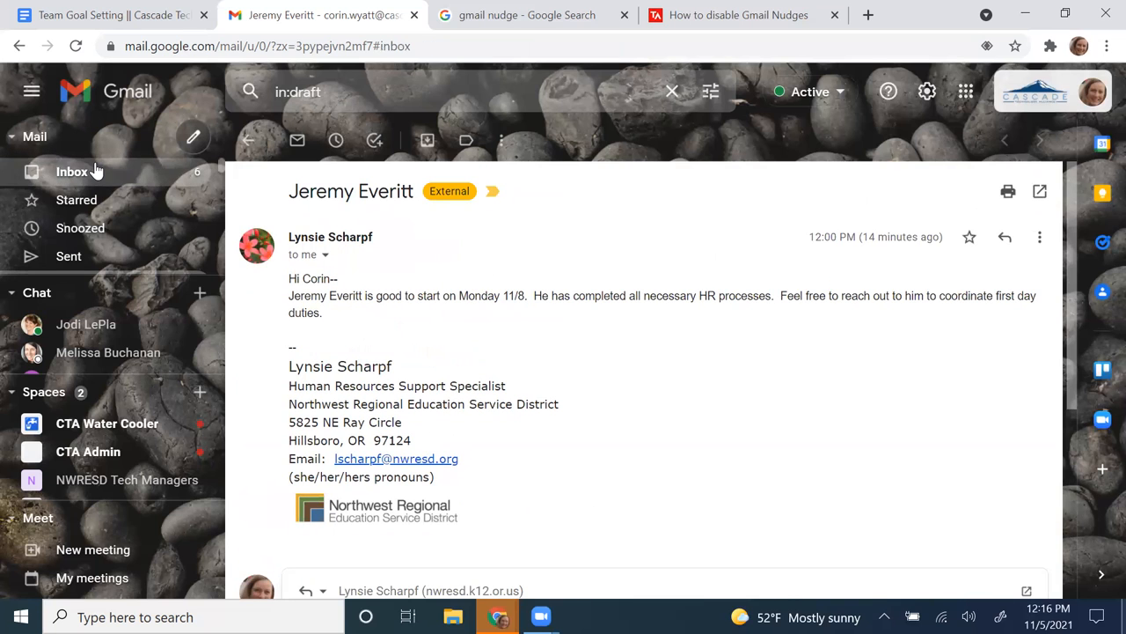
Return to the inbox listing from the left sidebar
click(71, 172)
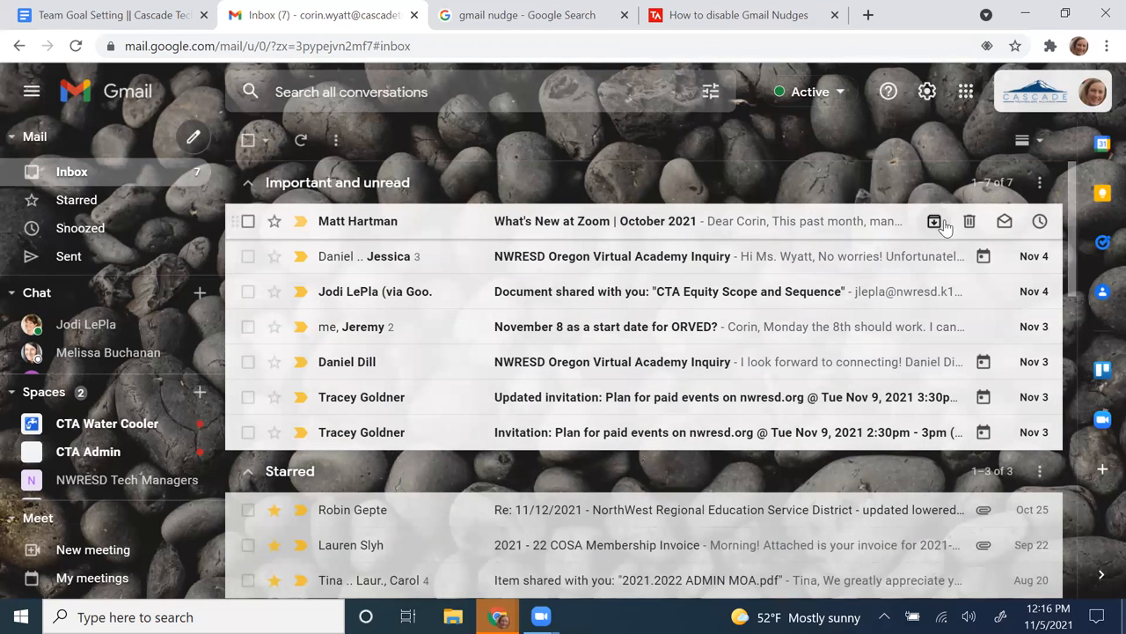
mouse_move(937, 222)
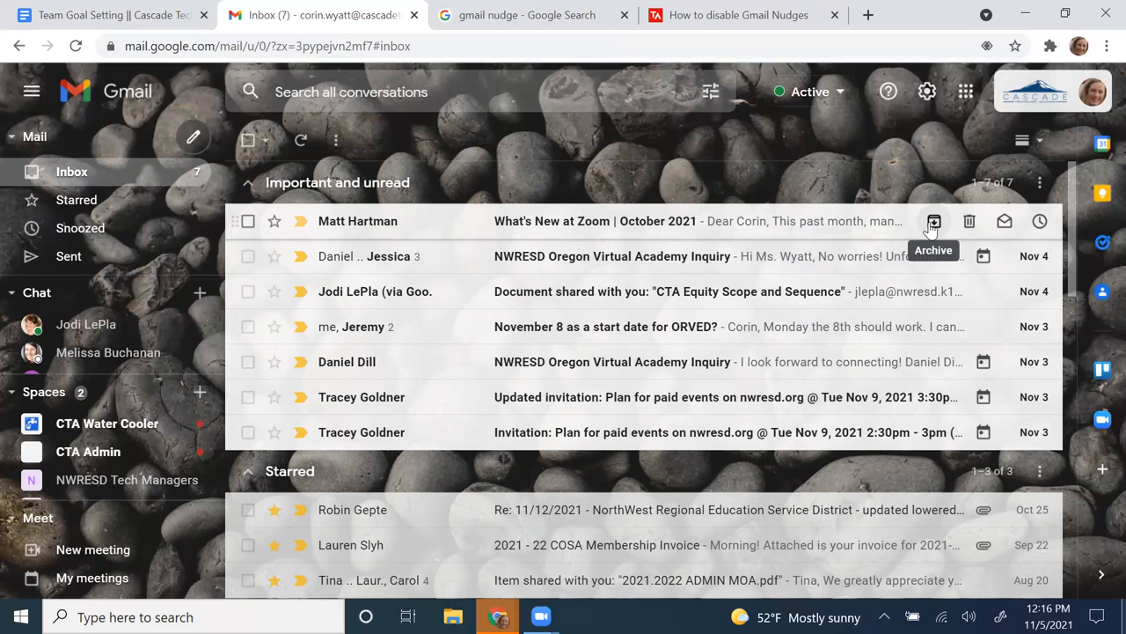
mouse_move(968, 222)
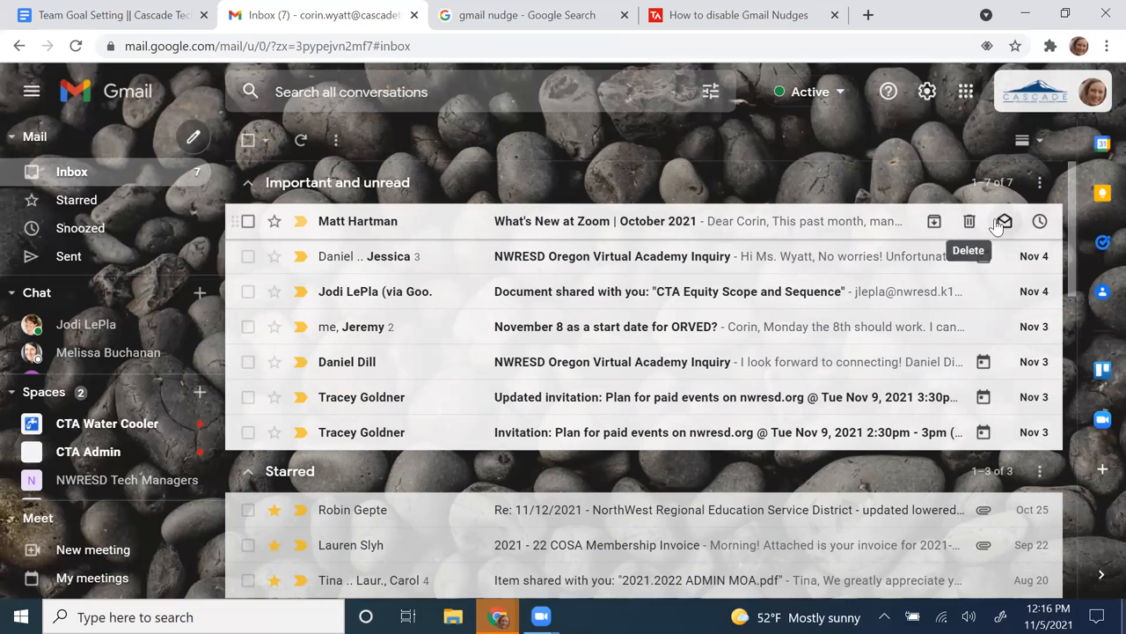
mouse_move(1003, 221)
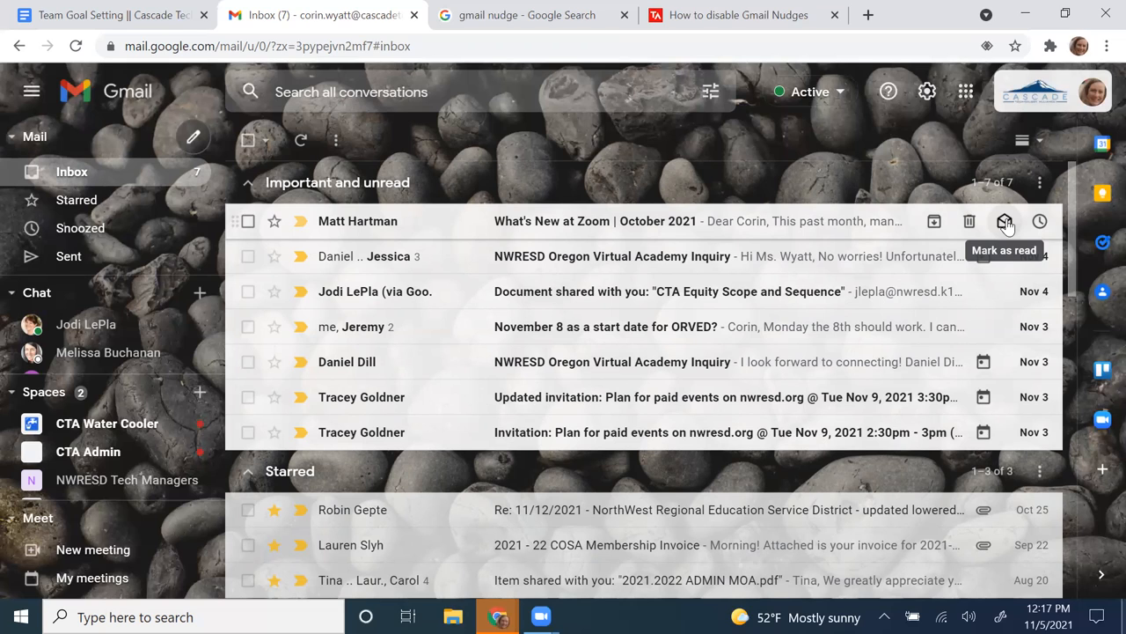
mouse_move(1041, 222)
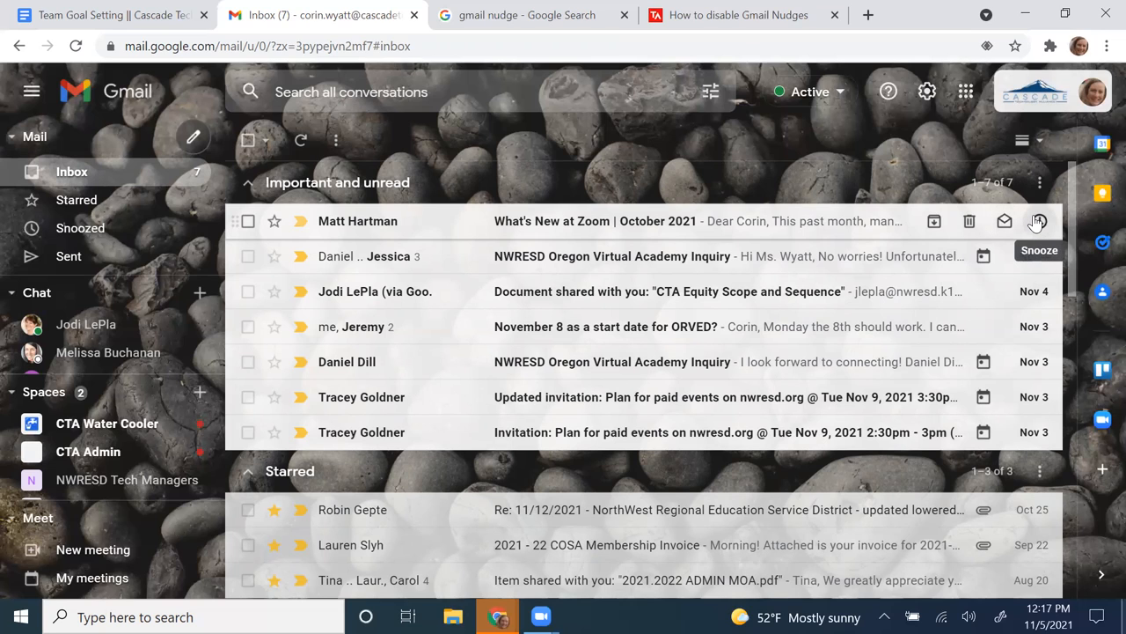
mouse_move(1039, 222)
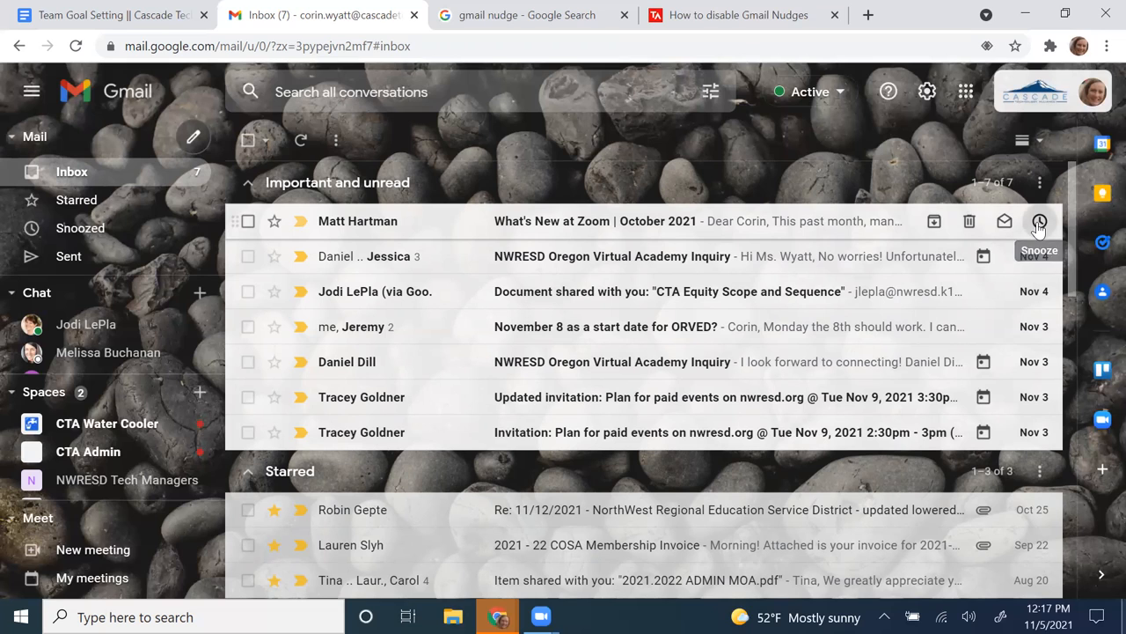
click(1038, 222)
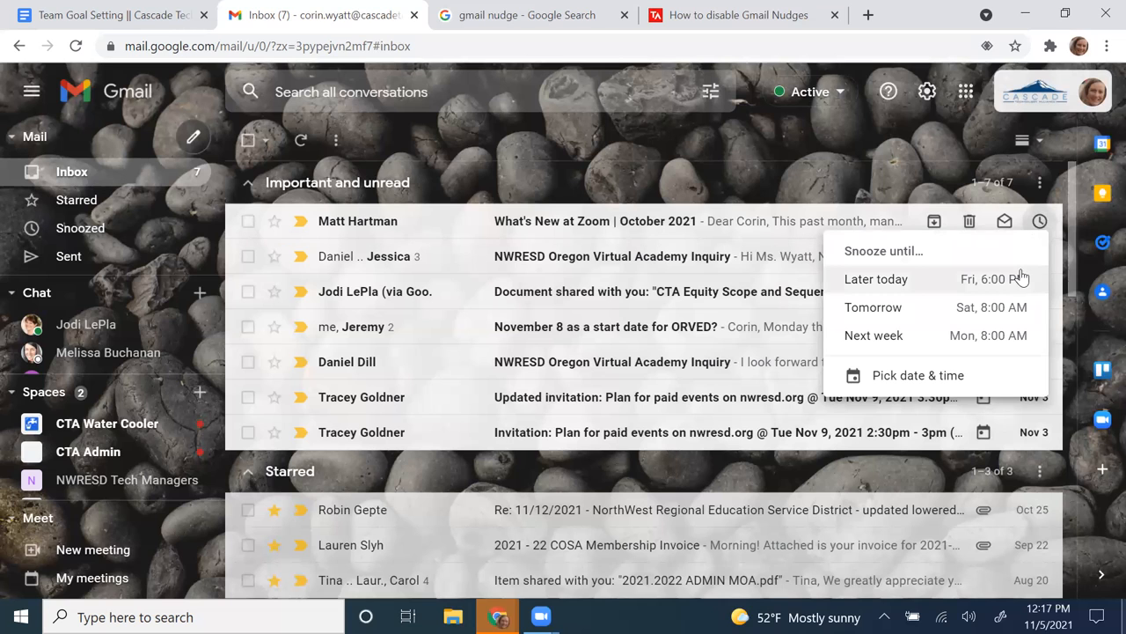
mouse_move(1009, 285)
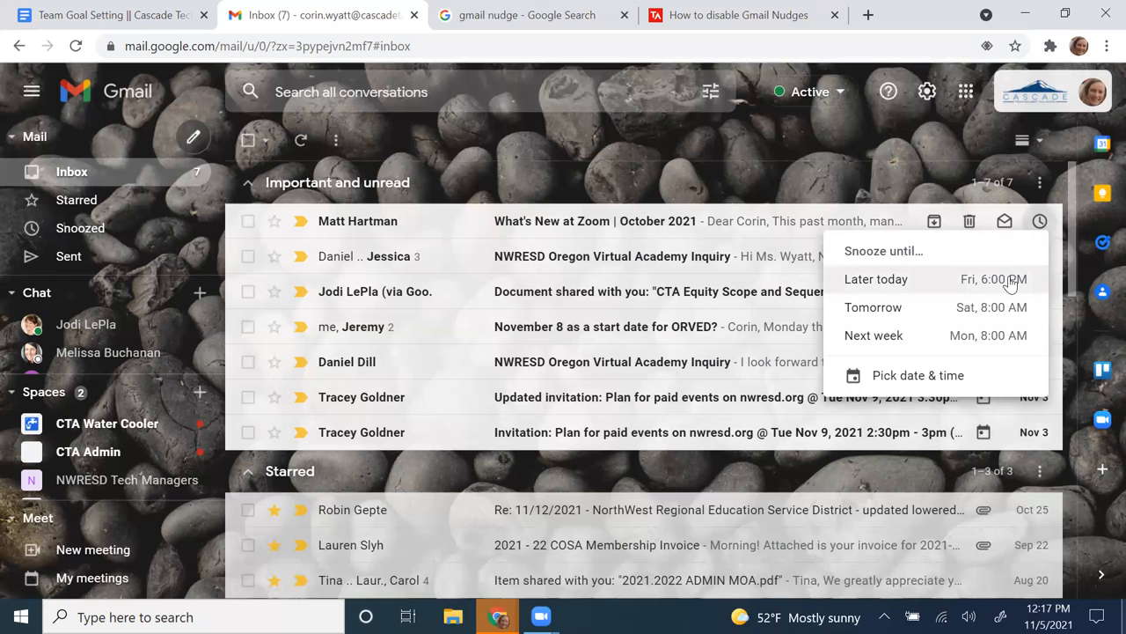
mouse_move(996, 343)
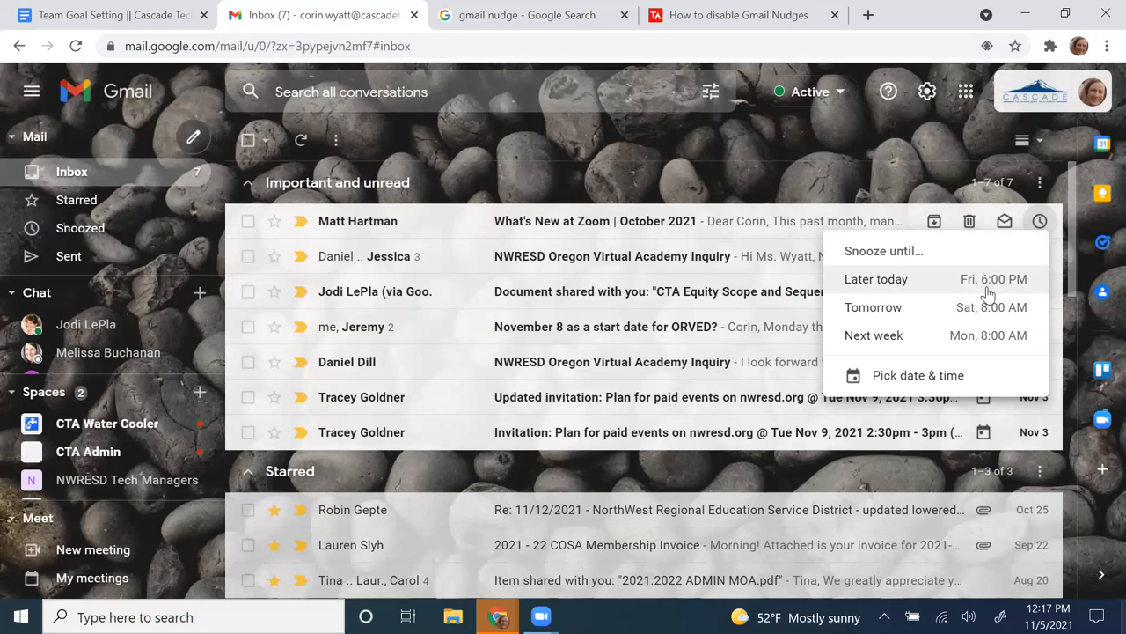
mouse_move(972, 331)
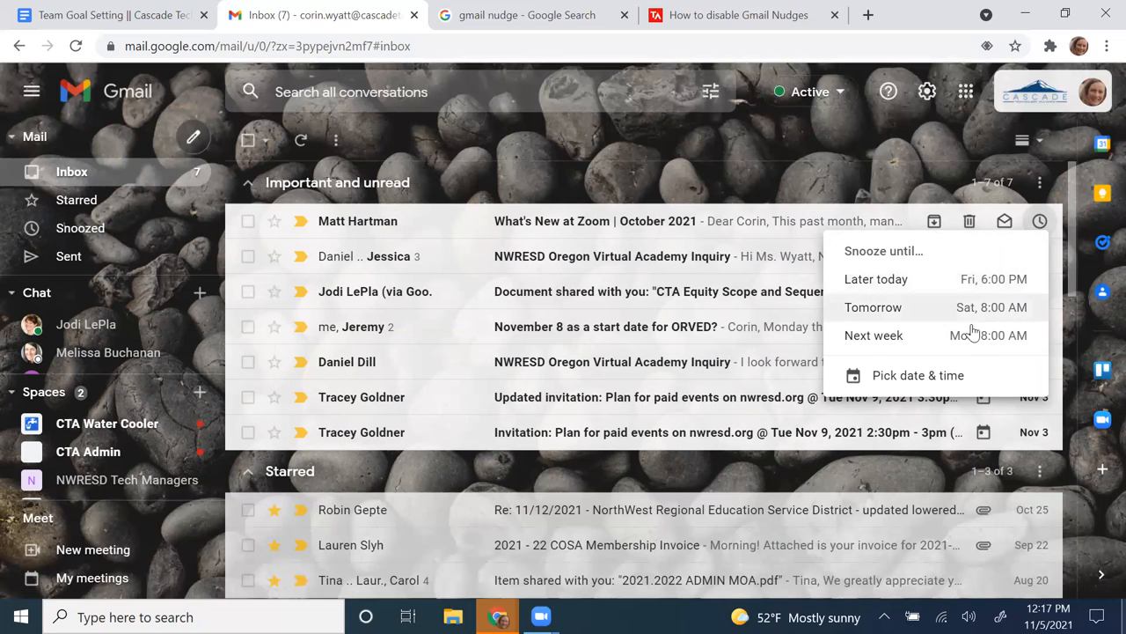
mouse_move(968, 306)
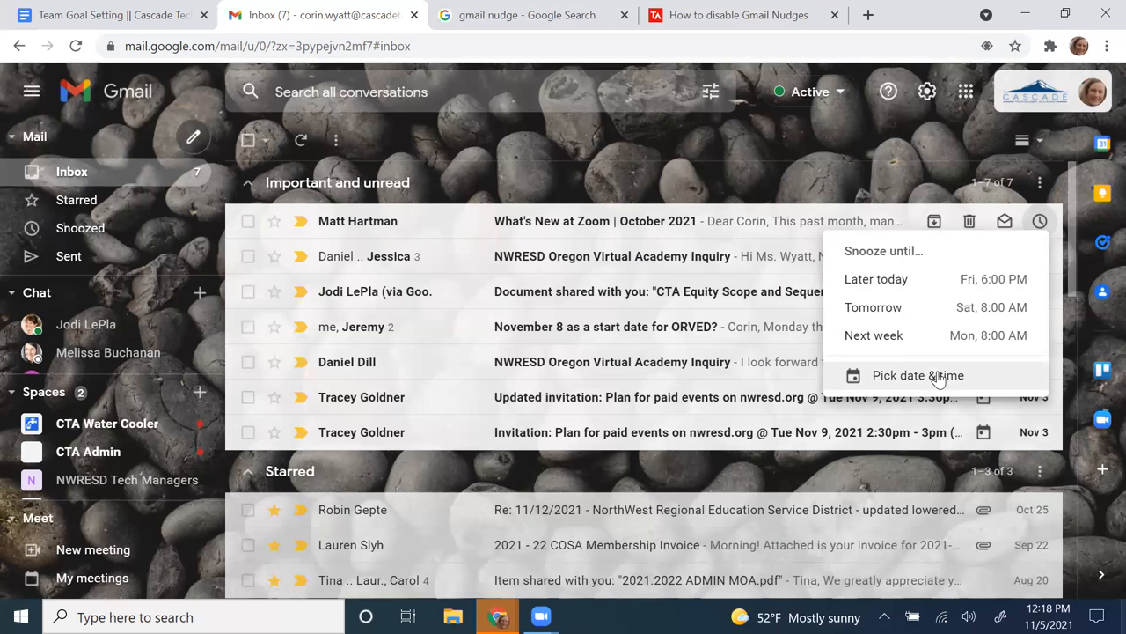
mouse_move(877, 172)
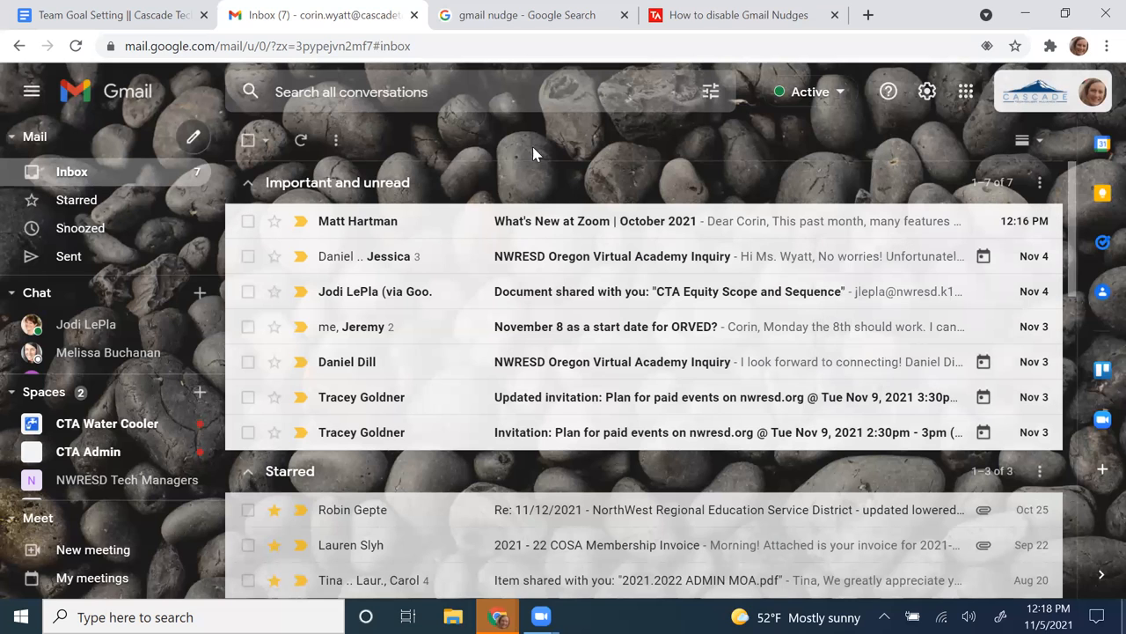
mouse_move(117, 331)
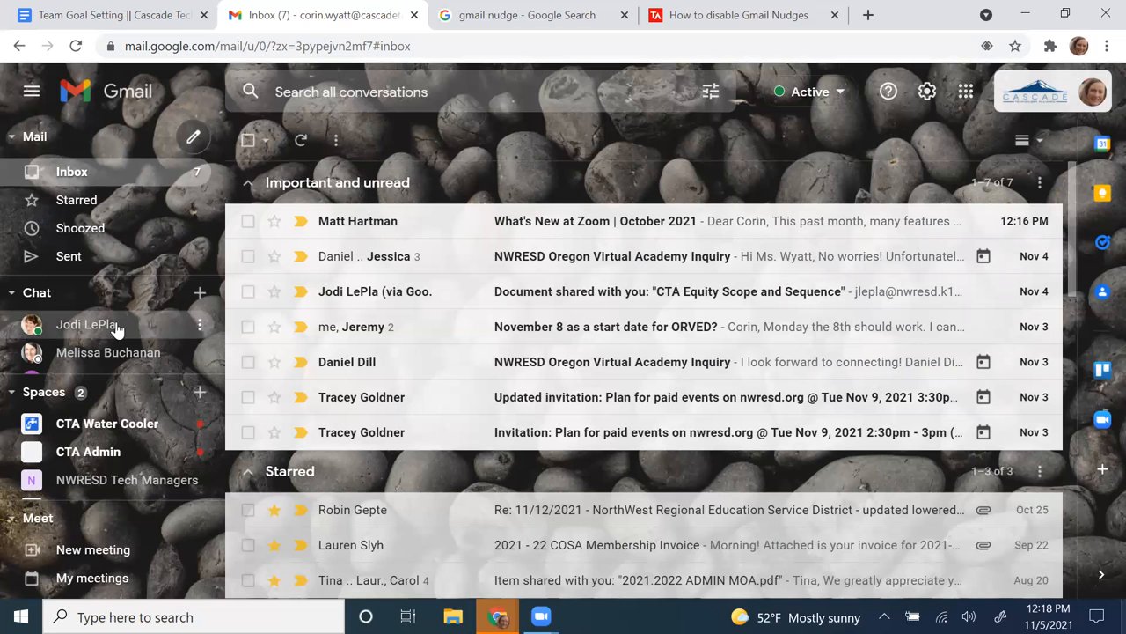
Return from the open email to the inbox
scroll(down, 3)
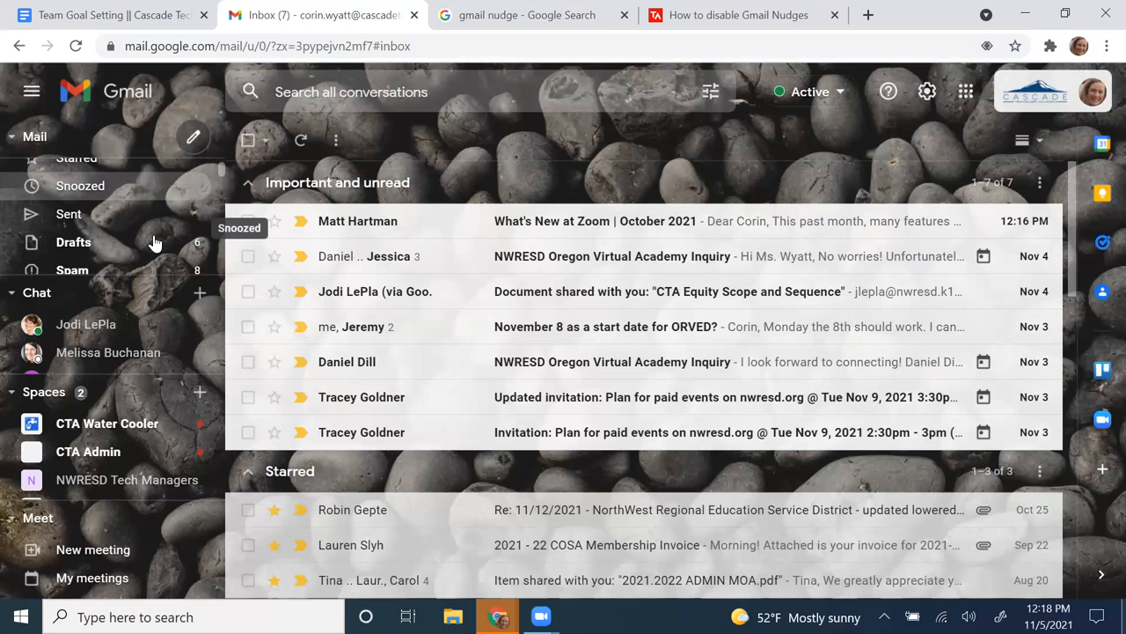
mouse_move(644, 366)
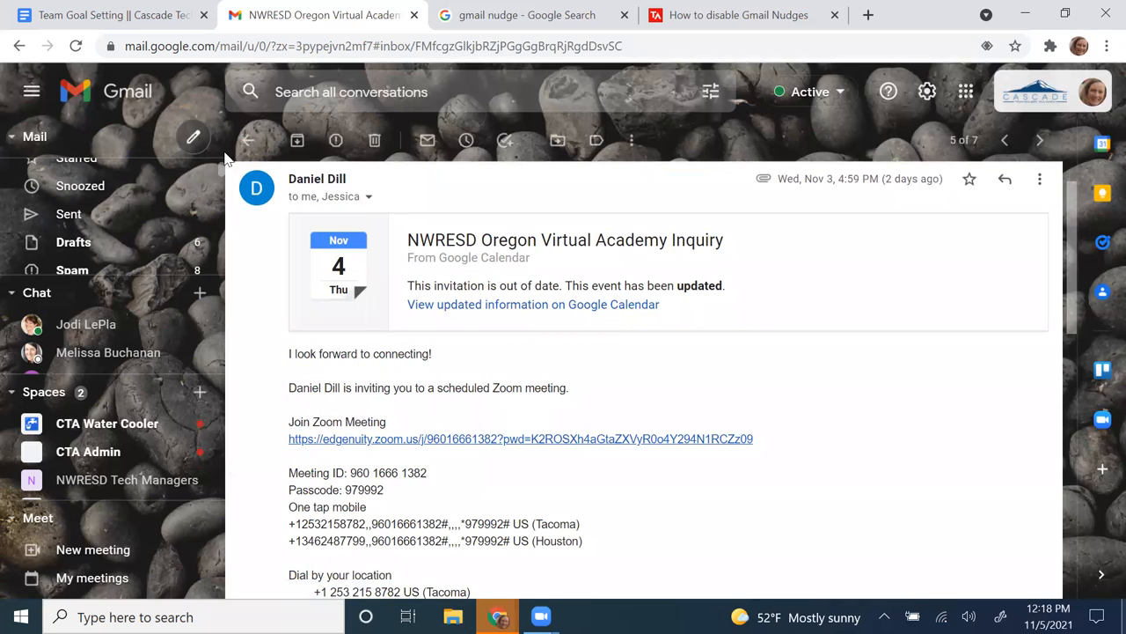
click(246, 141)
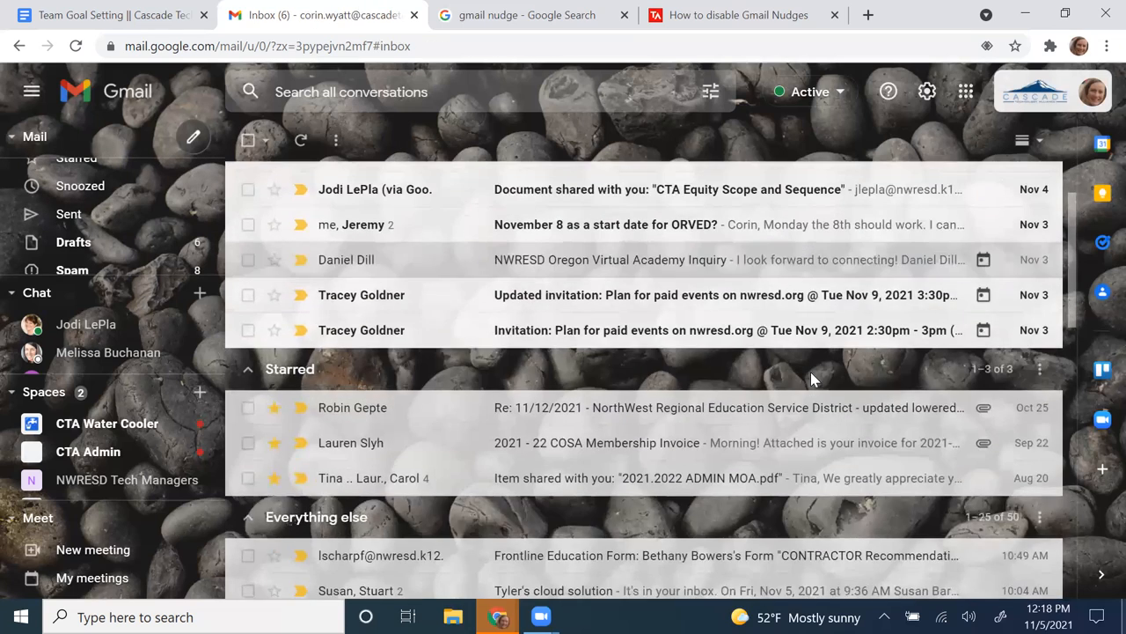
scroll(down, 3)
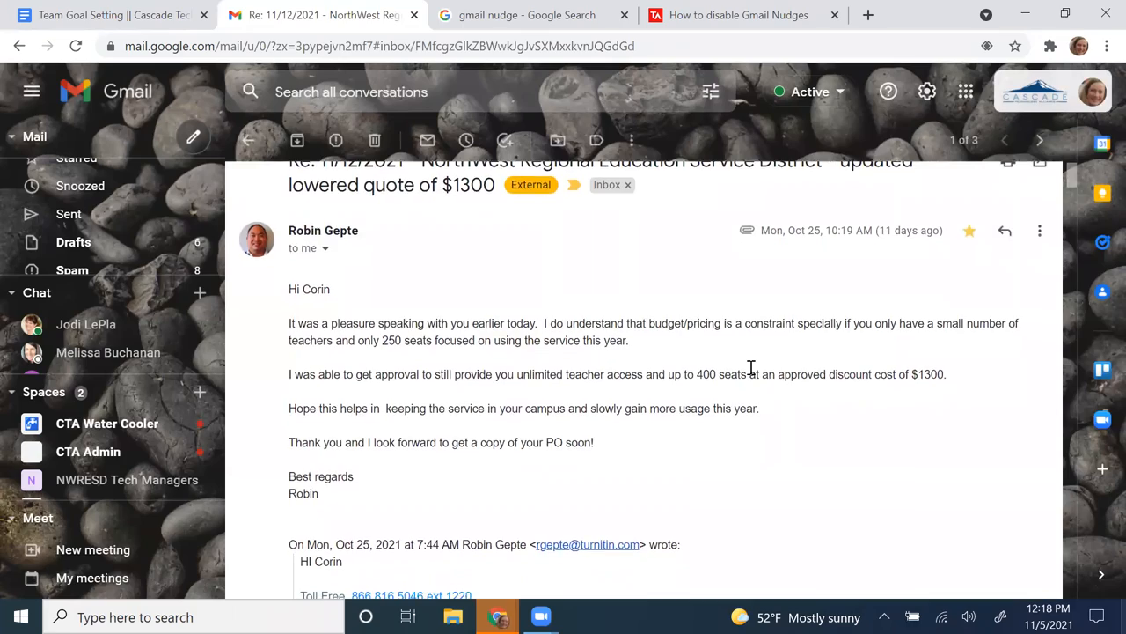
scroll(down, 3)
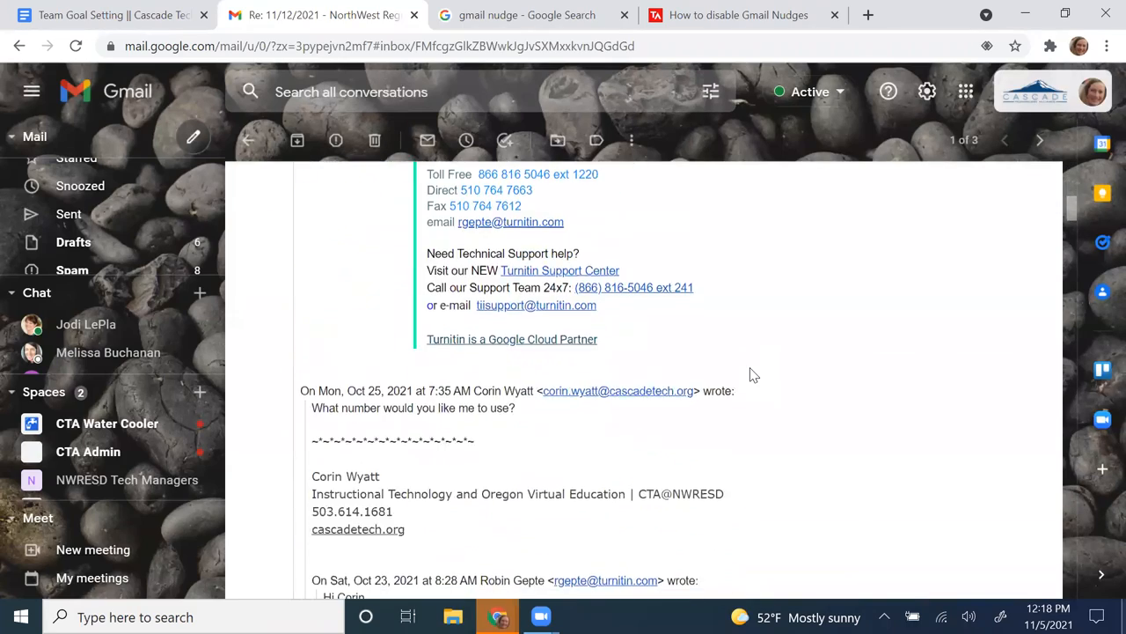
scroll(down, 3)
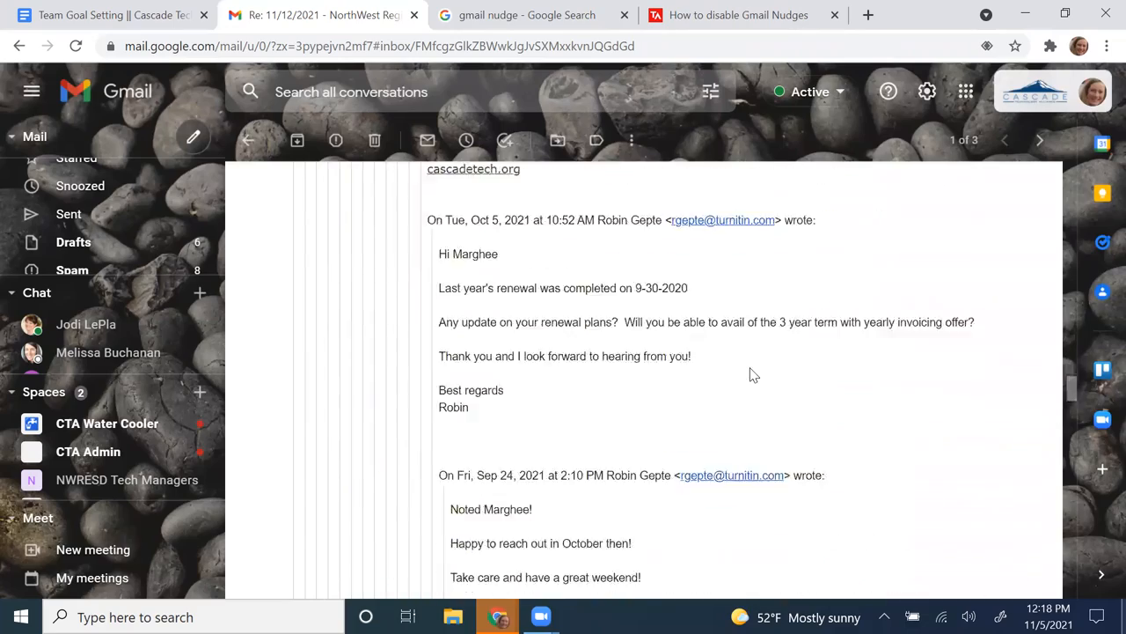
scroll(down, 3)
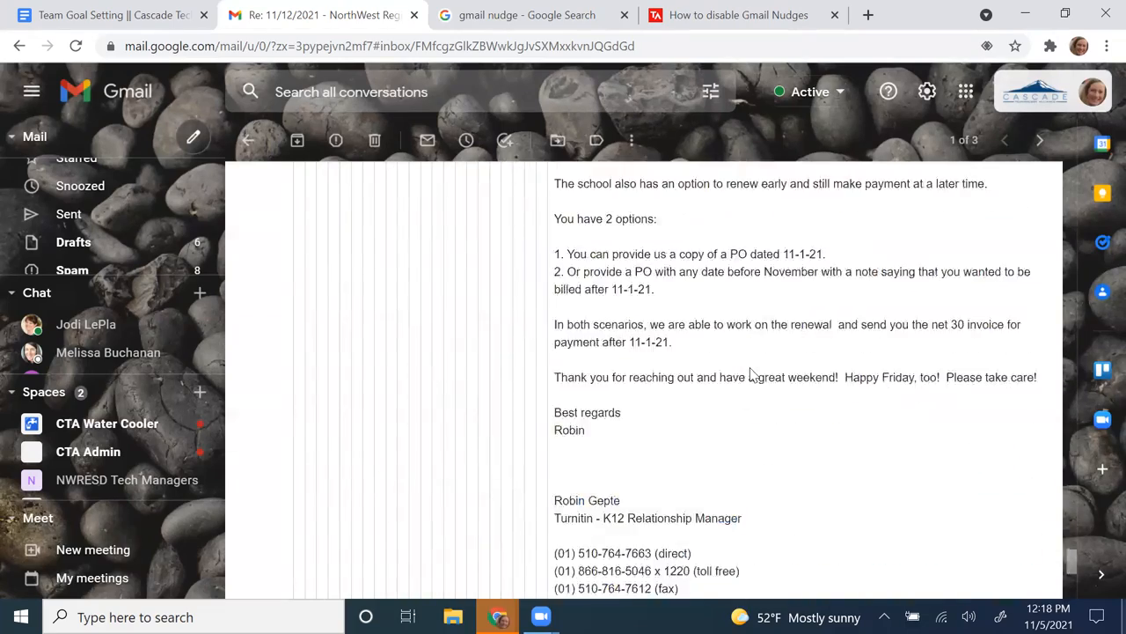
scroll(down, 3)
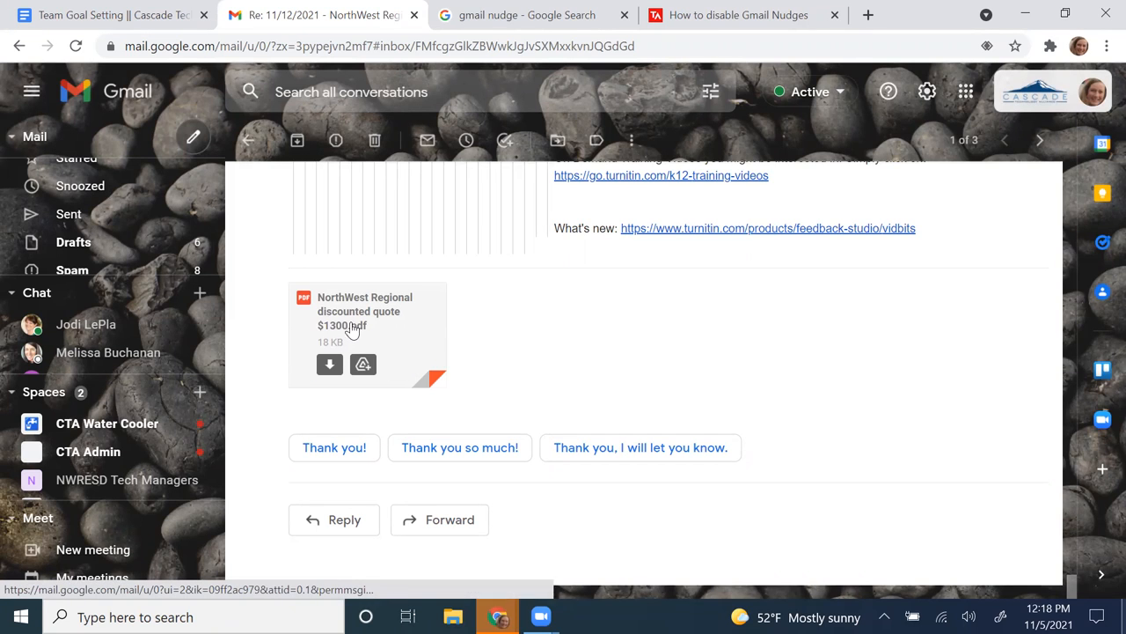
mouse_move(329, 364)
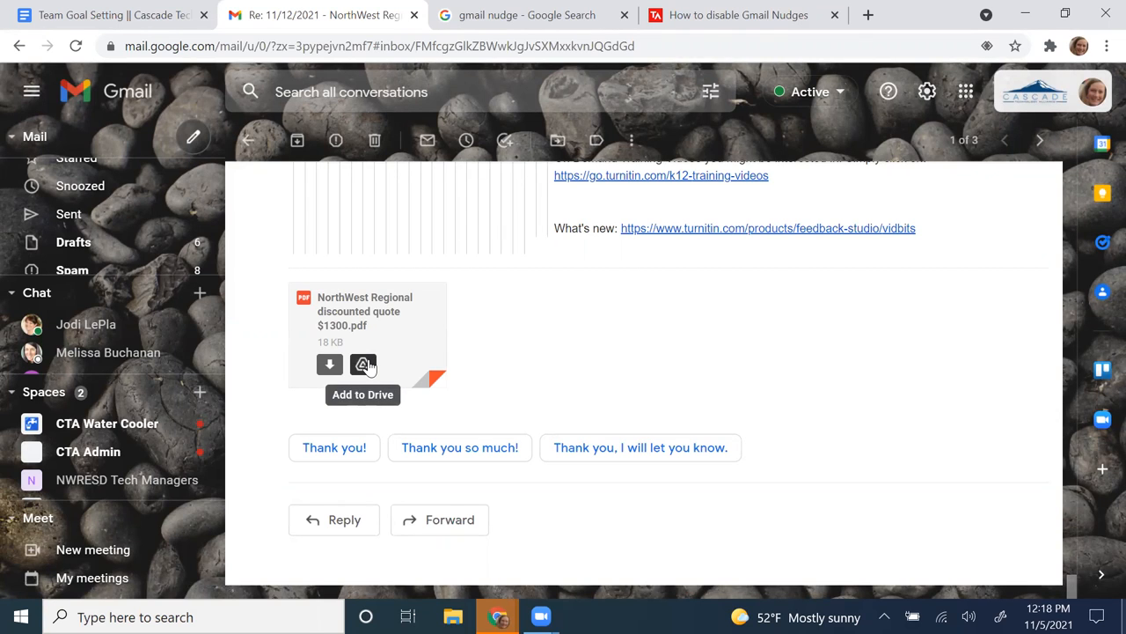
Add the $1300 quote PDF to Drive and bring up the folder picker to organize it
click(362, 364)
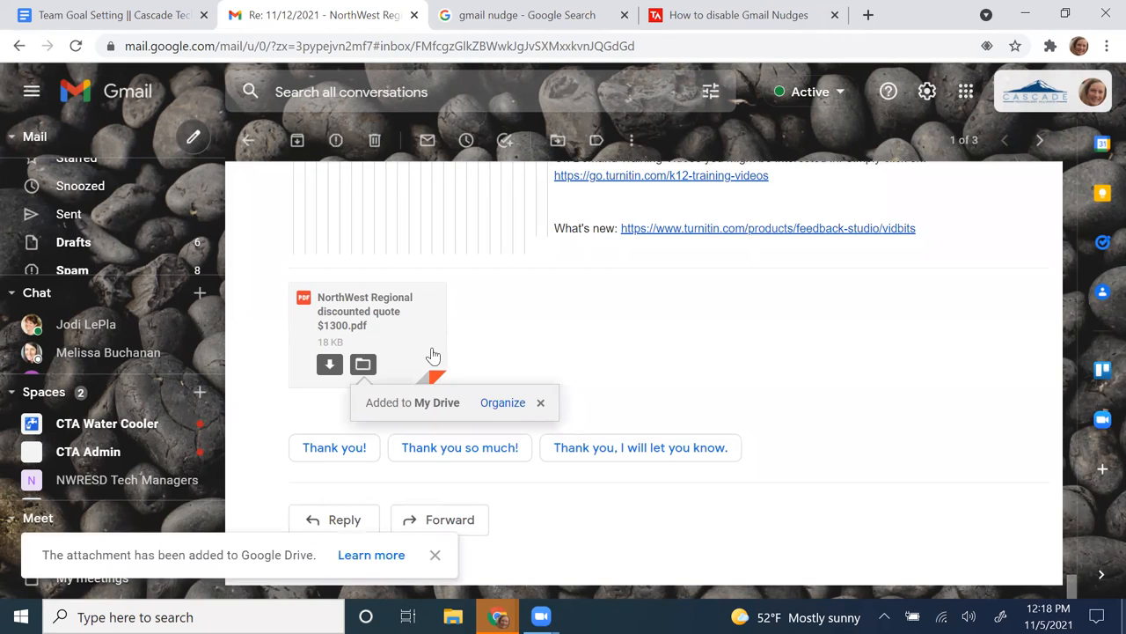
mouse_move(502, 409)
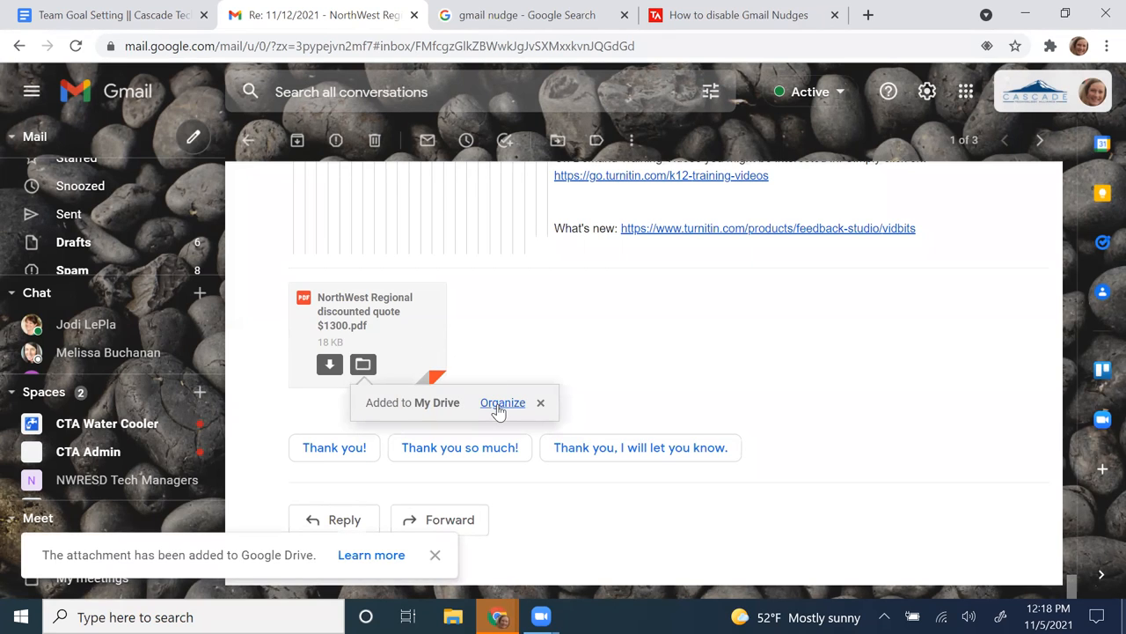
click(502, 402)
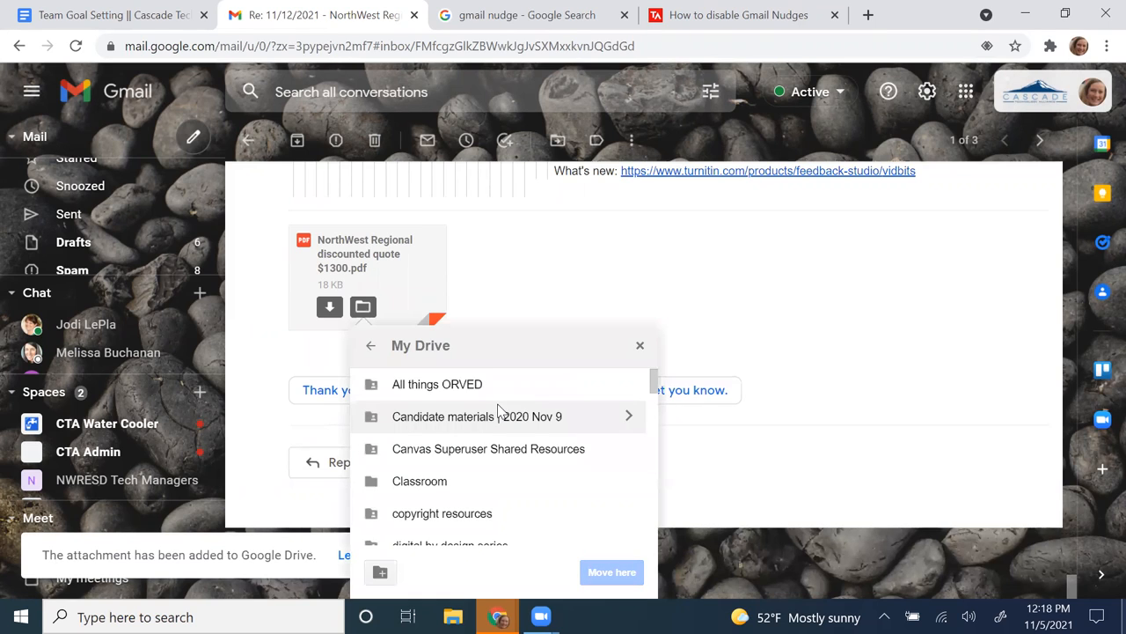
mouse_move(1100, 123)
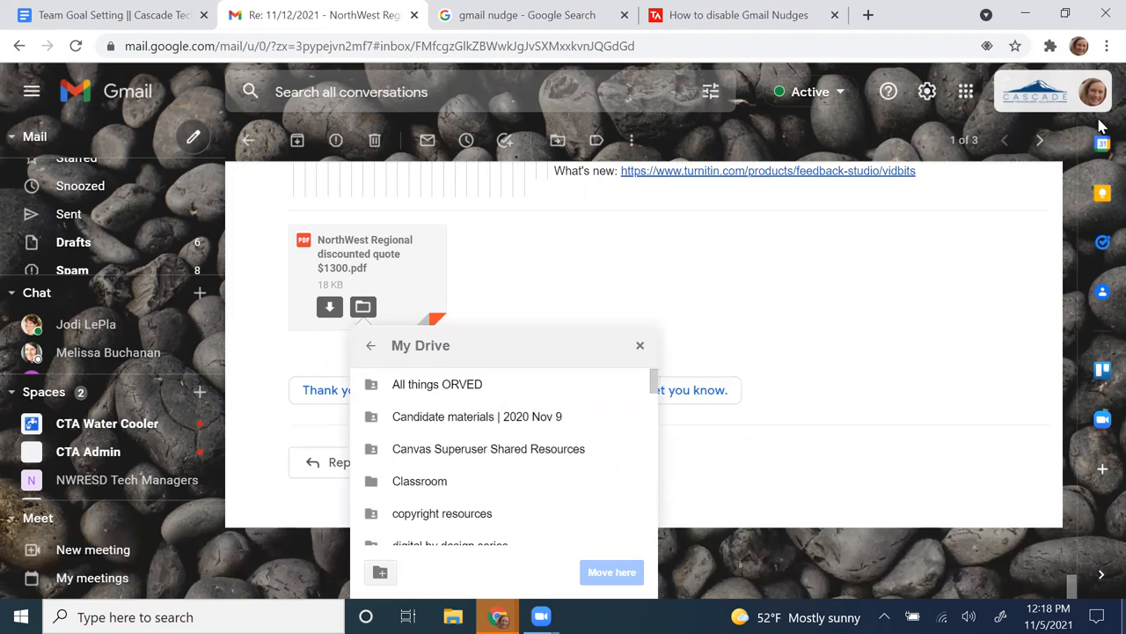
mouse_move(556, 493)
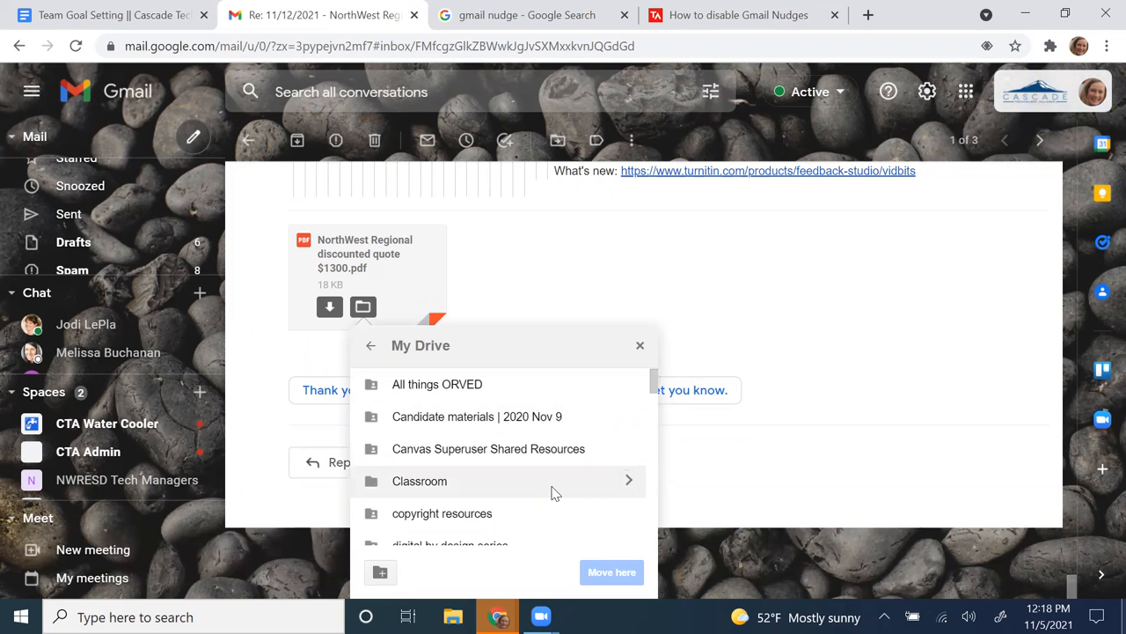
scroll(down, 3)
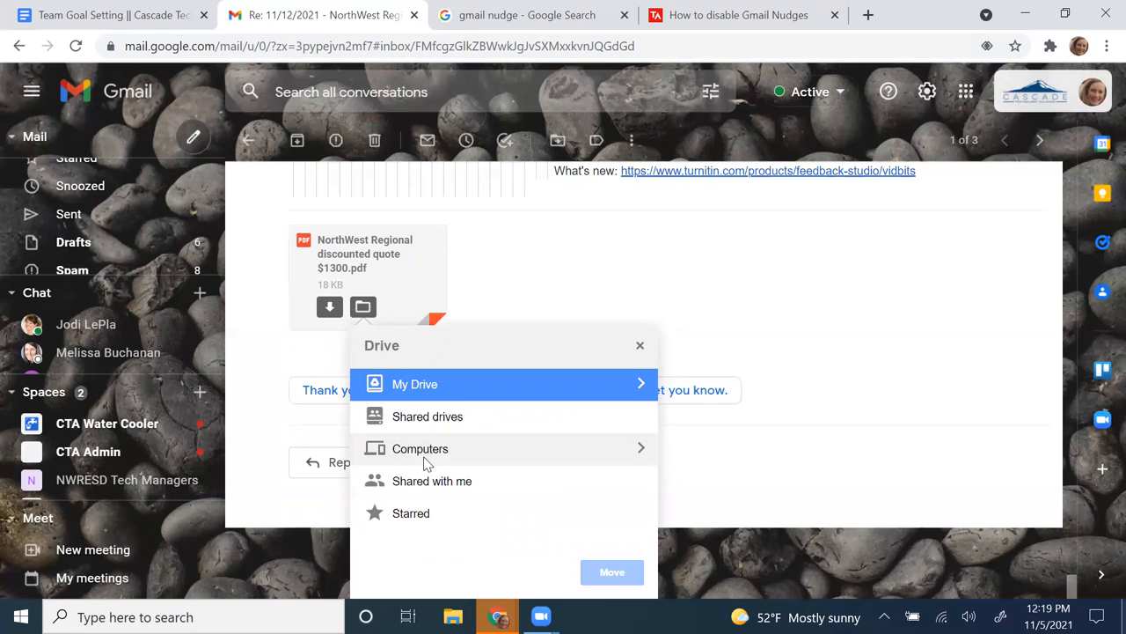
mouse_move(454, 447)
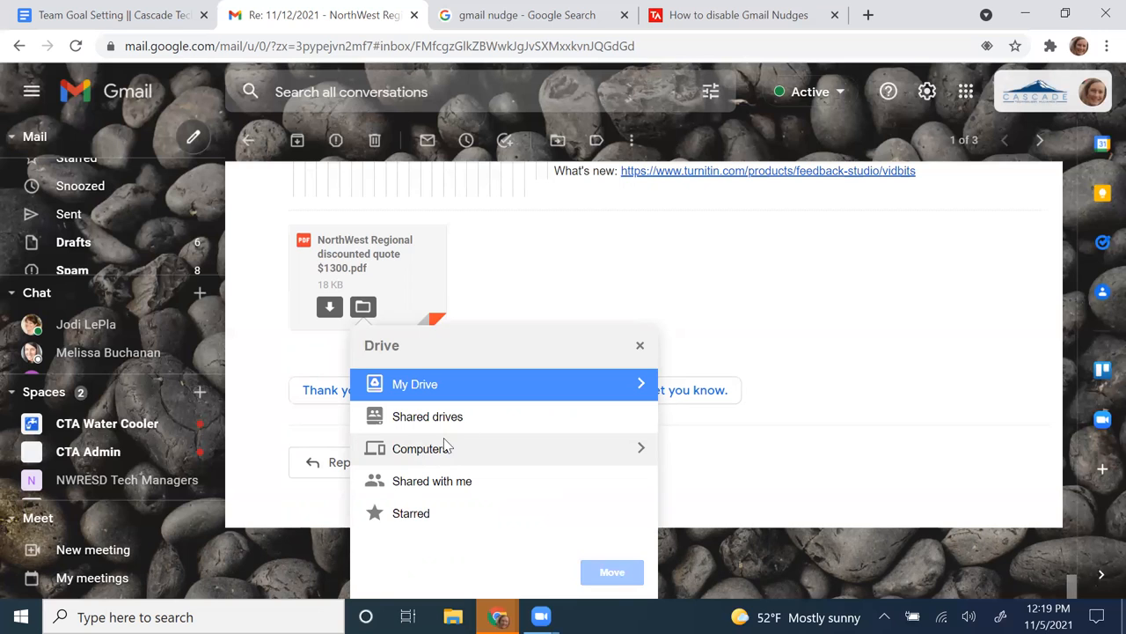
mouse_move(528, 433)
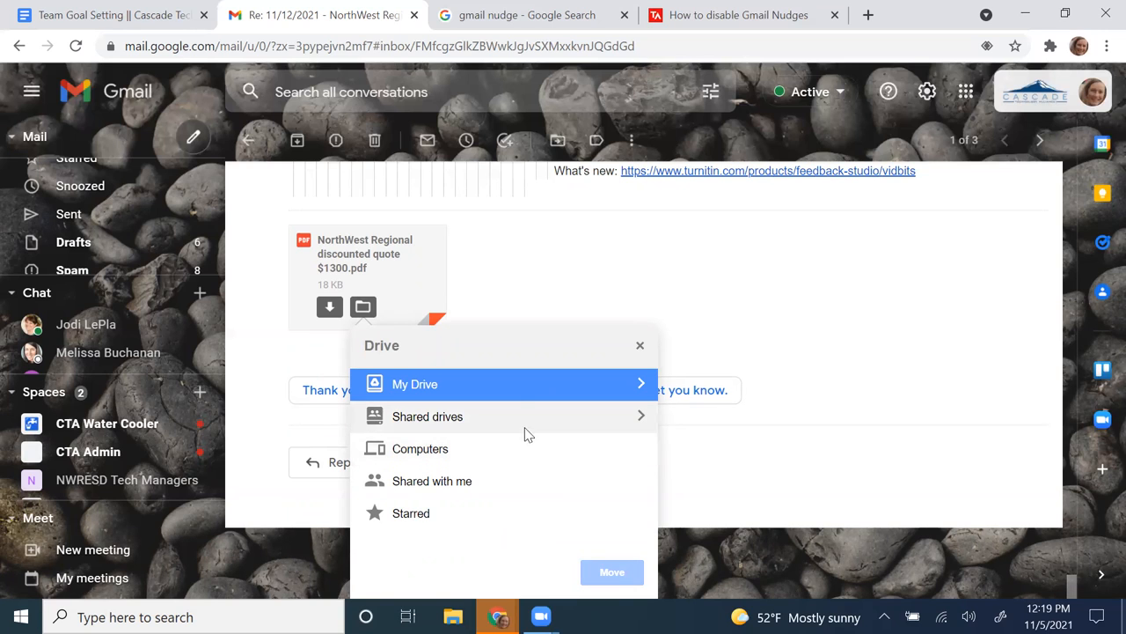
Browse My Drive > All things ORVED, then close the picker without moving the file
click(415, 384)
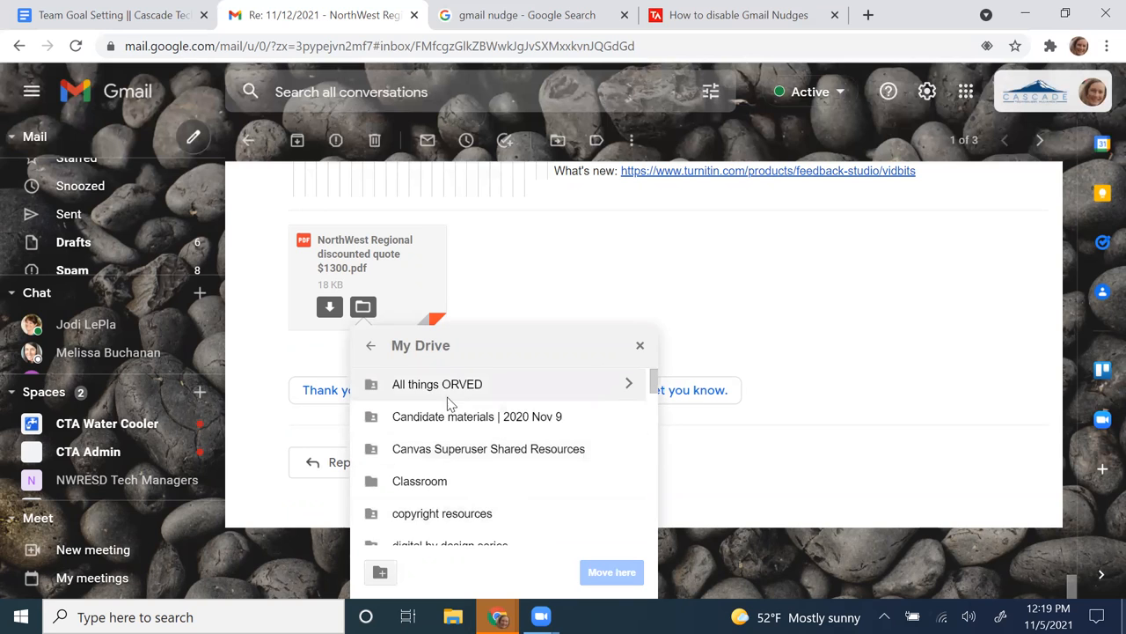
click(436, 383)
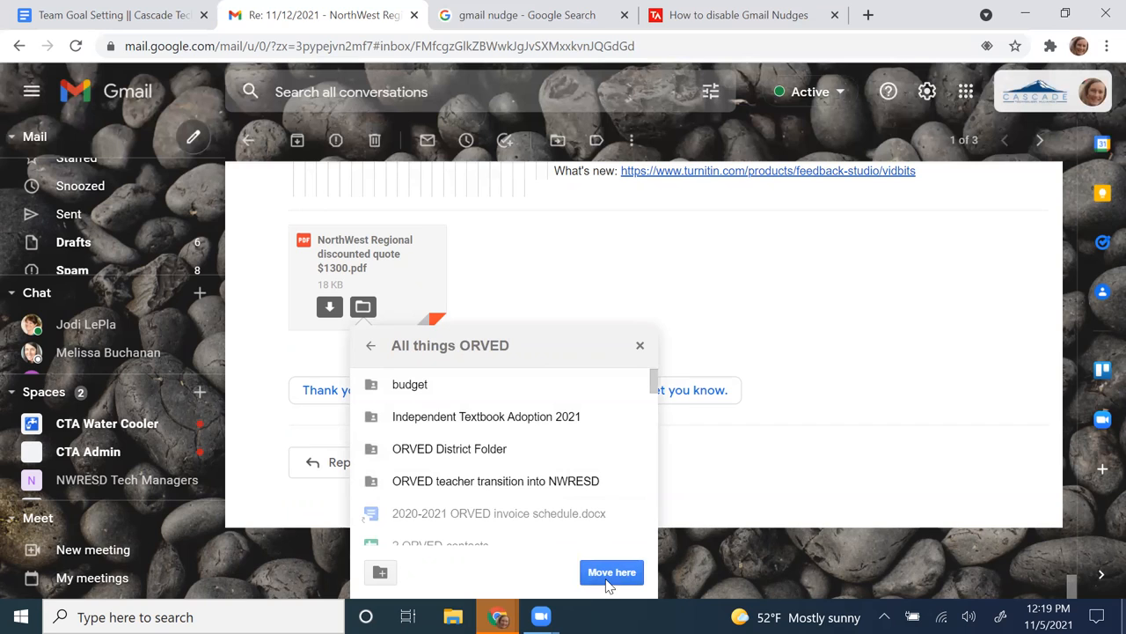
mouse_move(640, 345)
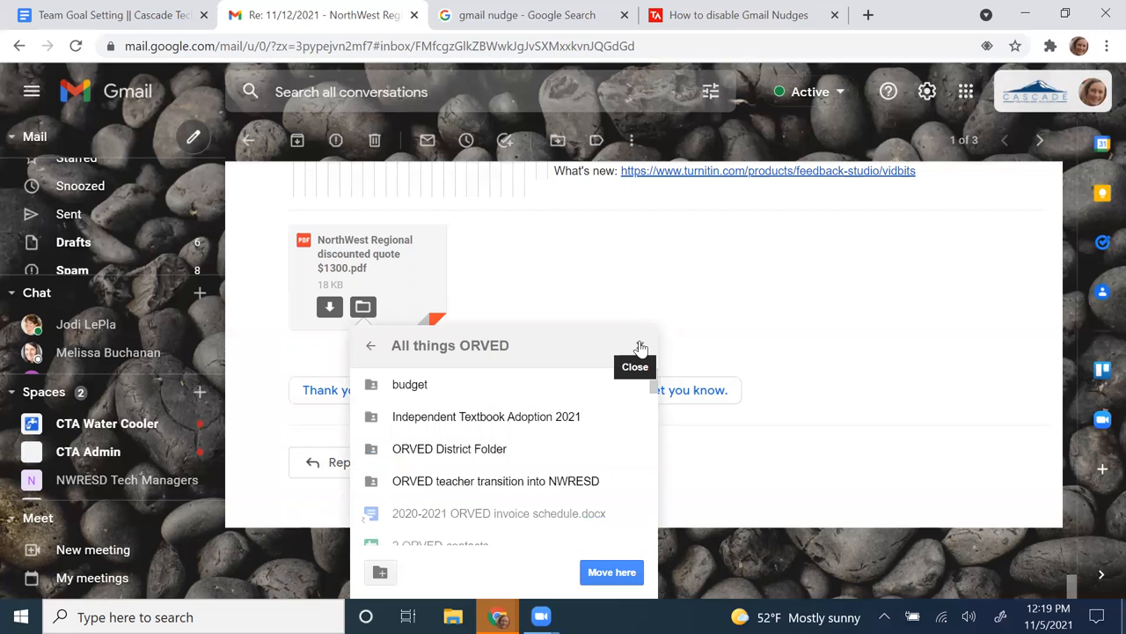
click(640, 345)
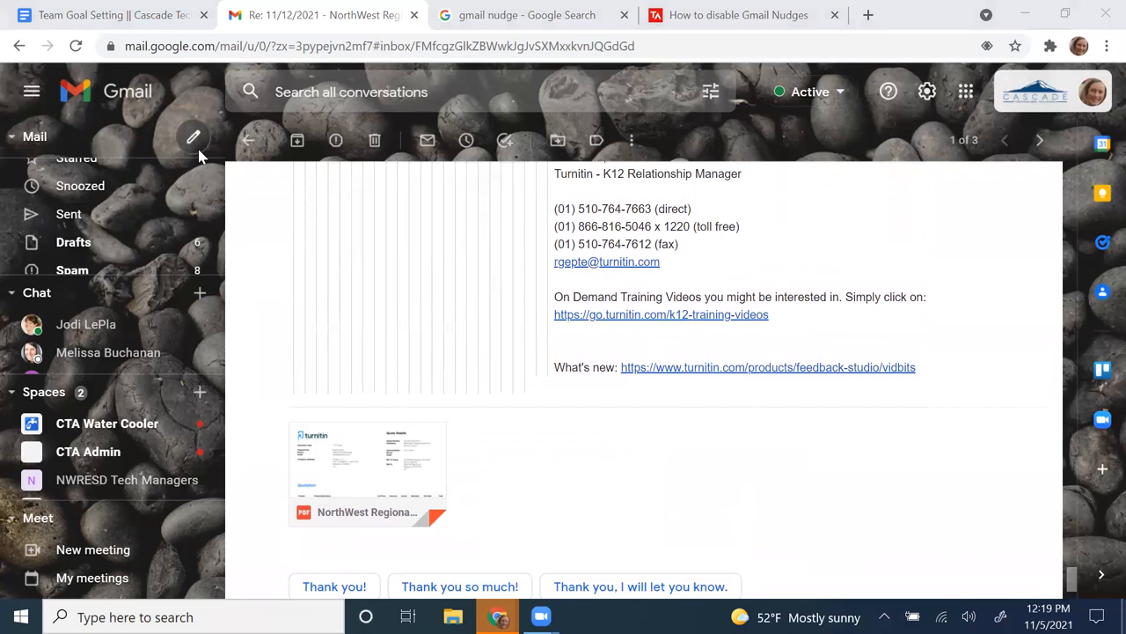
mouse_move(930, 166)
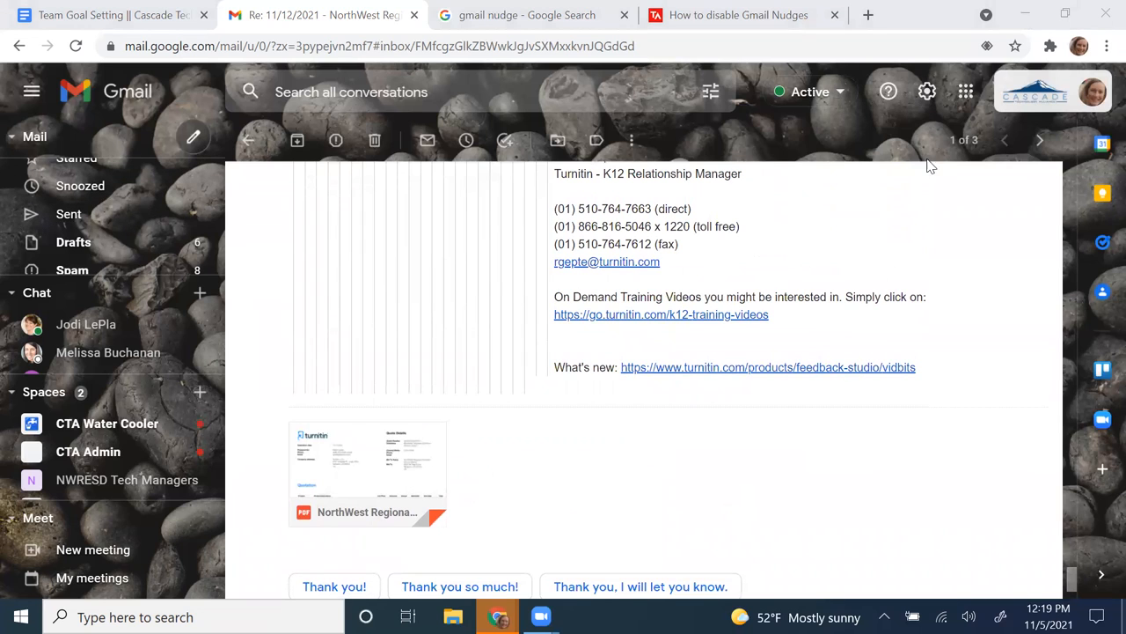
mouse_move(947, 151)
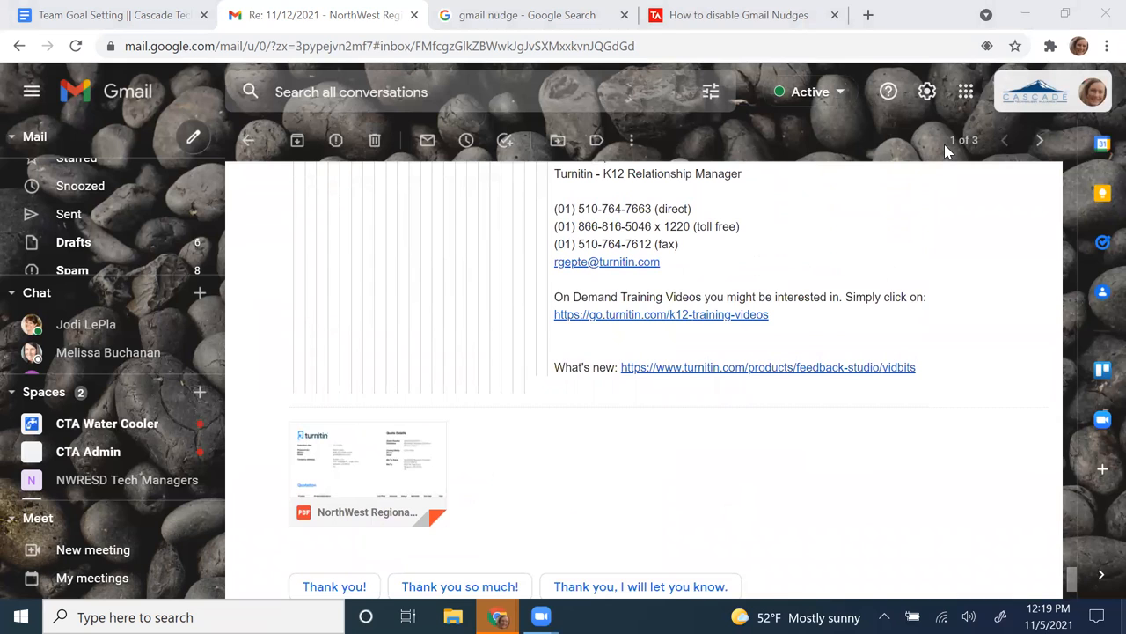
mouse_move(927, 92)
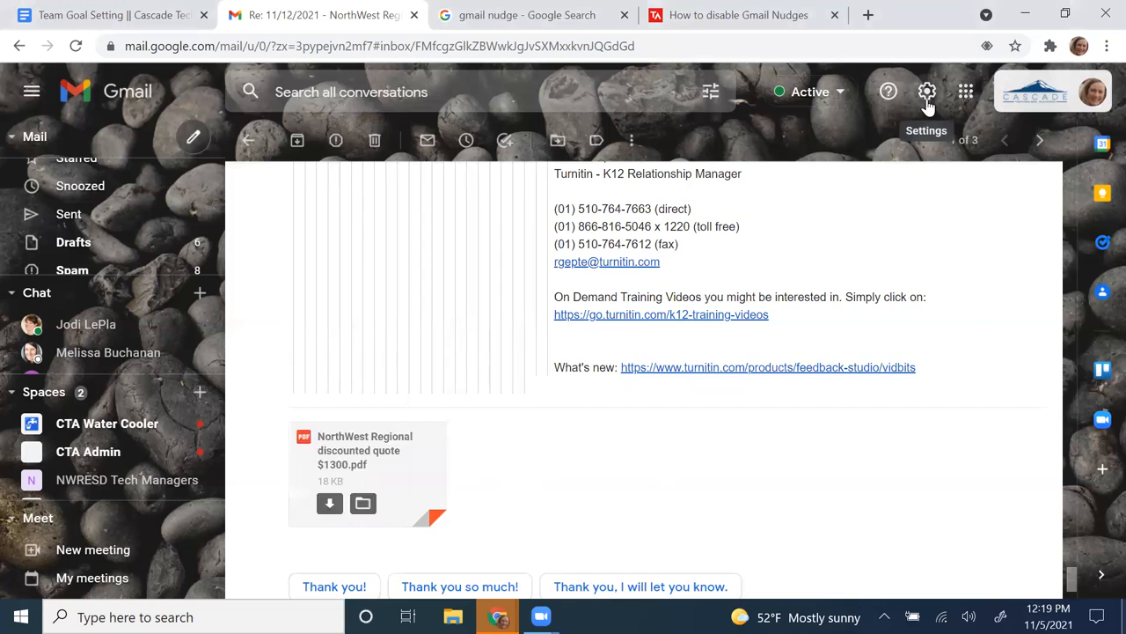
Open the quick settings panel from the gear icon beside the quote conversation
click(928, 92)
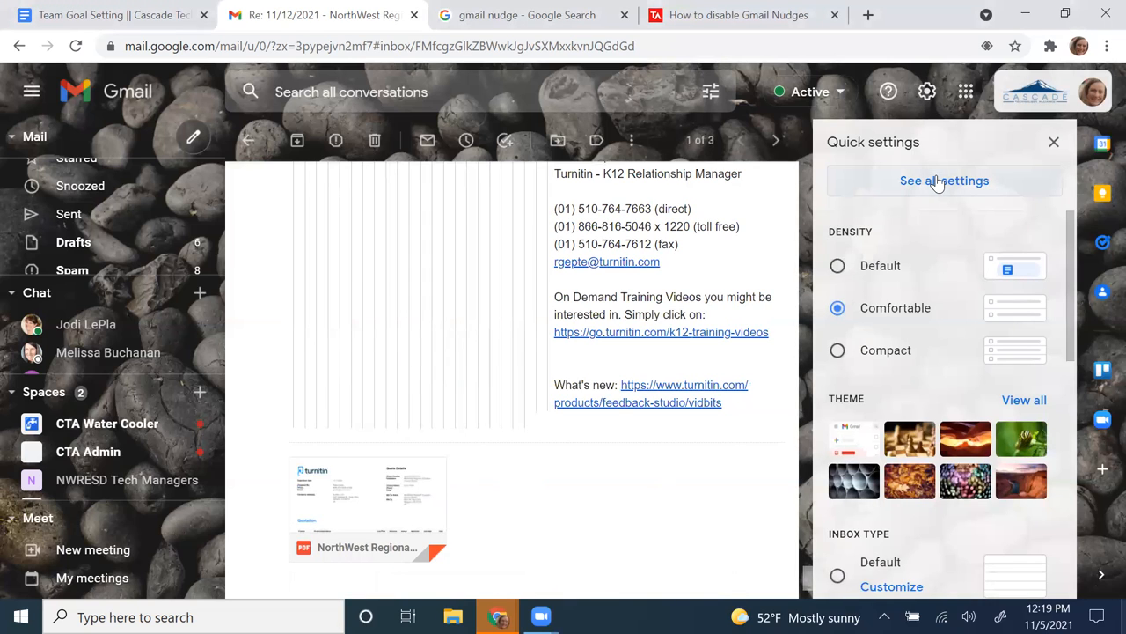
click(943, 179)
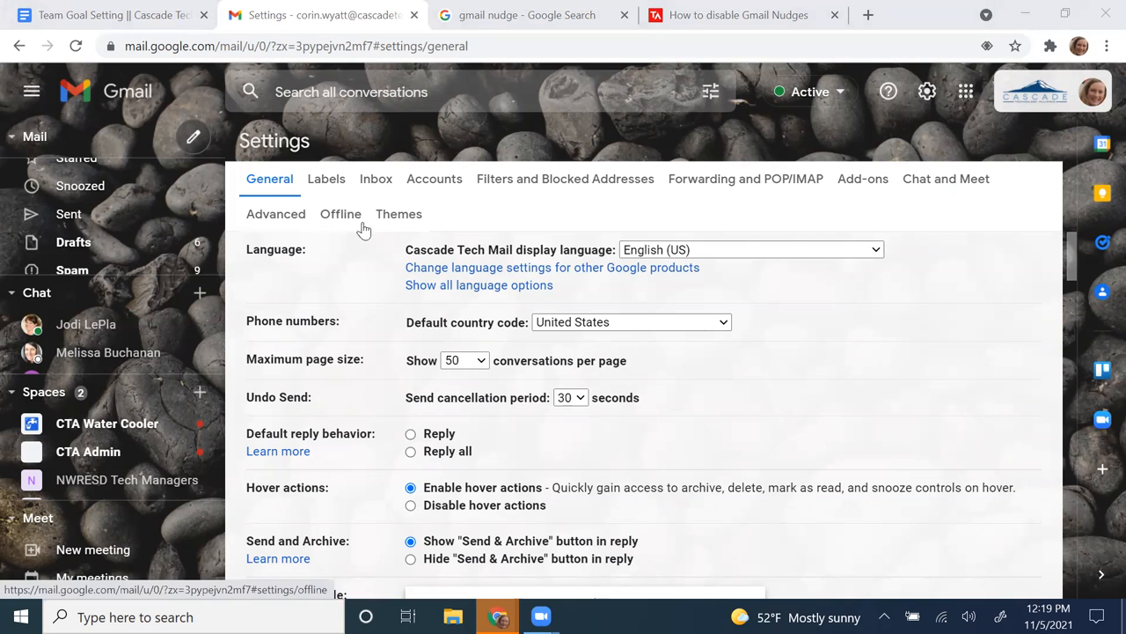
mouse_move(371, 288)
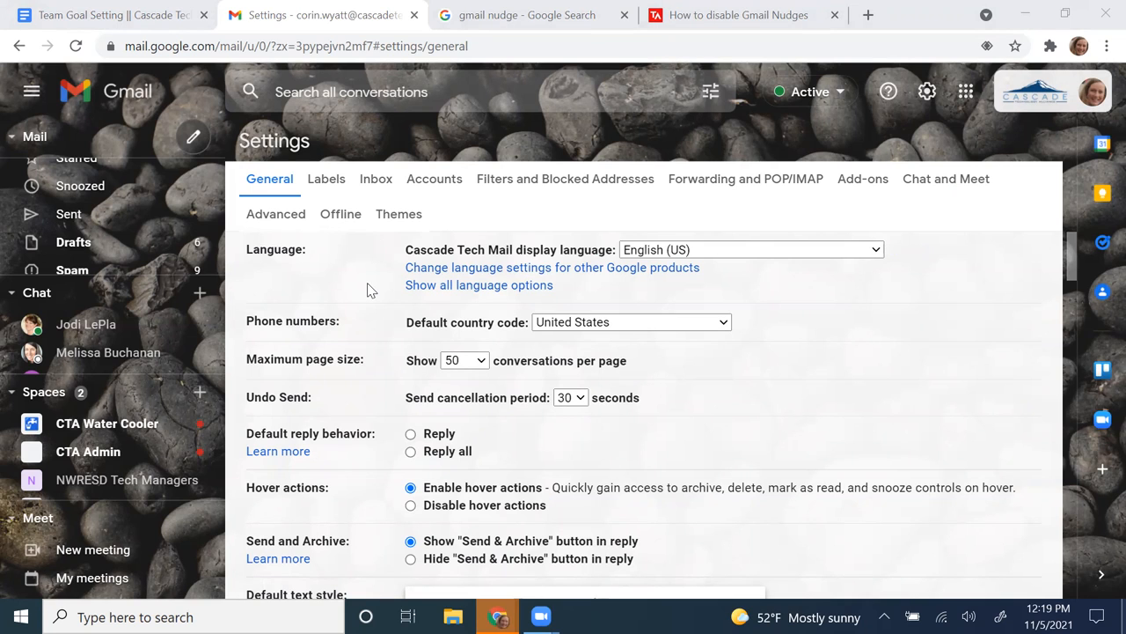
mouse_move(774, 449)
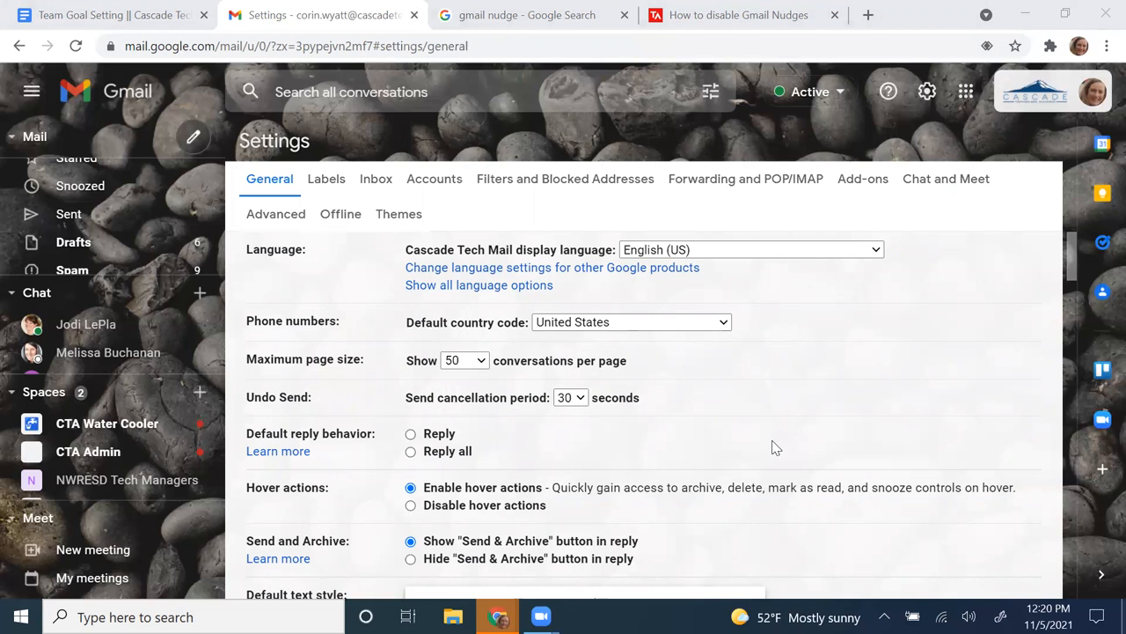
mouse_move(355, 489)
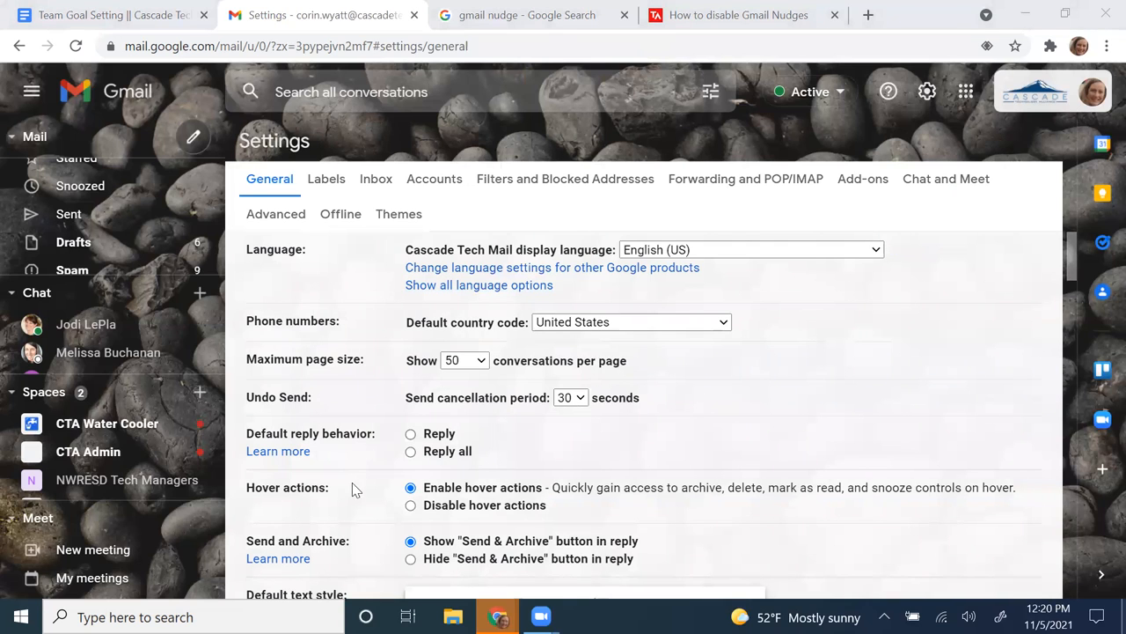
mouse_move(359, 498)
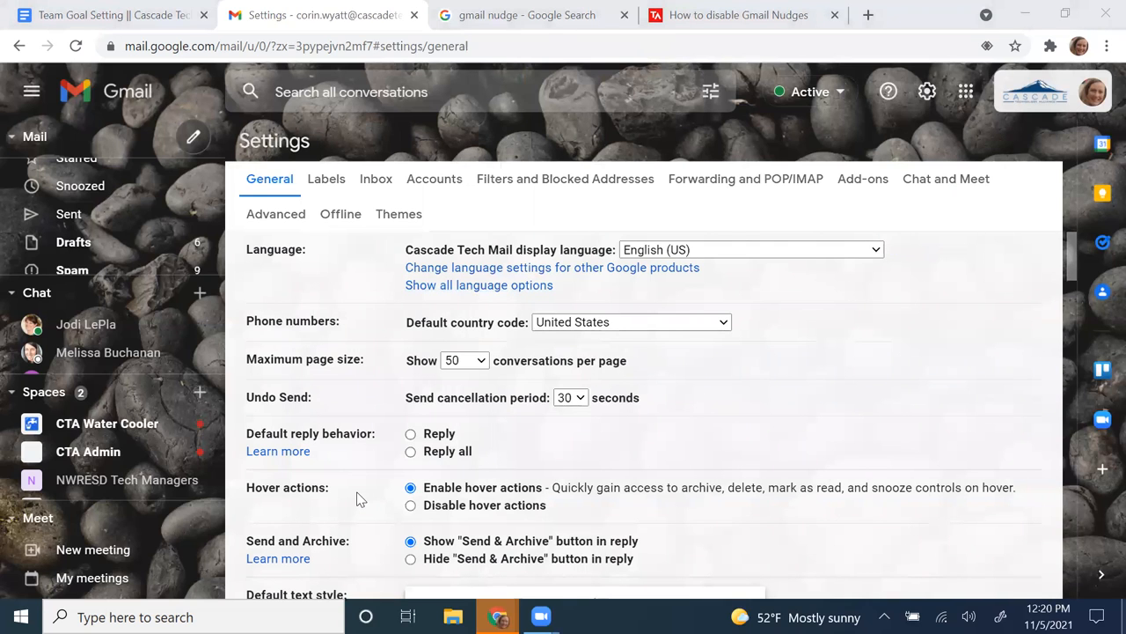
scroll(down, 3)
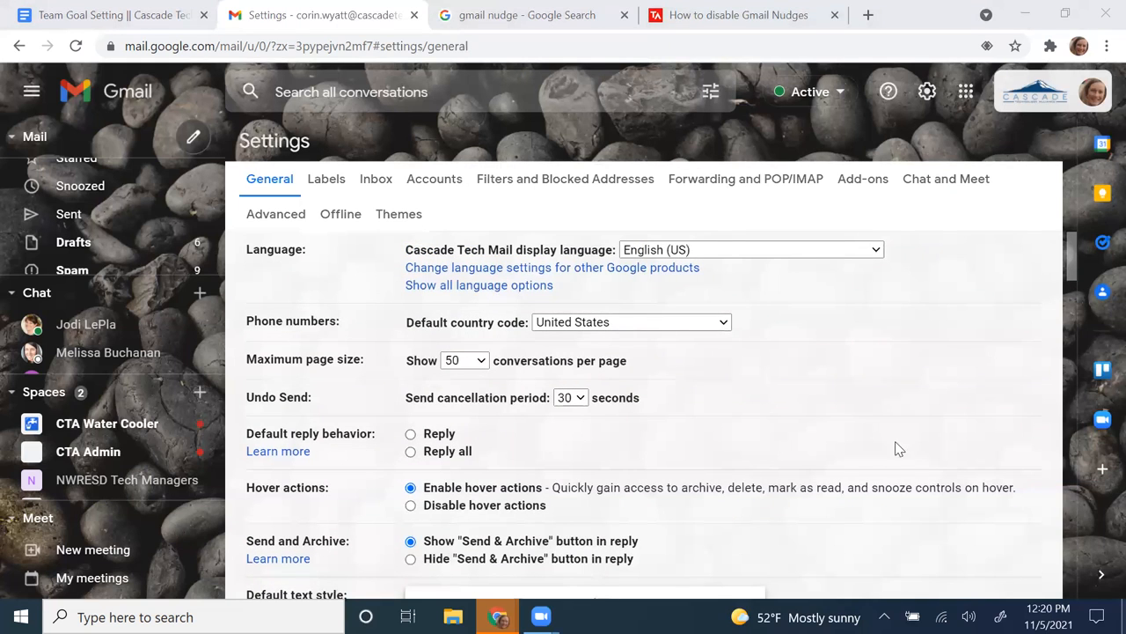
mouse_move(885, 461)
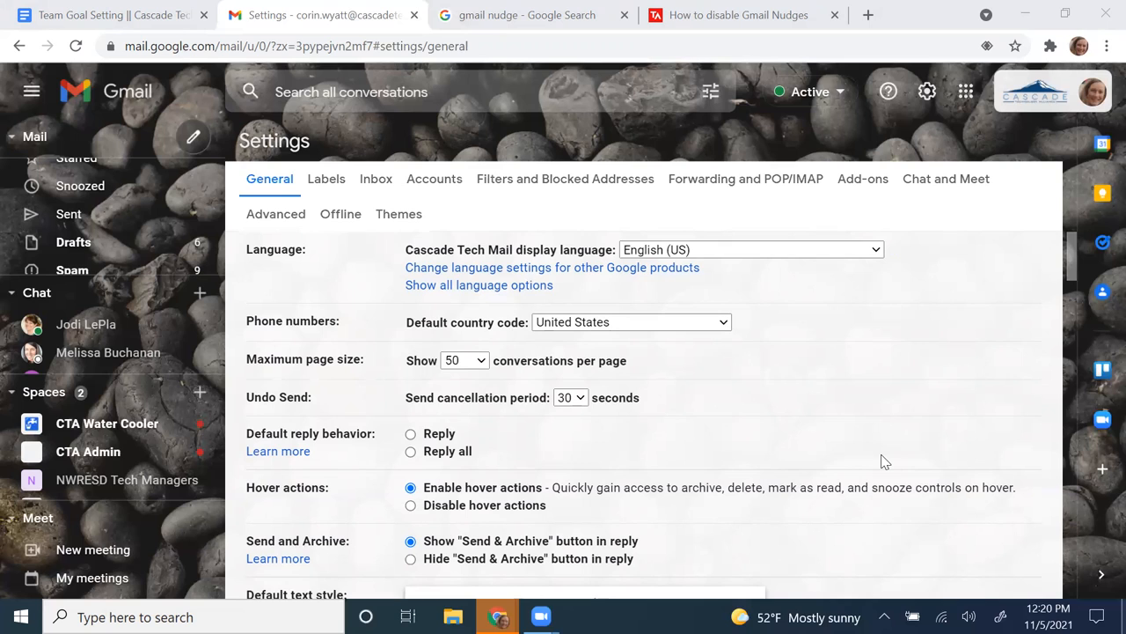
mouse_move(707, 514)
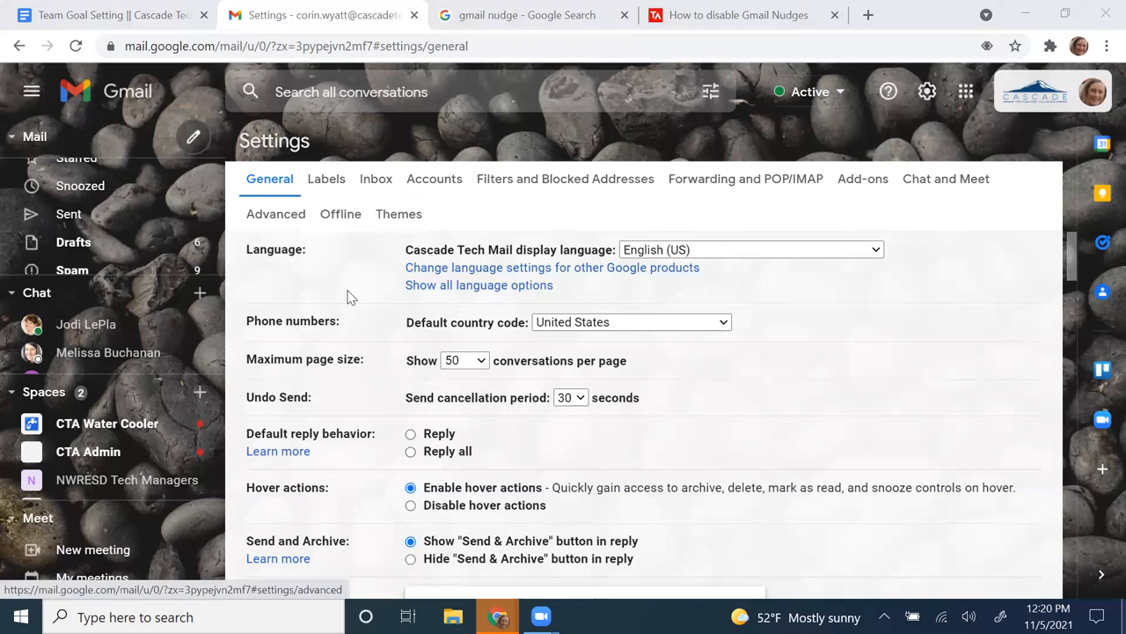
Scroll the General settings page down to the Nudges section with both nudges enabled
scroll(down, 3)
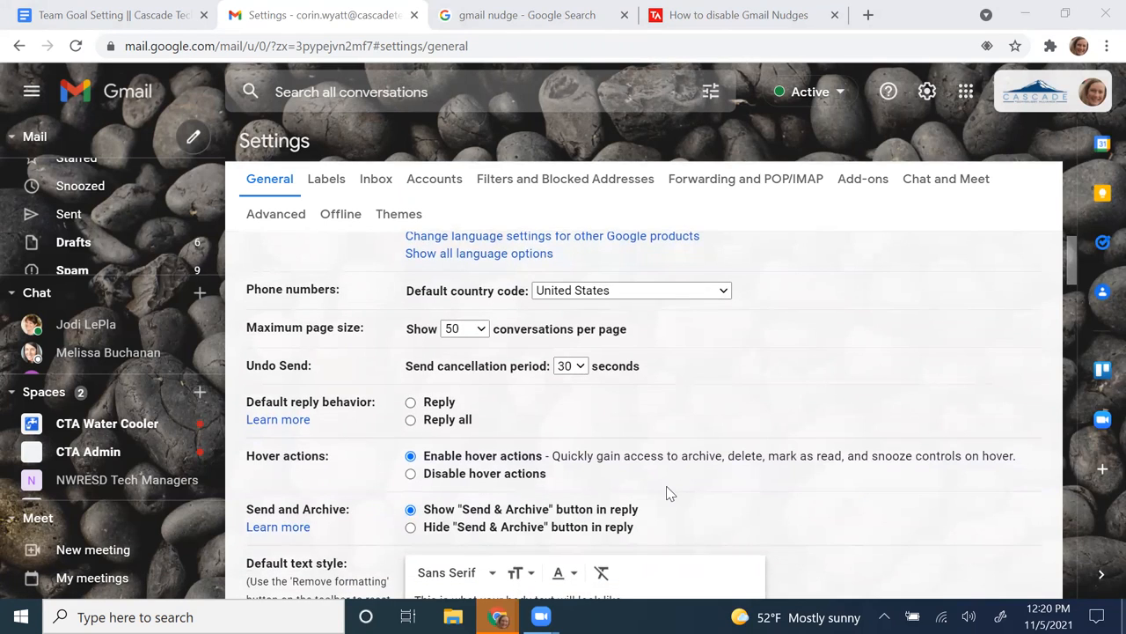
scroll(down, 3)
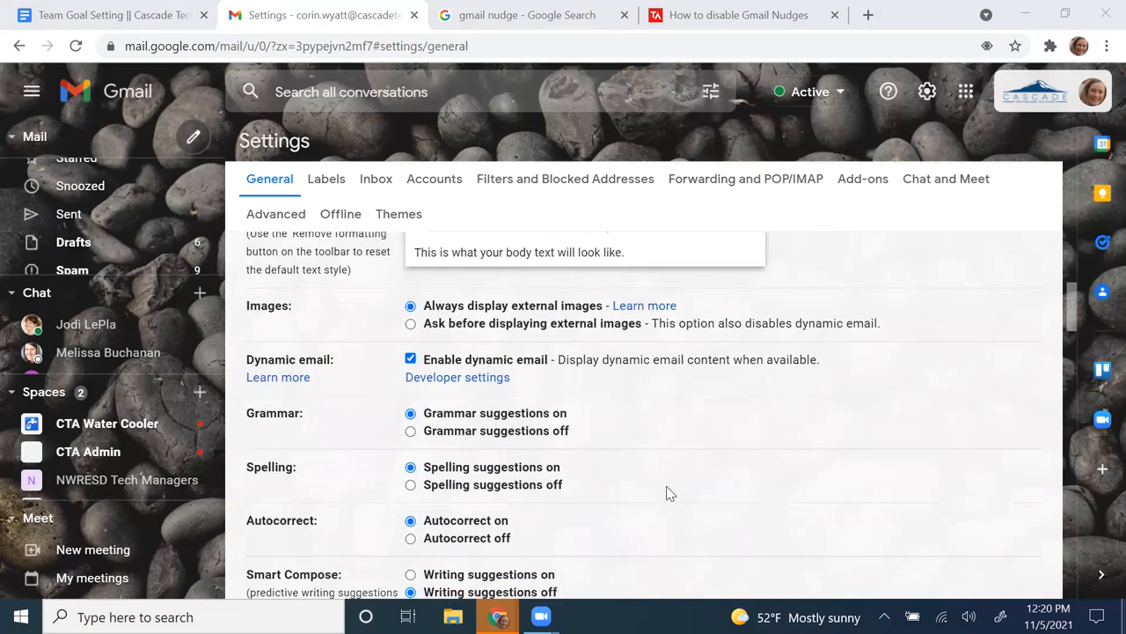
scroll(down, 3)
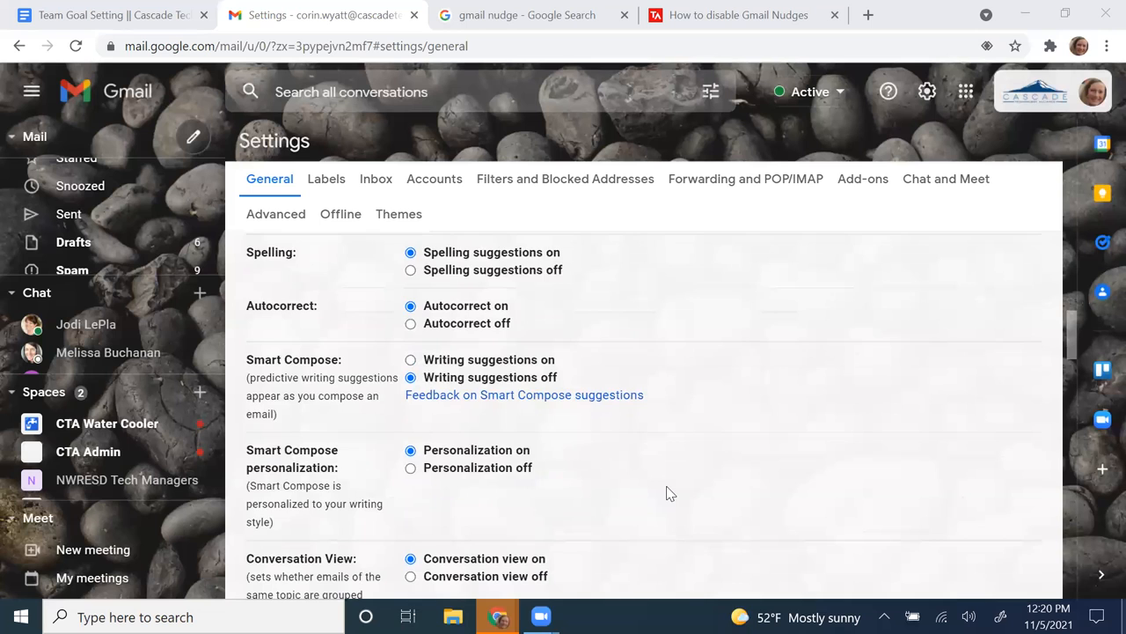
scroll(down, 3)
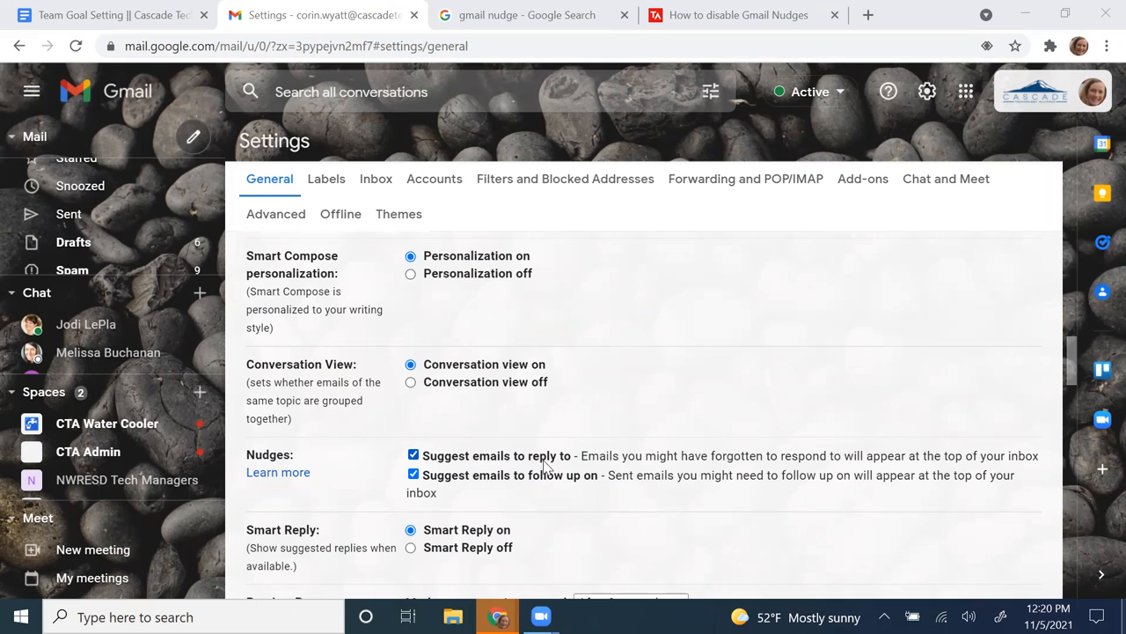
mouse_move(556, 487)
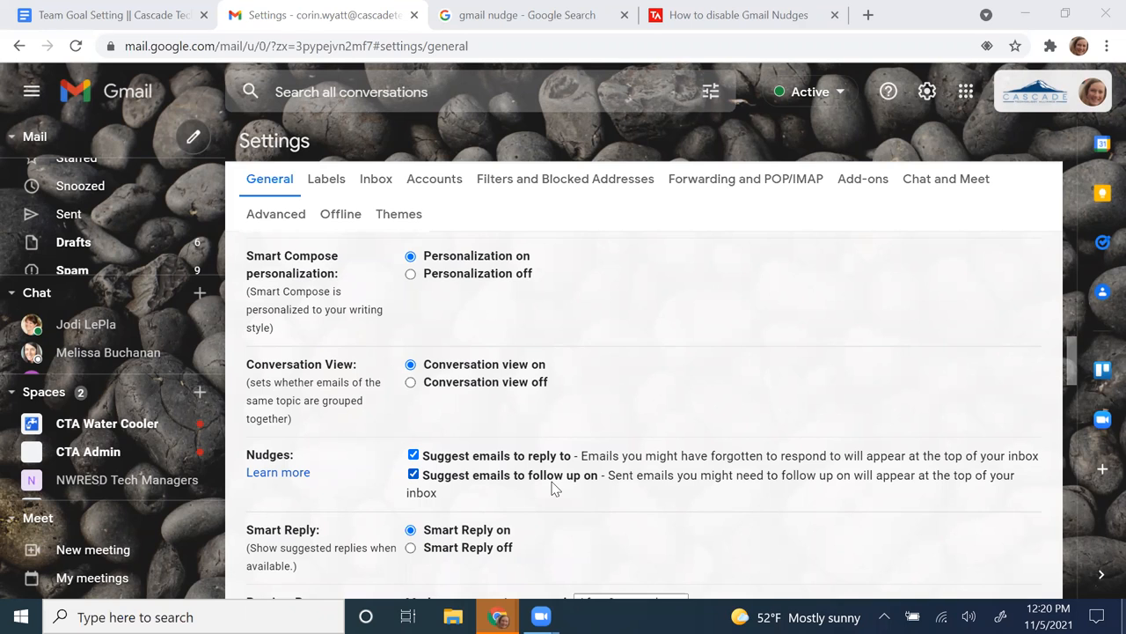
mouse_move(95, 252)
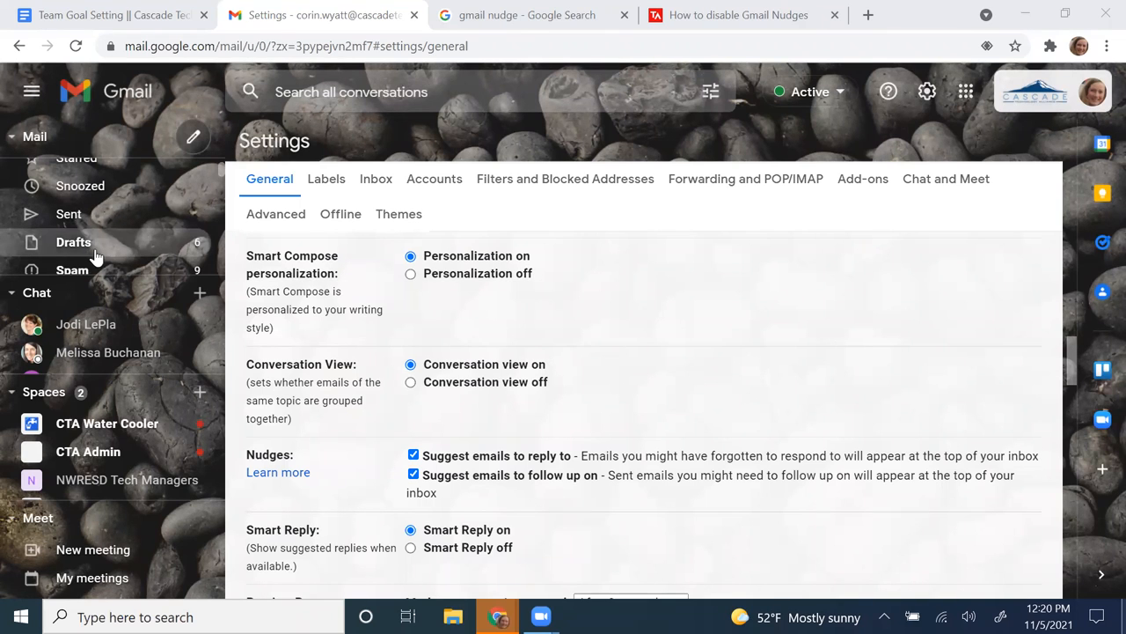
mouse_move(104, 254)
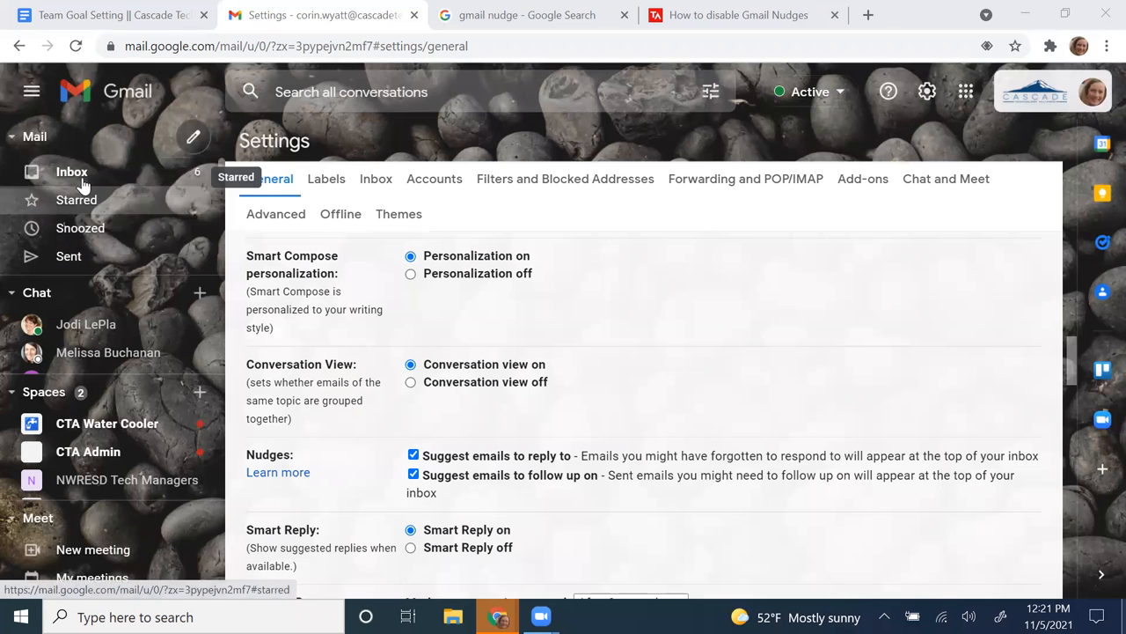
Go back to the inbox listing the Important and unread conversations
click(71, 173)
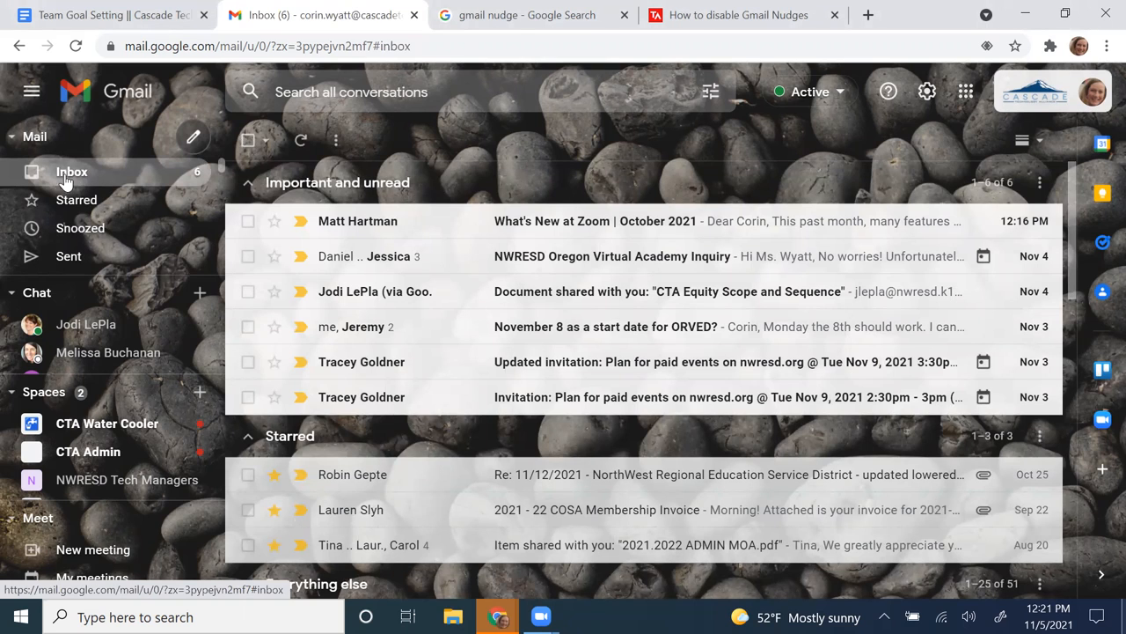
scroll(down, 3)
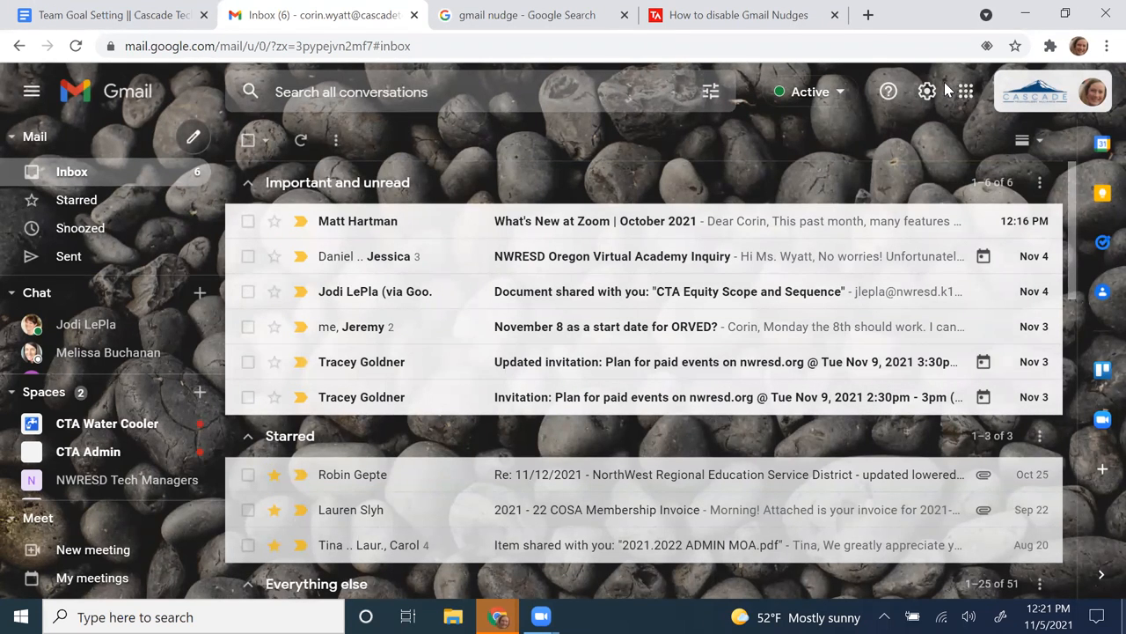
Open See all settings from the quick settings panel
click(926, 91)
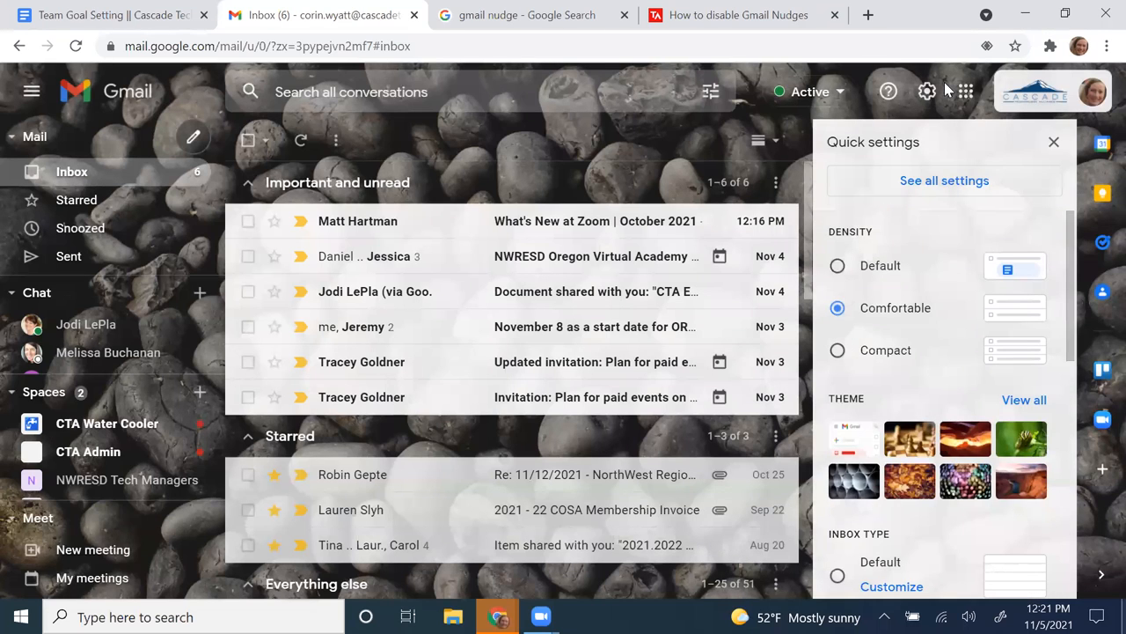
mouse_move(929, 185)
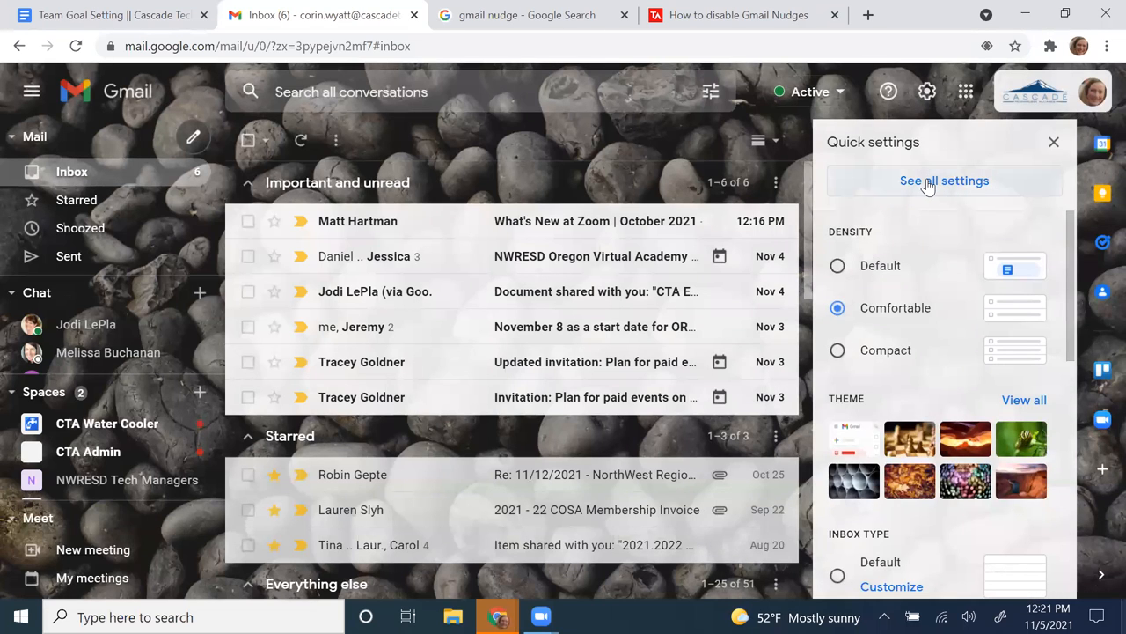
click(943, 179)
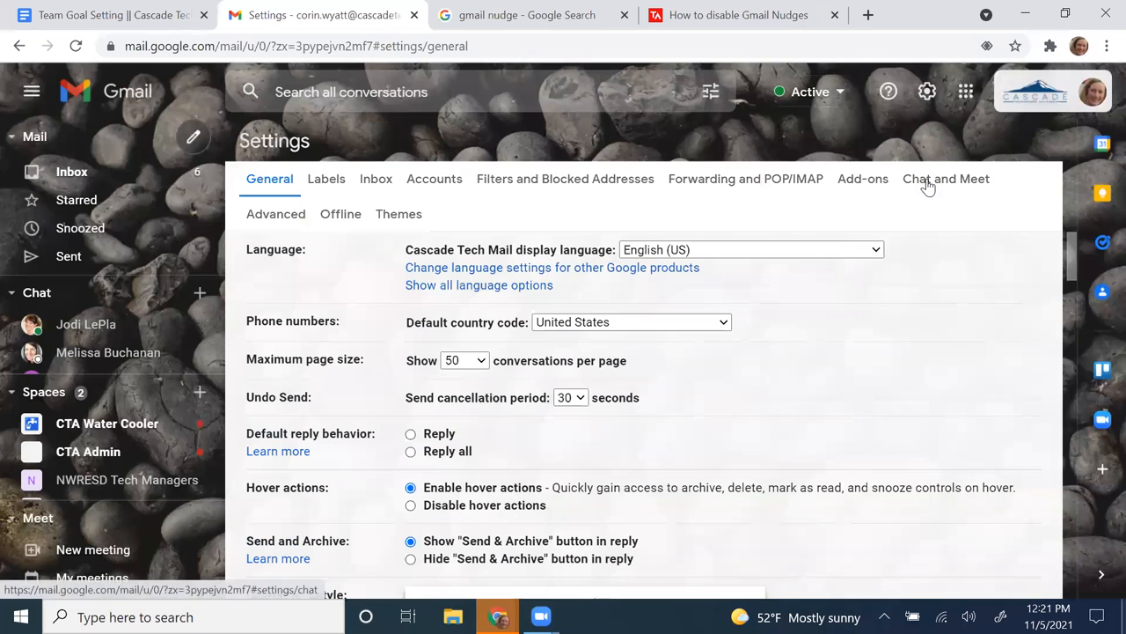
Scroll the General tab through grammar, spelling, autocorrect and Smart Compose options
scroll(down, 3)
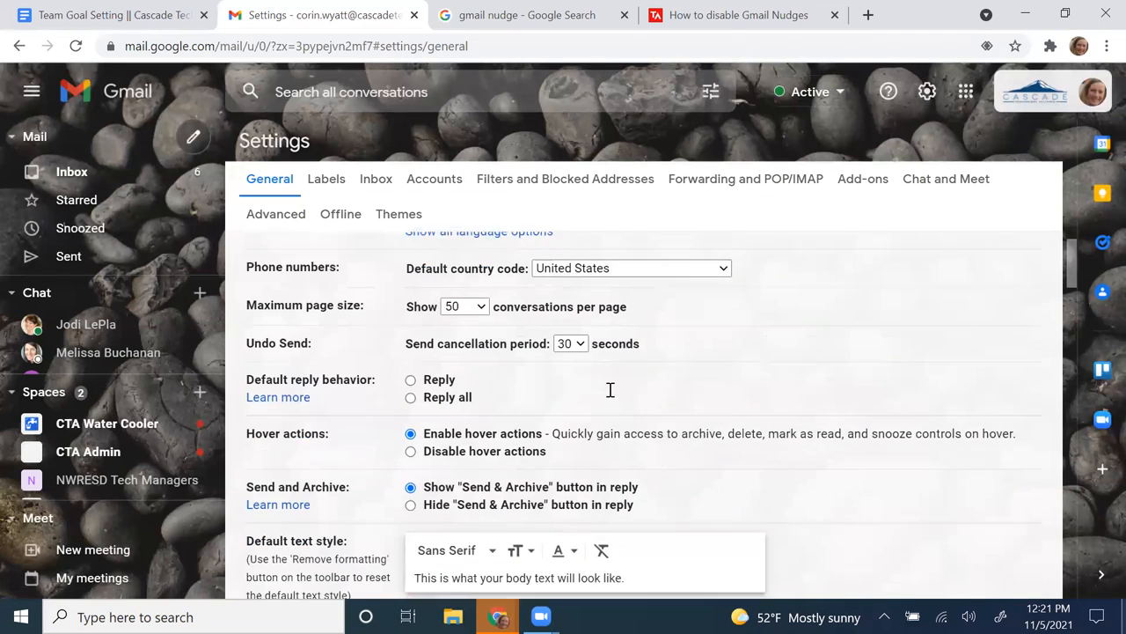
scroll(down, 3)
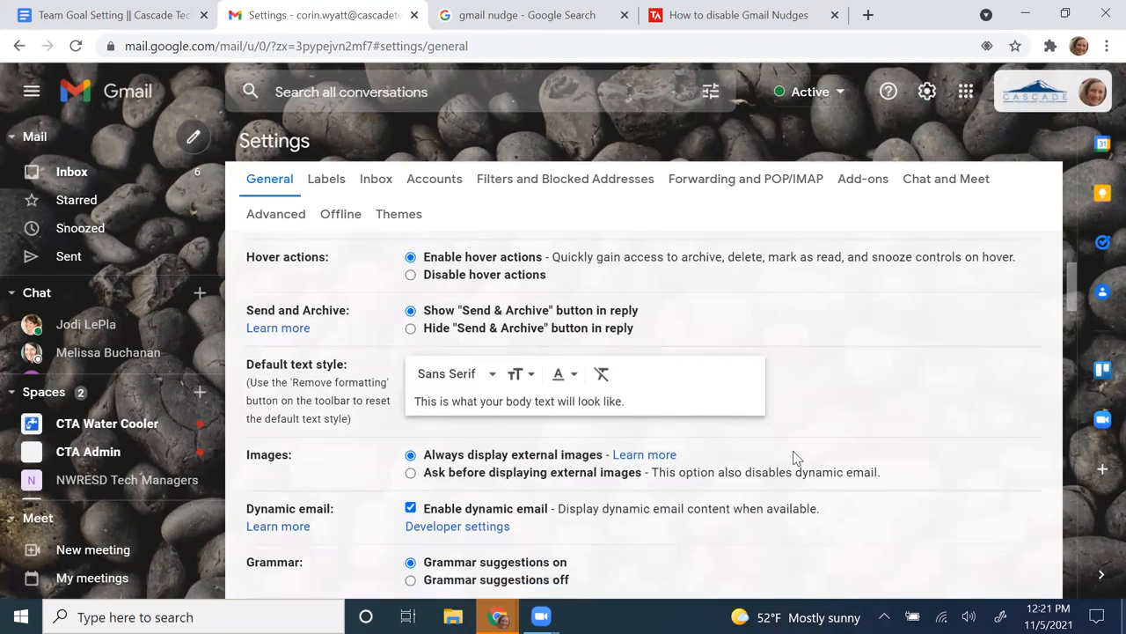
scroll(down, 3)
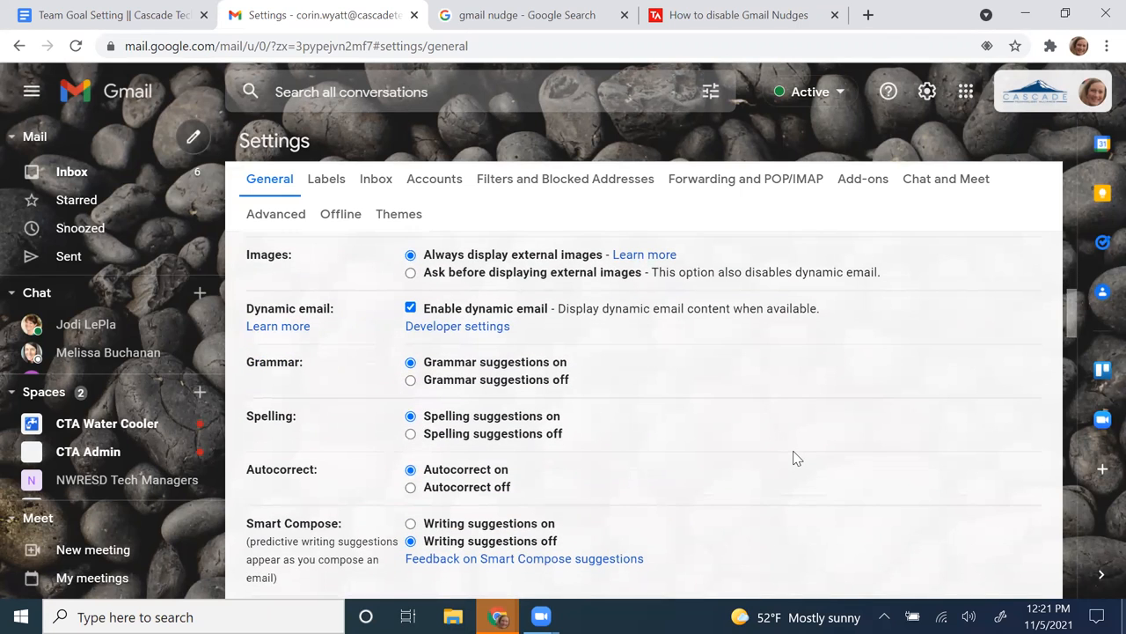
scroll(down, 3)
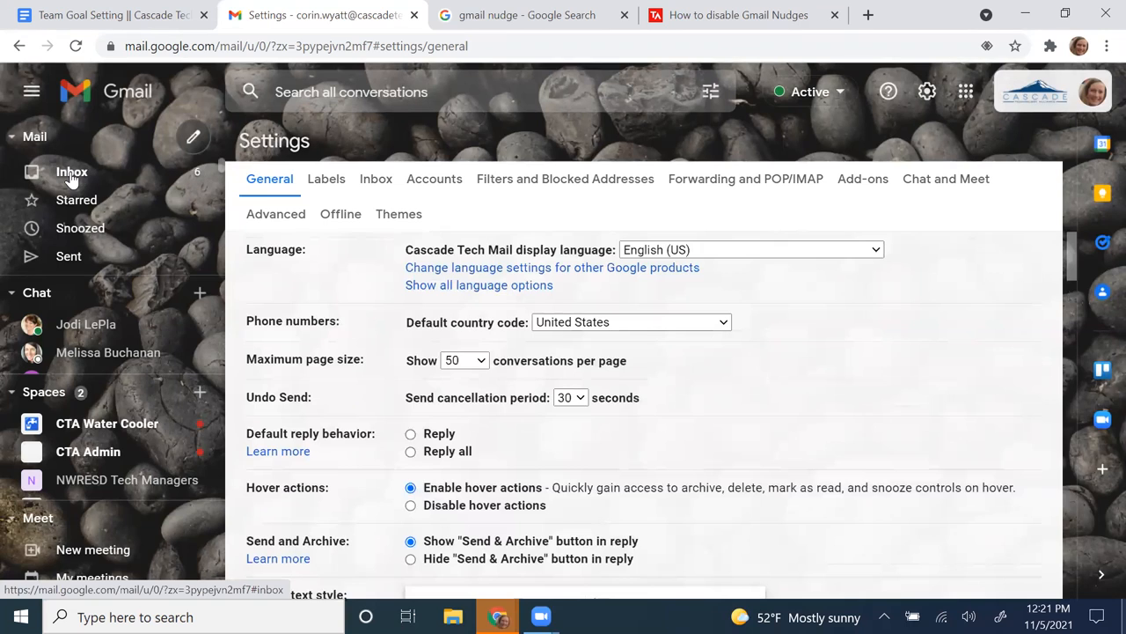
Return from the settings page to the inbox
click(73, 172)
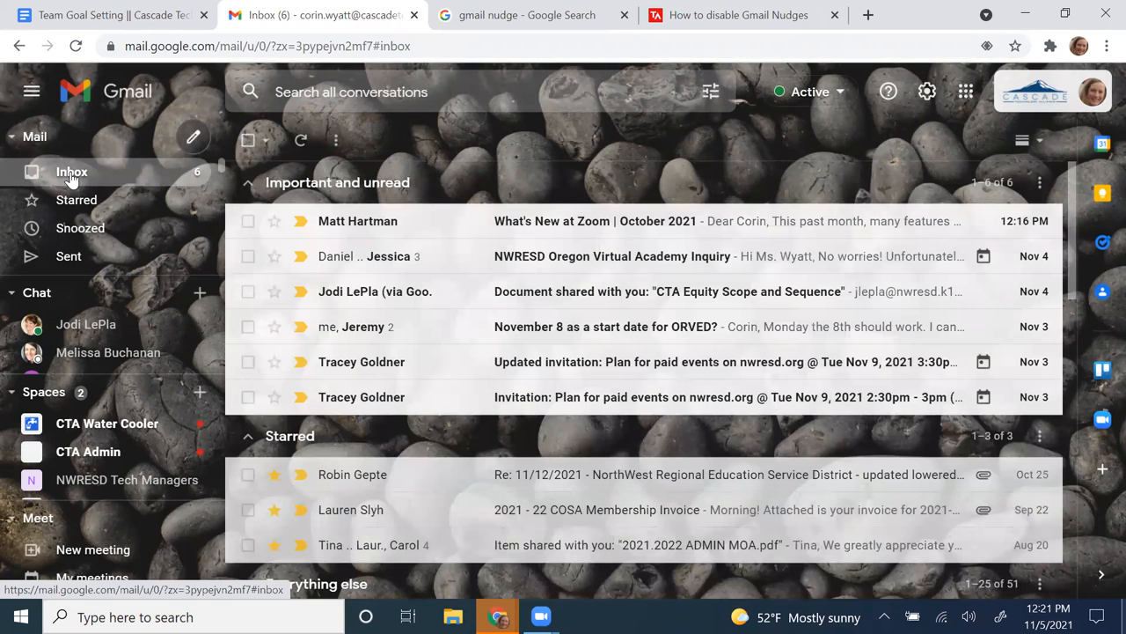
mouse_move(116, 173)
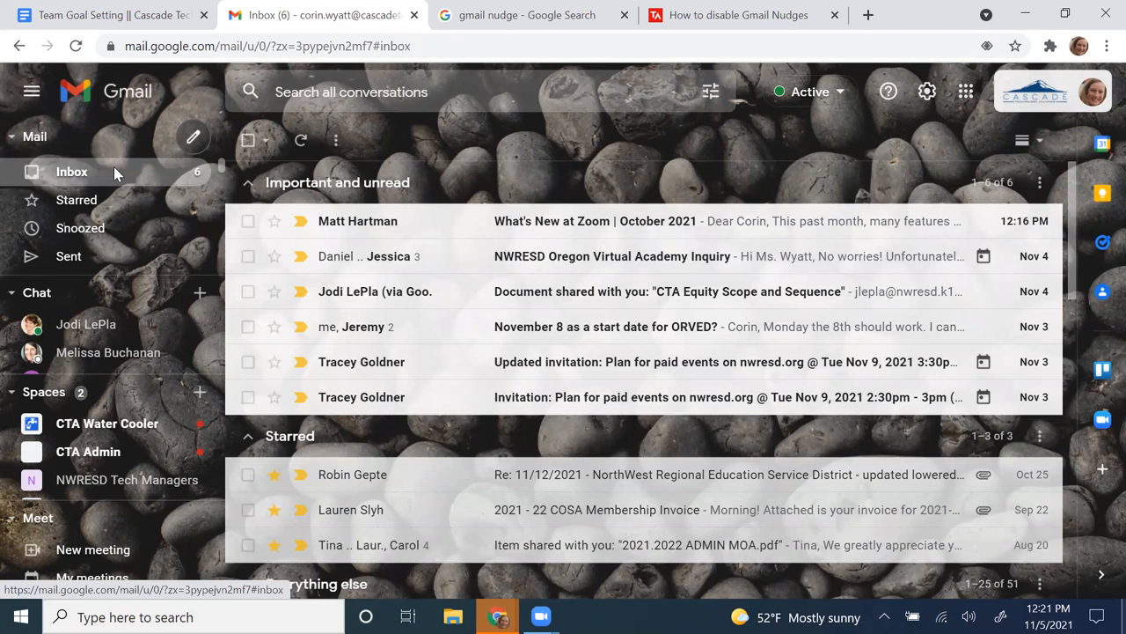
mouse_move(510, 191)
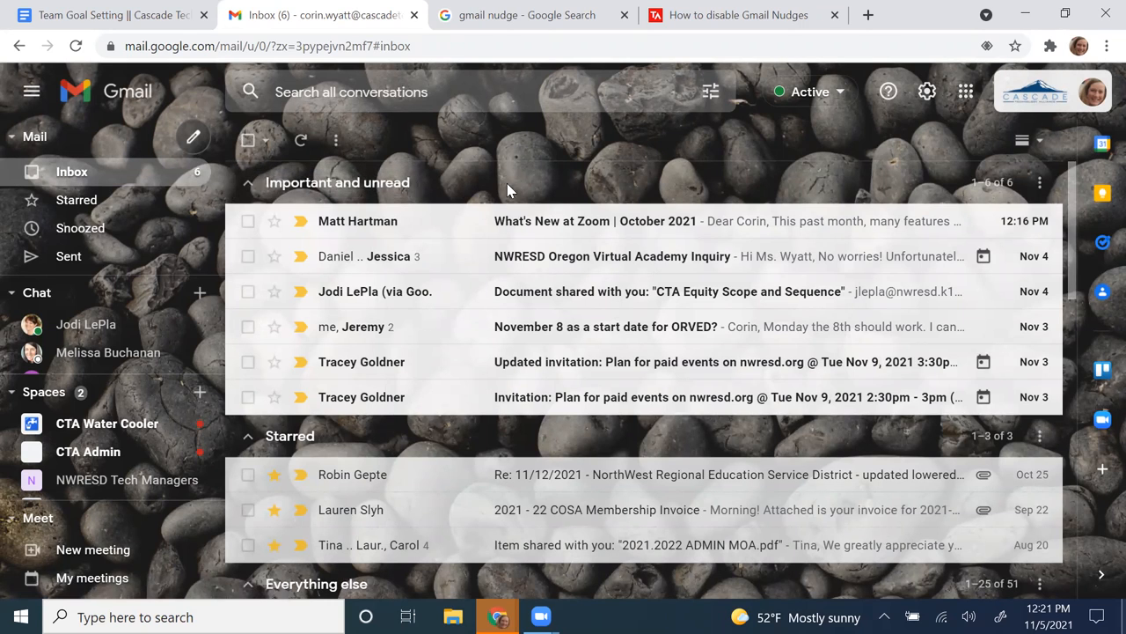
mouse_move(613, 183)
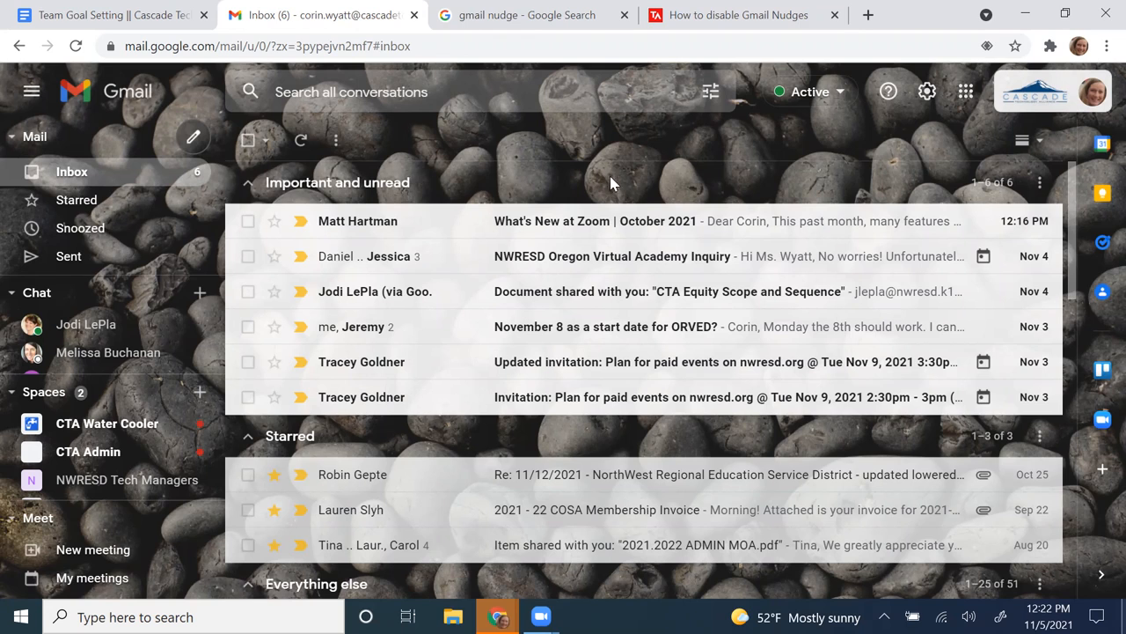
mouse_move(785, 186)
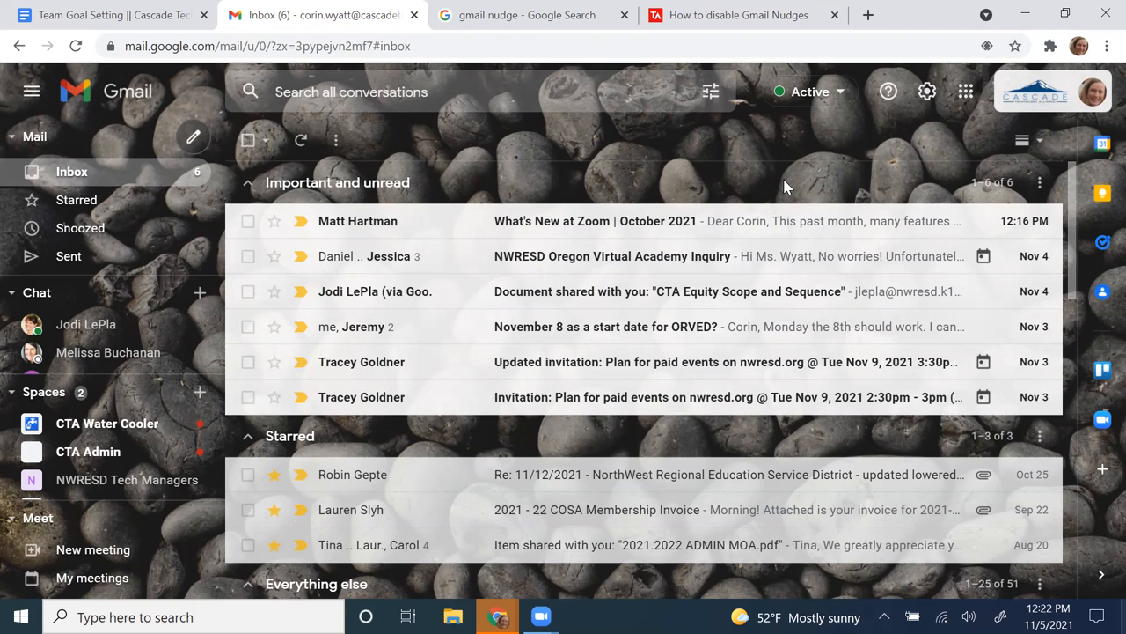